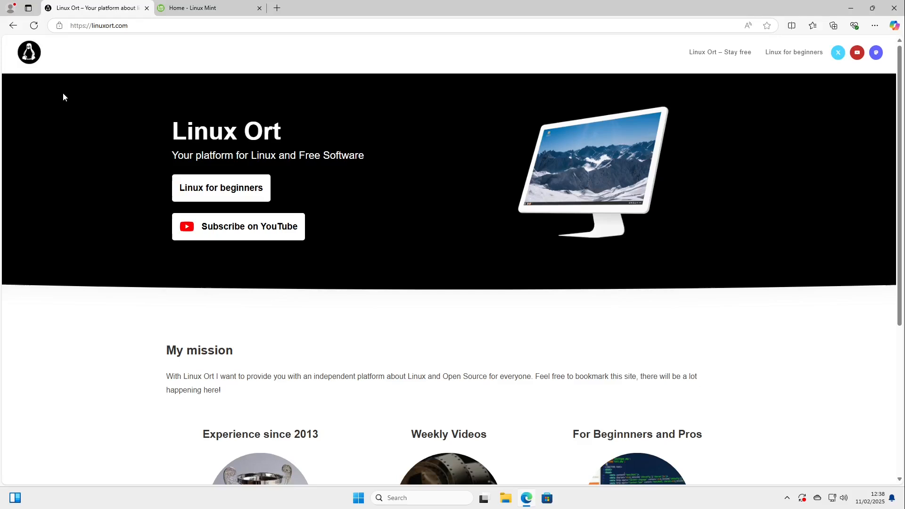
{"action": "mouse_move", "coordinate": [193, 20]}
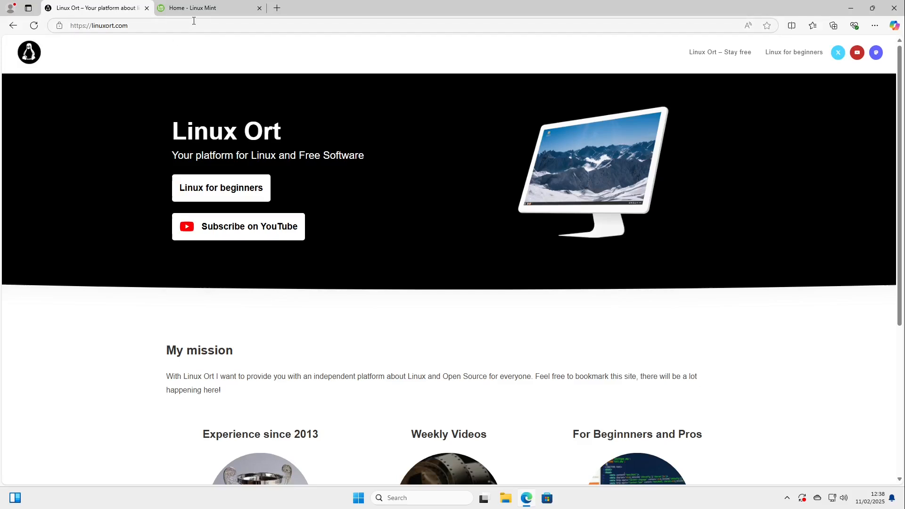
- Switch from the Linux Ort site to the Linux Mint home page showing Linux Mint 22.1
{"action": "left_click", "coordinate": [210, 7]}
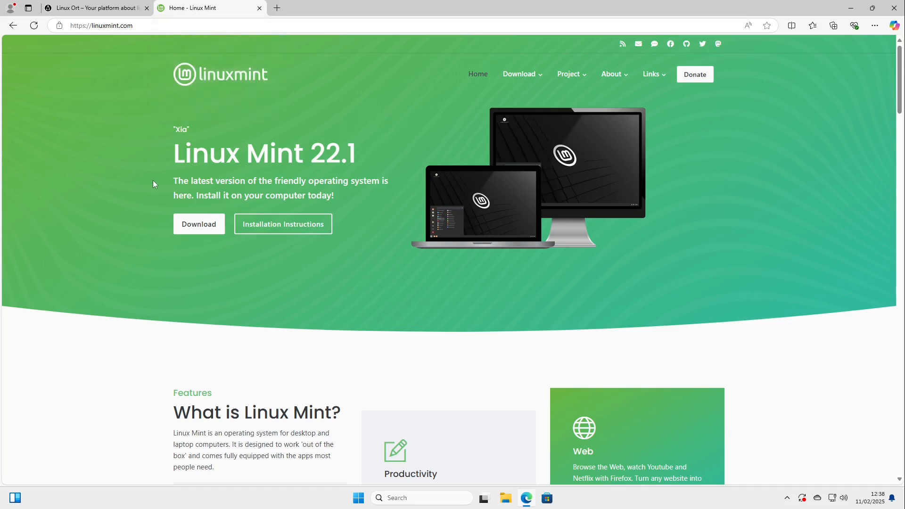
{"action": "mouse_move", "coordinate": [285, 182]}
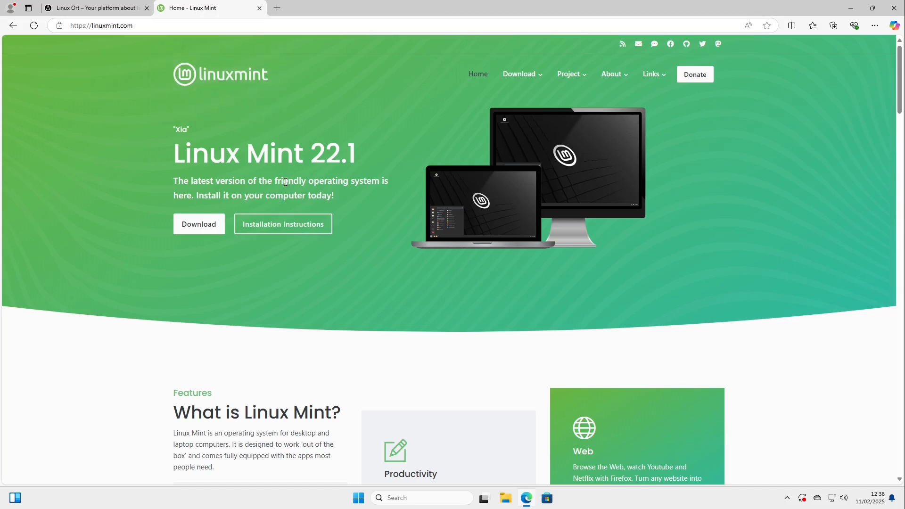
{"action": "mouse_move", "coordinate": [217, 114]}
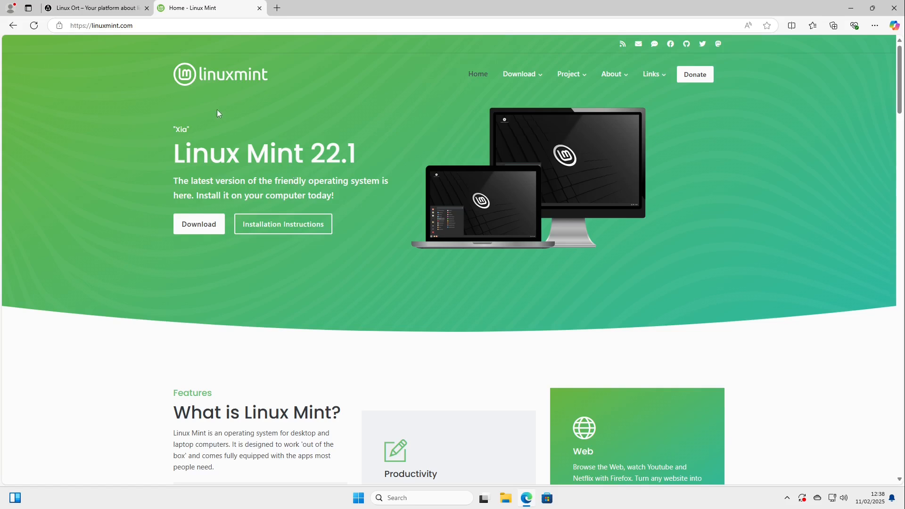
{"action": "mouse_move", "coordinate": [214, 109]}
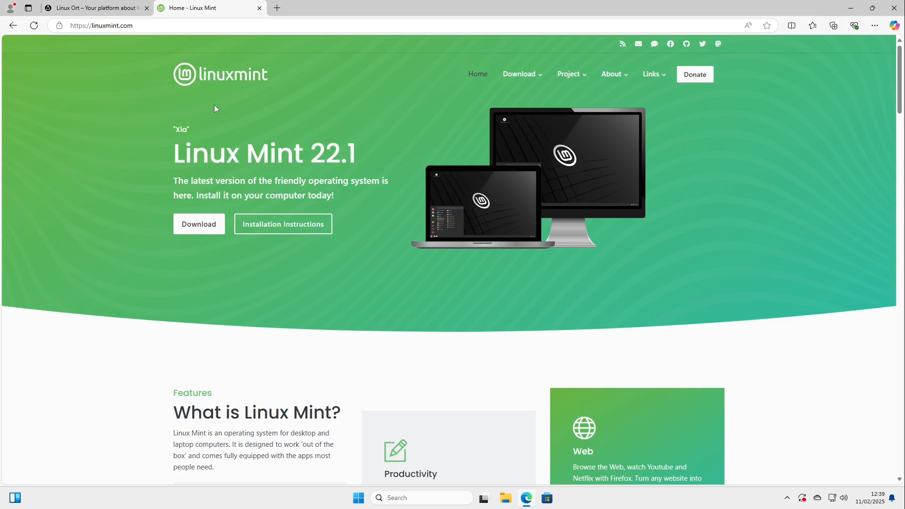
{"action": "mouse_move", "coordinate": [207, 157]}
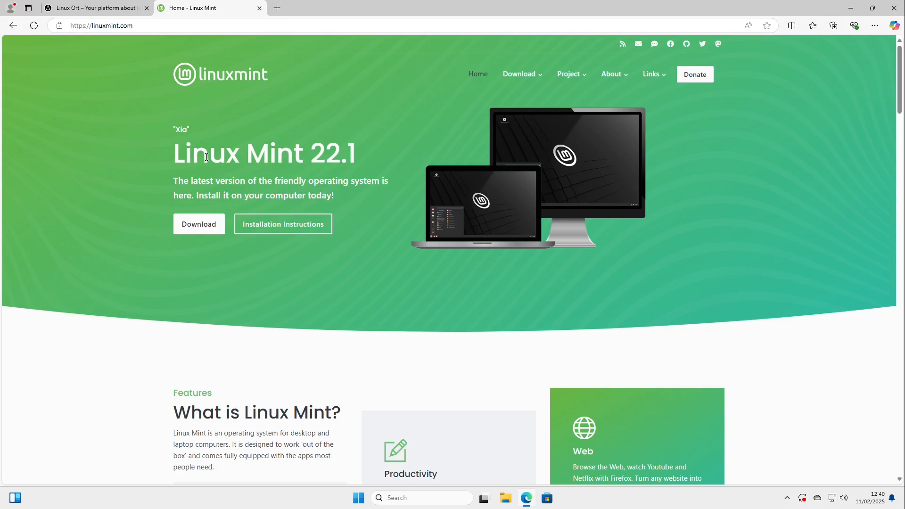
{"action": "mouse_move", "coordinate": [199, 224]}
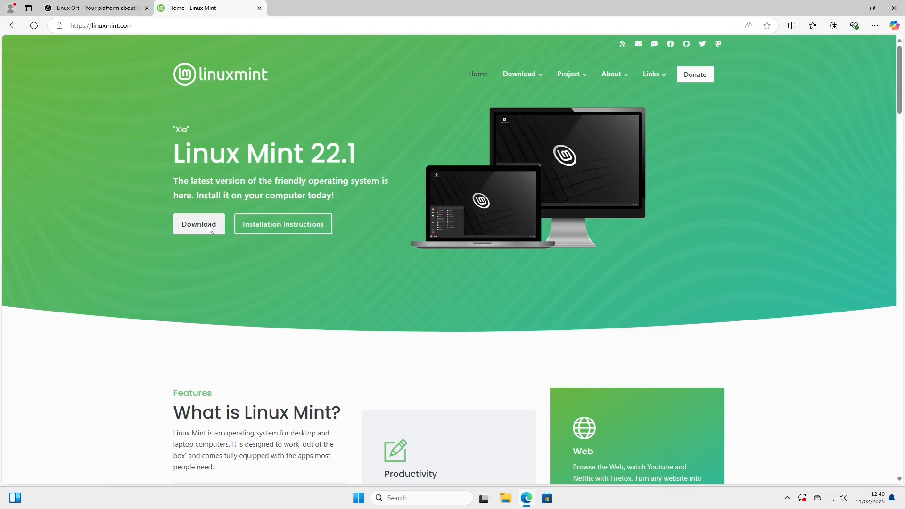
- Start the Linux Mint 22.1 Cinnamon Edition 64-bit ISO download from a mirror link
{"action": "left_click", "coordinate": [199, 225]}
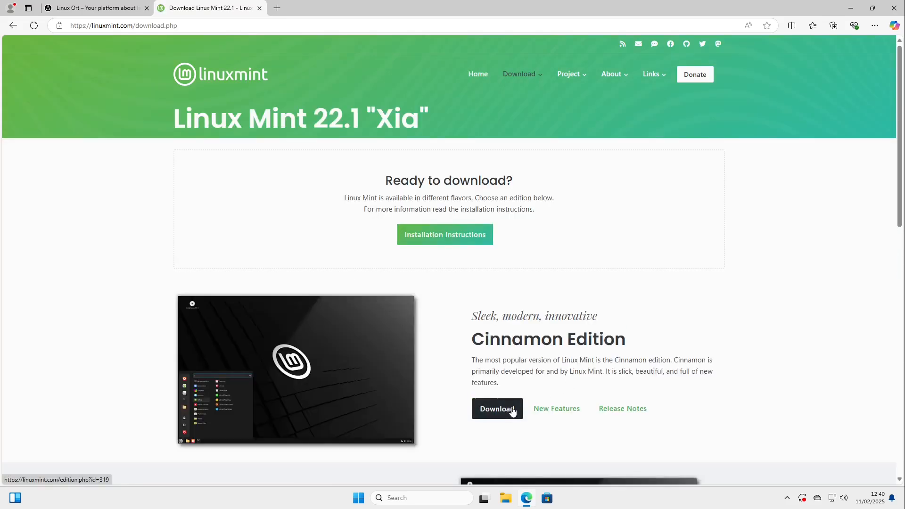
{"action": "double_click", "coordinate": [526, 338]}
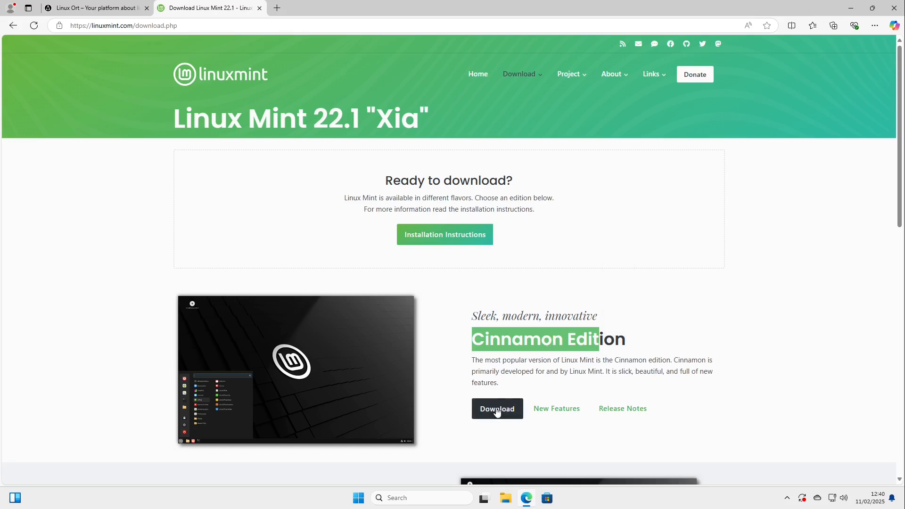
{"action": "left_click", "coordinate": [497, 409]}
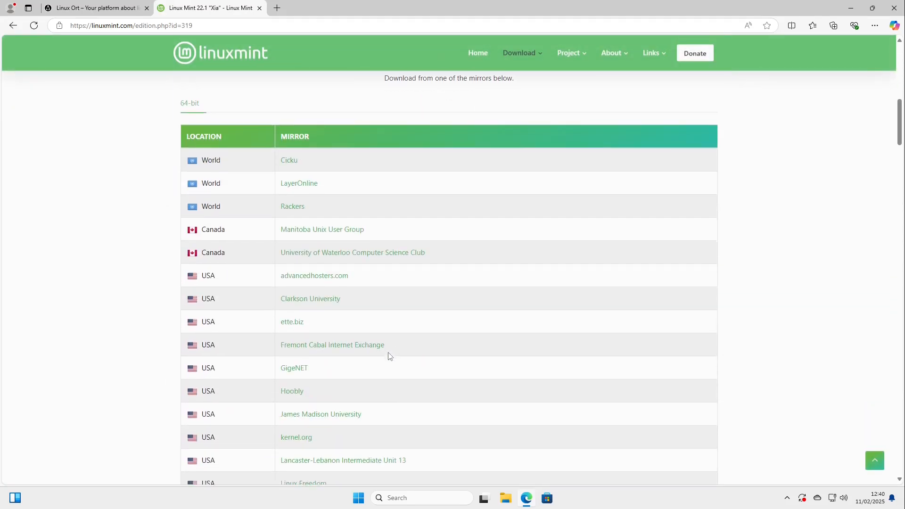
{"action": "scroll", "scroll_direction": "down", "scroll_amount": 3}
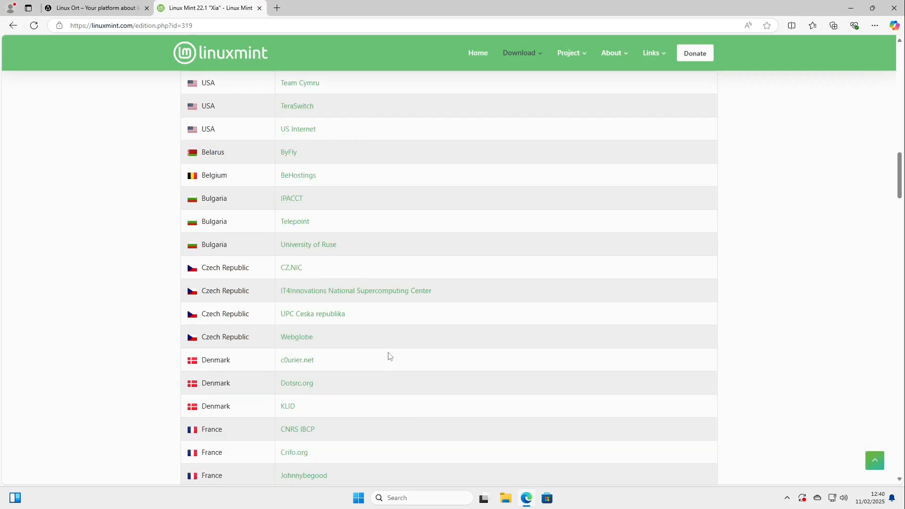
{"action": "scroll", "scroll_direction": "down", "scroll_amount": 3}
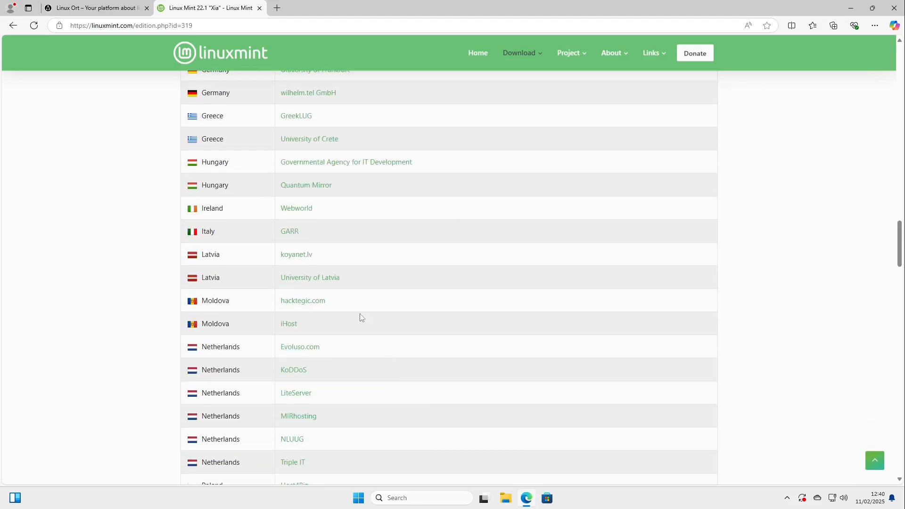
{"action": "left_click", "coordinate": [831, 24]}
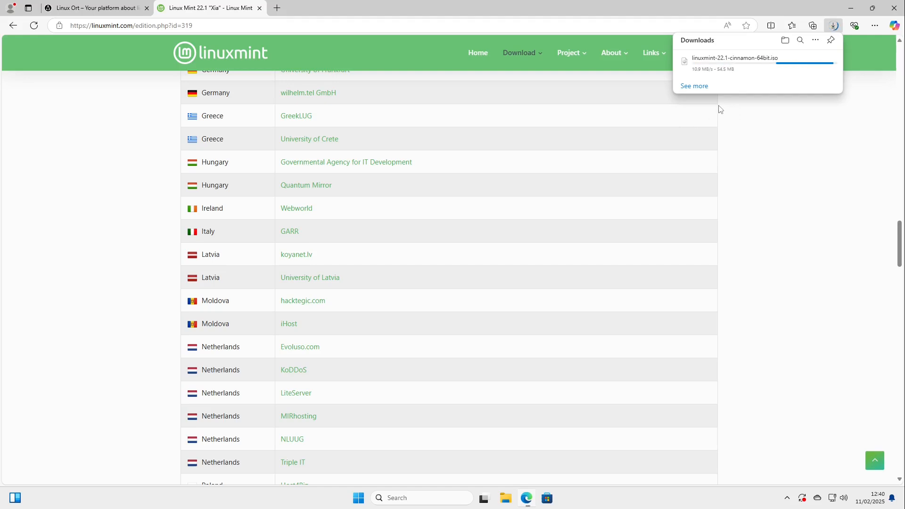
{"action": "mouse_move", "coordinate": [433, 276]}
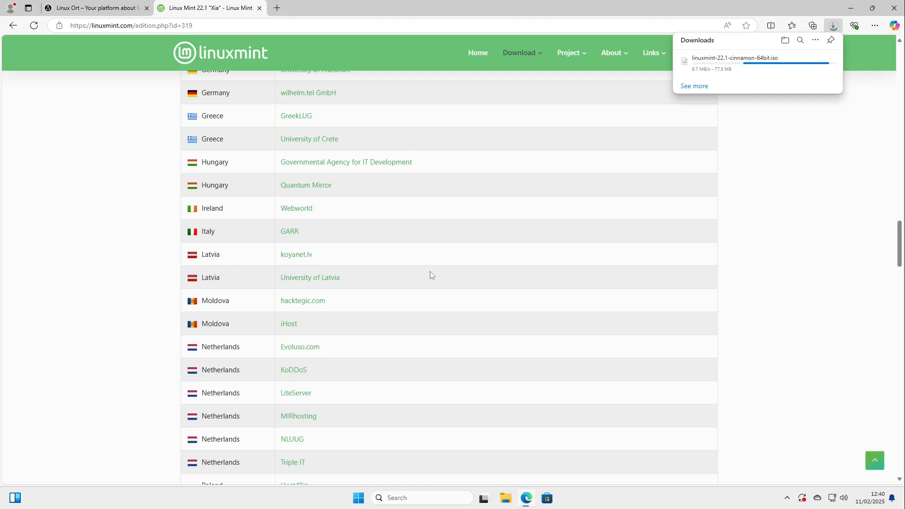
{"action": "scroll", "scroll_direction": "up", "scroll_amount": 3}
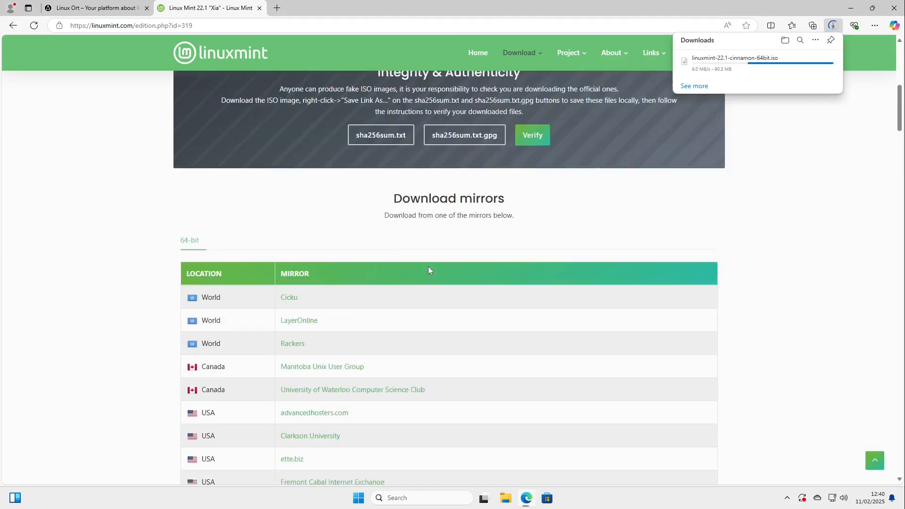
{"action": "scroll", "scroll_direction": "up", "scroll_amount": 3}
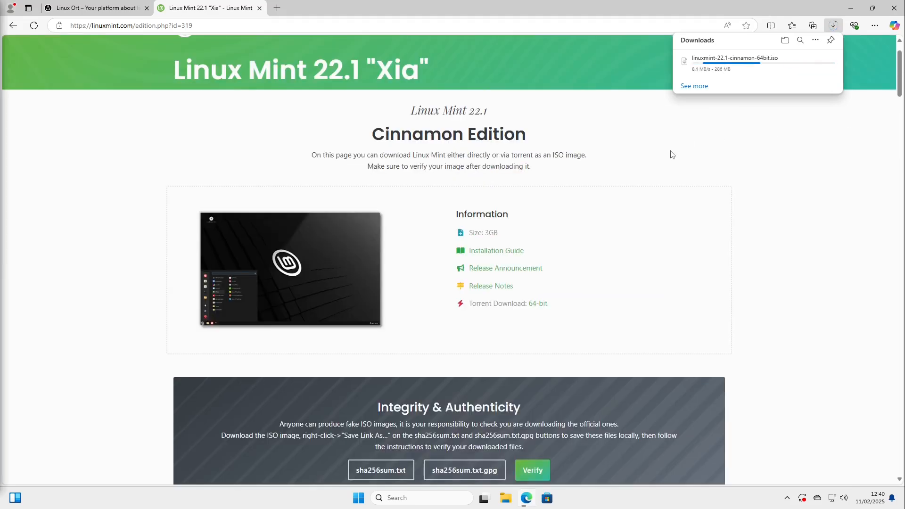
{"action": "scroll", "scroll_direction": "up", "scroll_amount": 3}
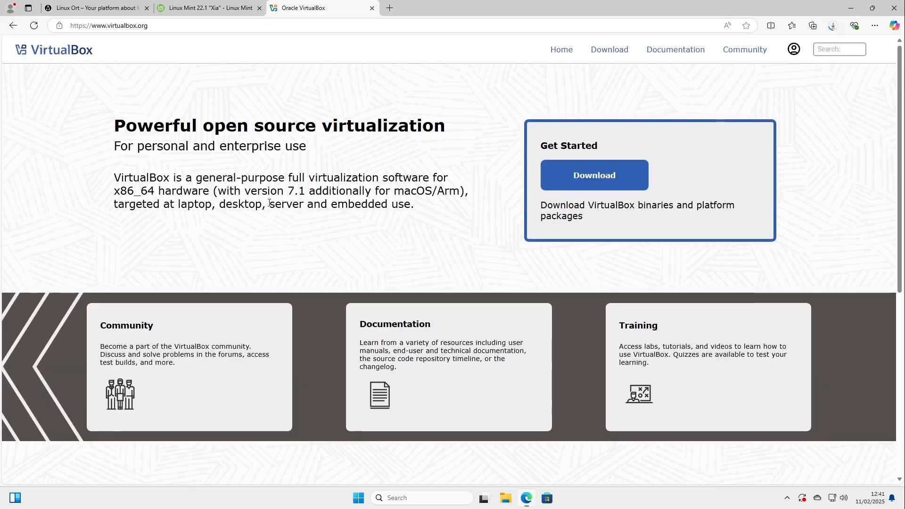
{"action": "mouse_move", "coordinate": [594, 175]}
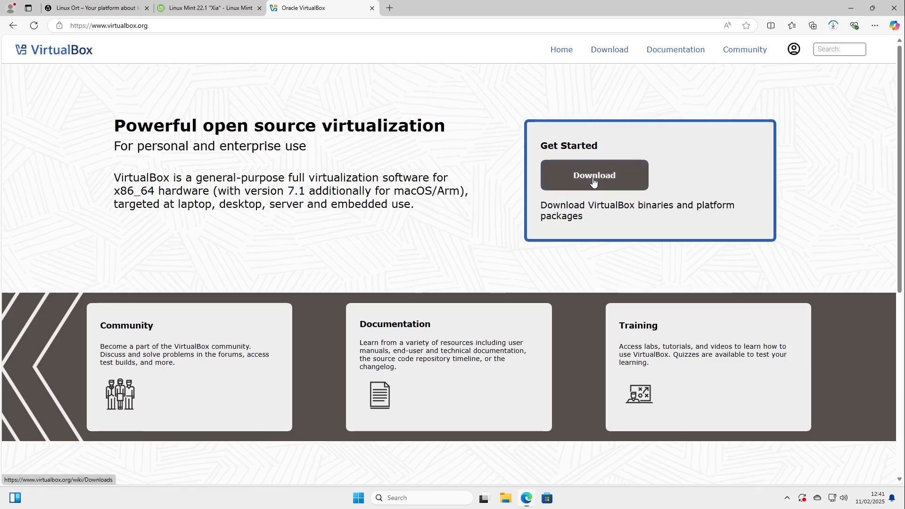
- Download the VirtualBox 7.1.6 Windows hosts package and launch the installer
{"action": "left_click", "coordinate": [594, 176]}
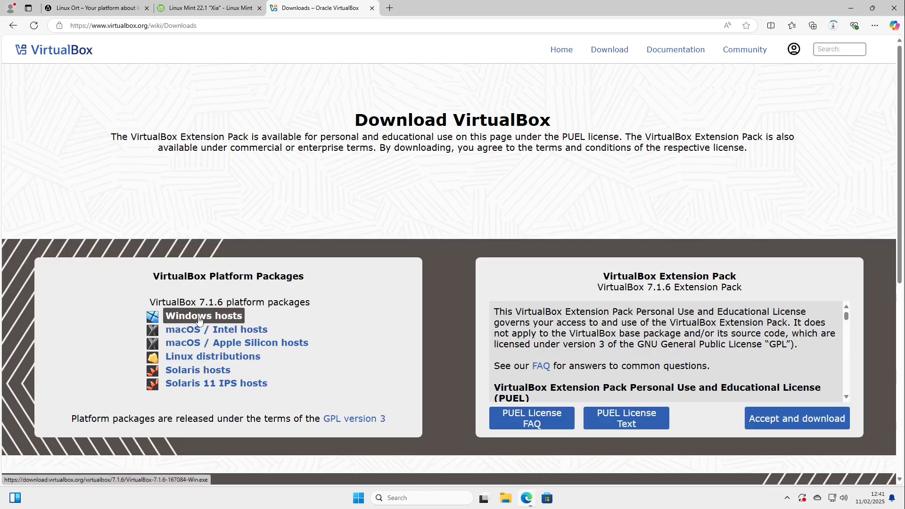
{"action": "left_click", "coordinate": [833, 26]}
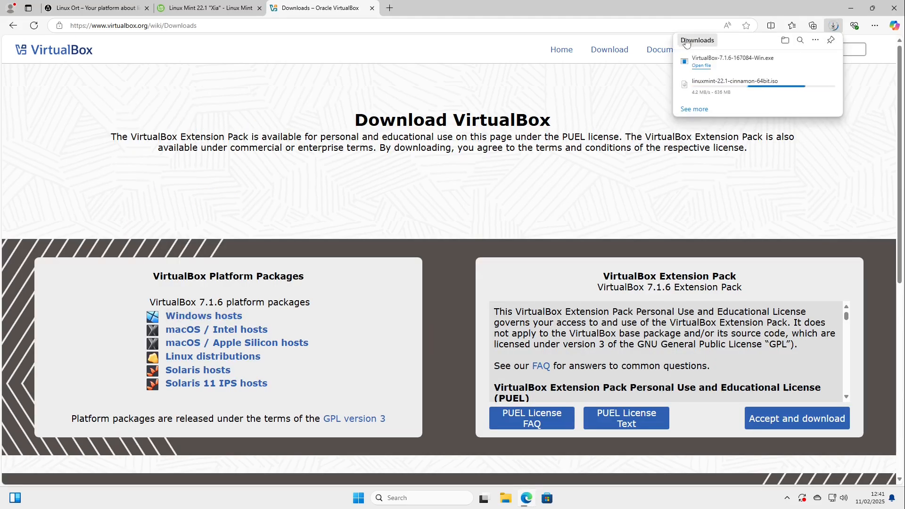
{"action": "mouse_move", "coordinate": [698, 67]}
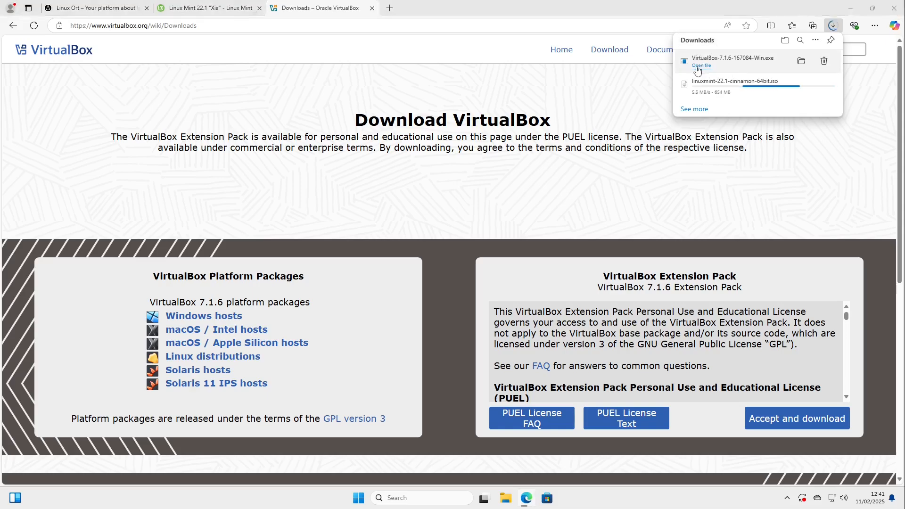
{"action": "left_click", "coordinate": [701, 65]}
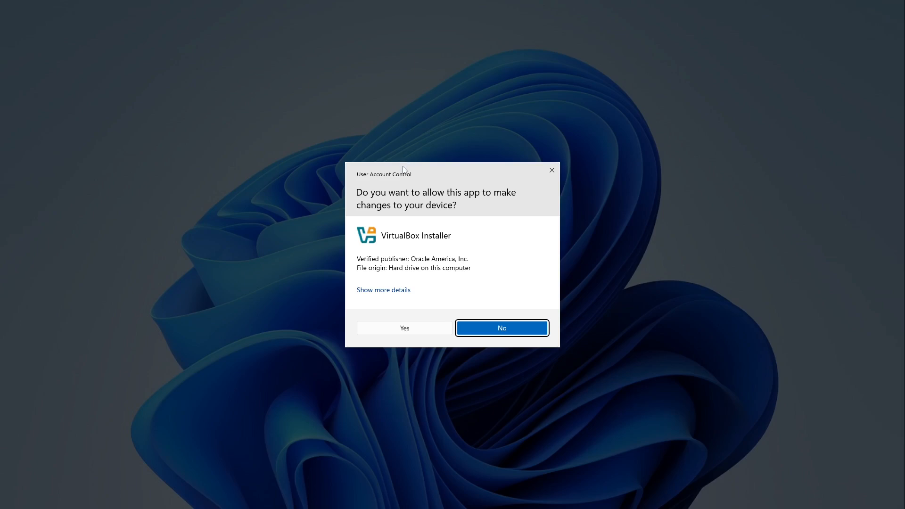
{"action": "mouse_move", "coordinate": [387, 330]}
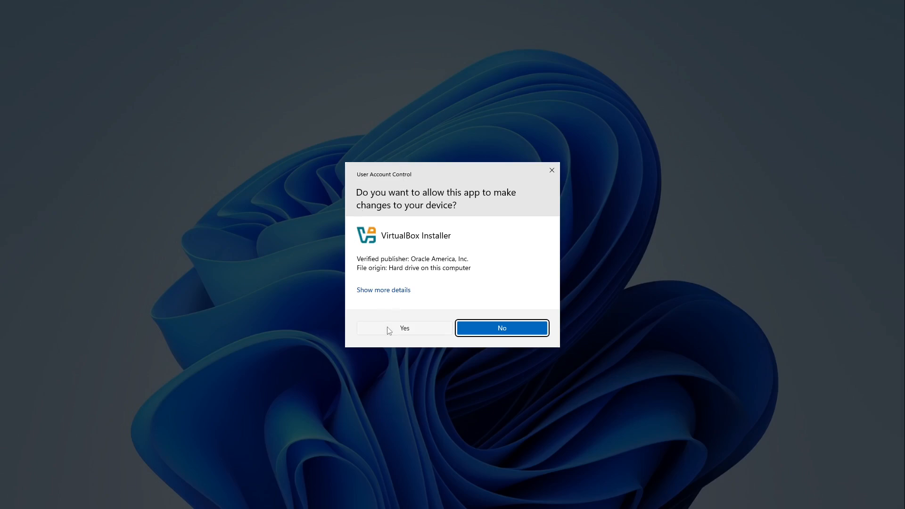
- Download vc_redist.x64.exe from Microsoft Learn and install the Visual C++ 2015-2022 x64 Redistributable successfully
{"action": "left_click", "coordinate": [405, 328]}
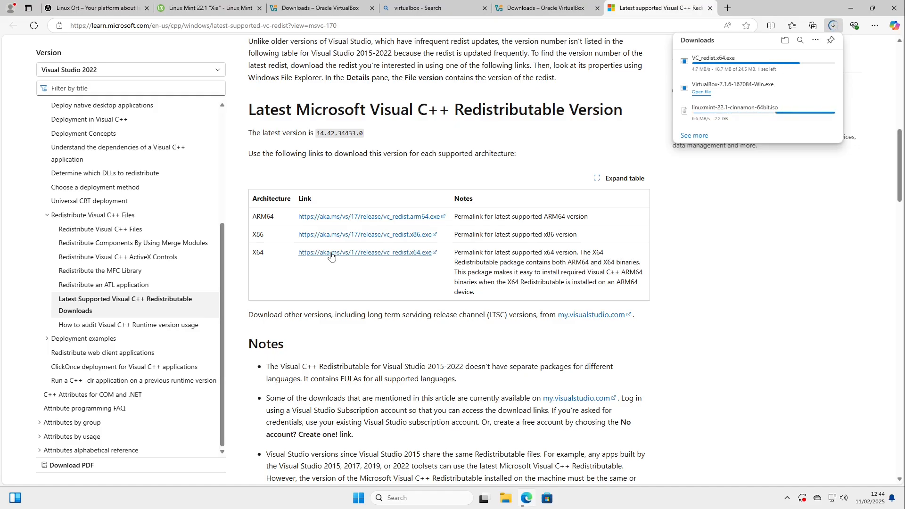
{"action": "scroll", "scroll_direction": "up", "scroll_amount": 3}
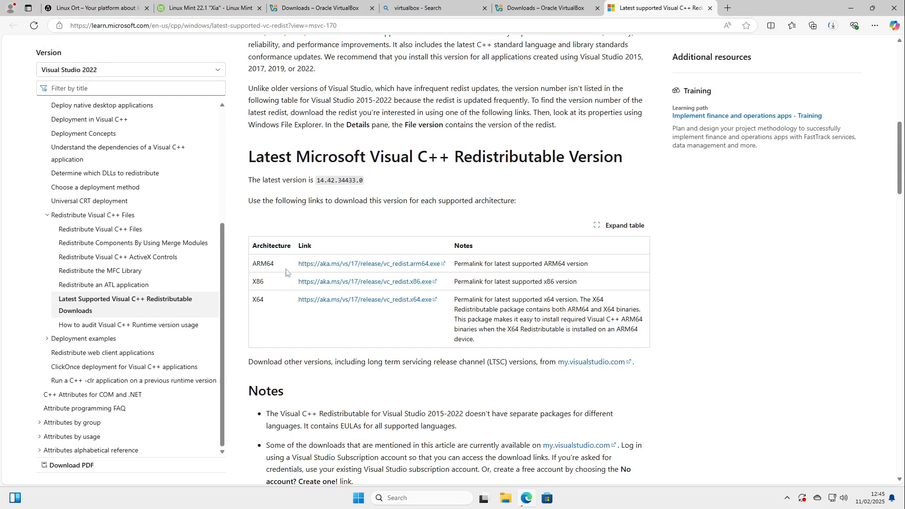
{"action": "mouse_move", "coordinate": [257, 300]}
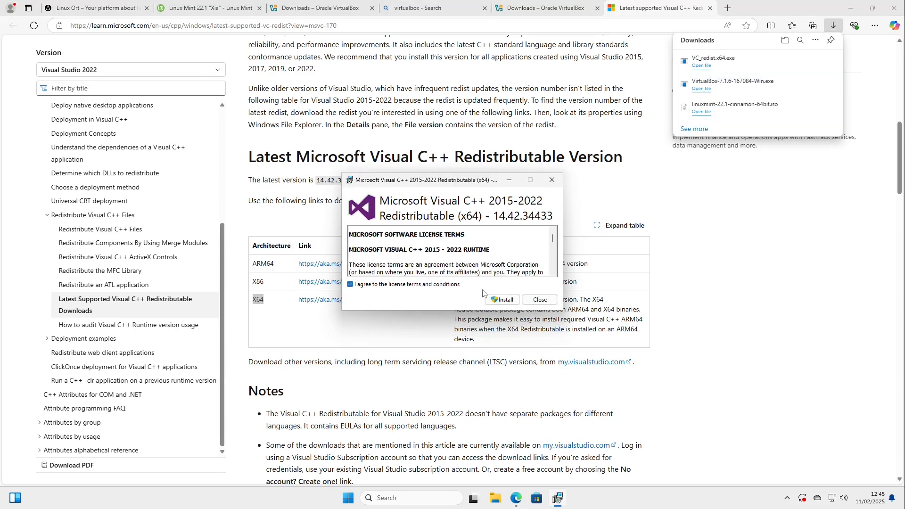
{"action": "left_click", "coordinate": [501, 298]}
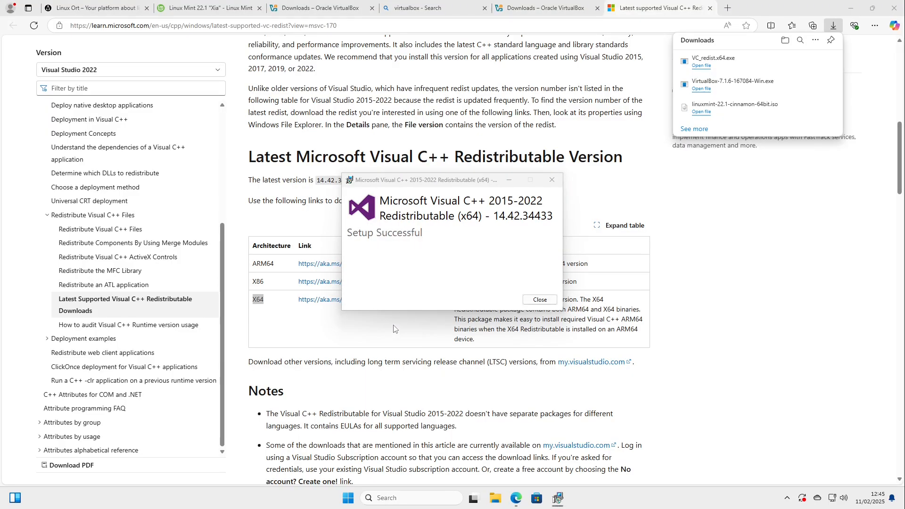
{"action": "left_click", "coordinate": [539, 300]}
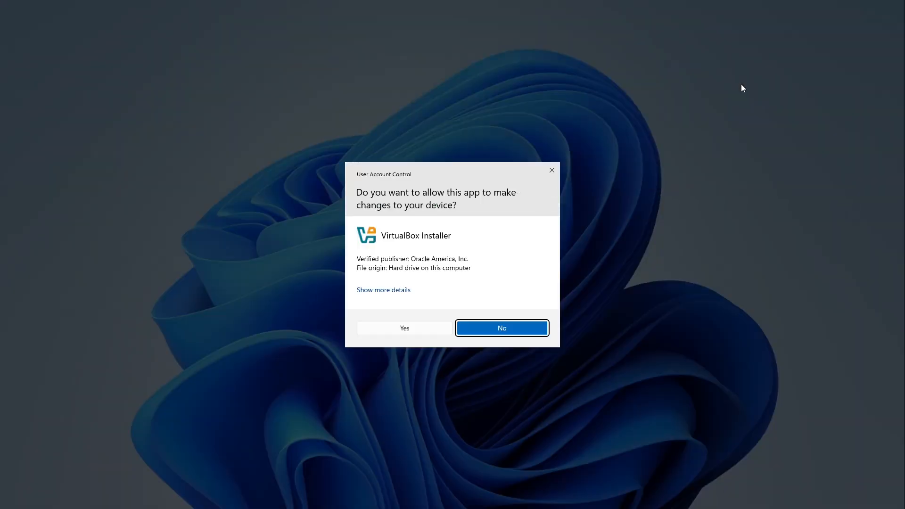
- Accept the VirtualBox licence terms and approve the Network Interfaces warning
{"action": "left_click", "coordinate": [500, 328]}
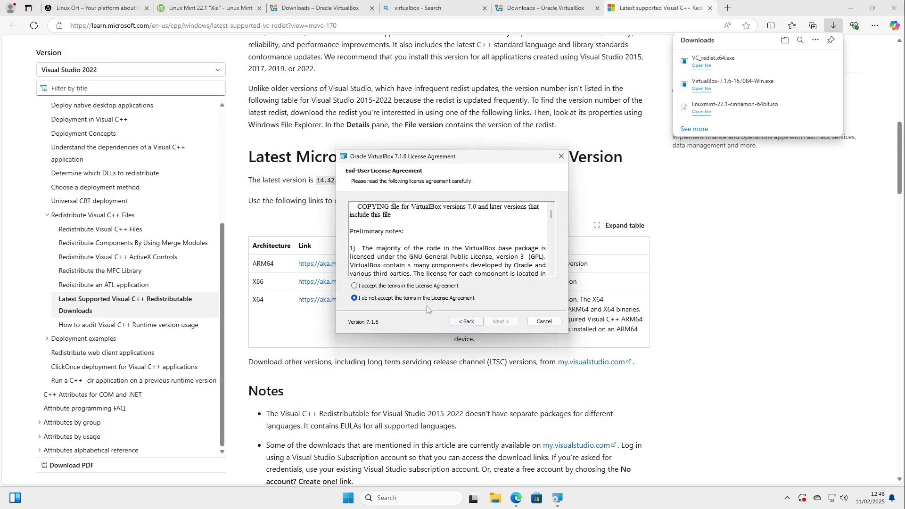
{"action": "left_click", "coordinate": [353, 285]}
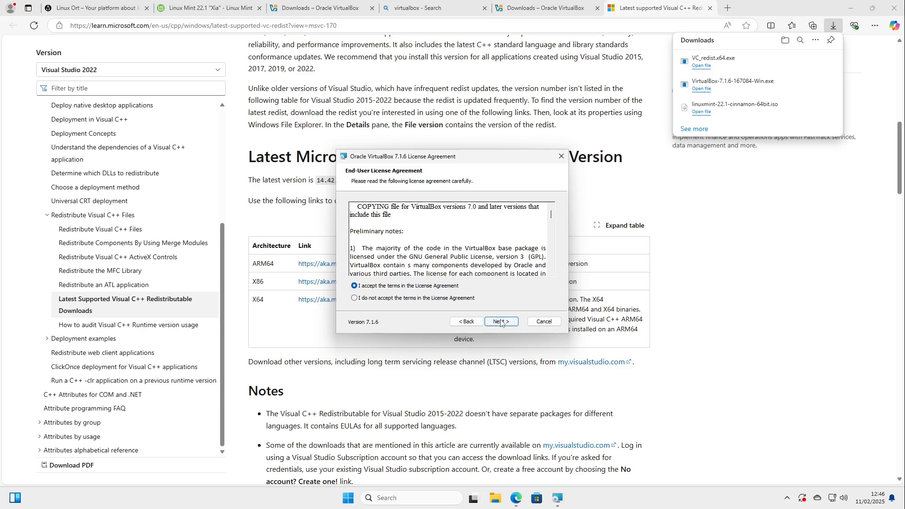
{"action": "left_click", "coordinate": [500, 322]}
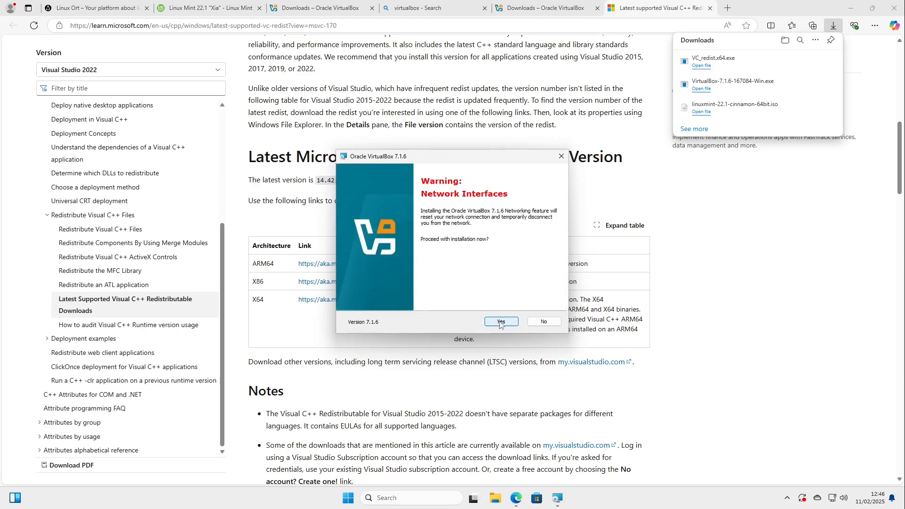
{"action": "mouse_move", "coordinate": [501, 325]}
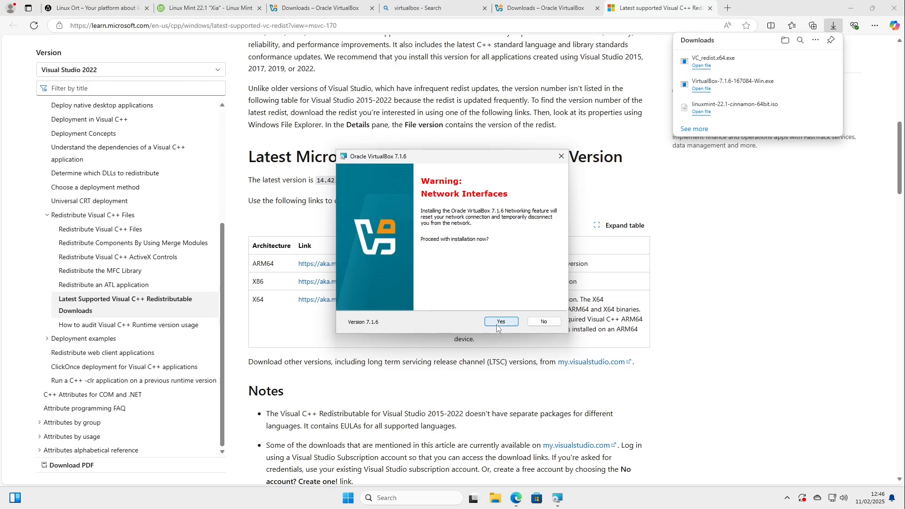
{"action": "left_click", "coordinate": [499, 321]}
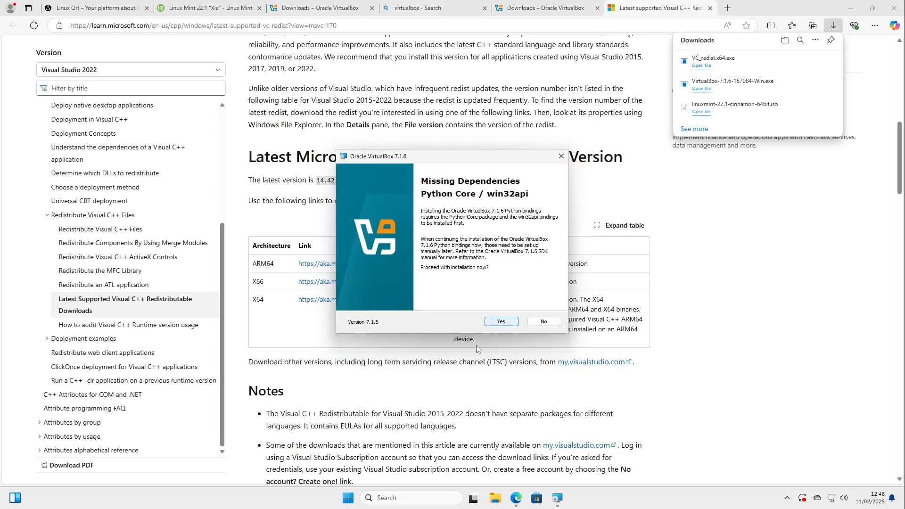
{"action": "mouse_move", "coordinate": [661, 221]}
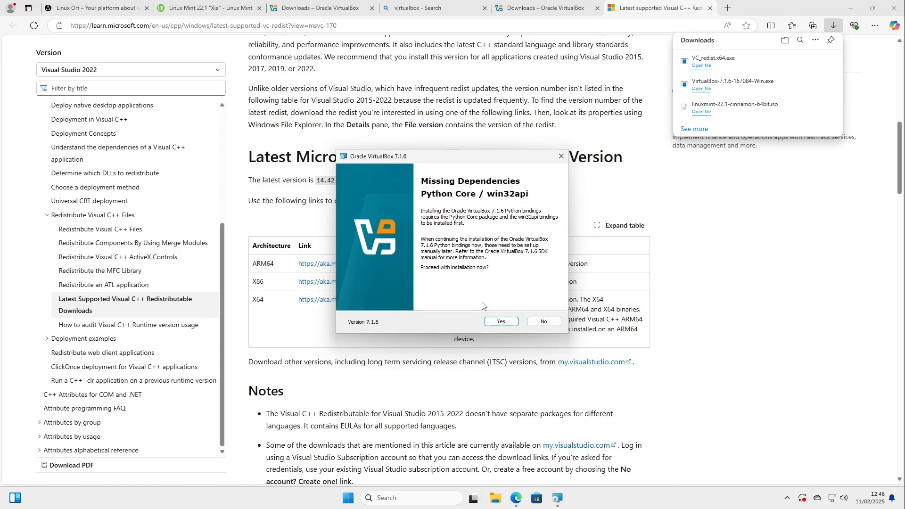
{"action": "mouse_move", "coordinate": [477, 312]}
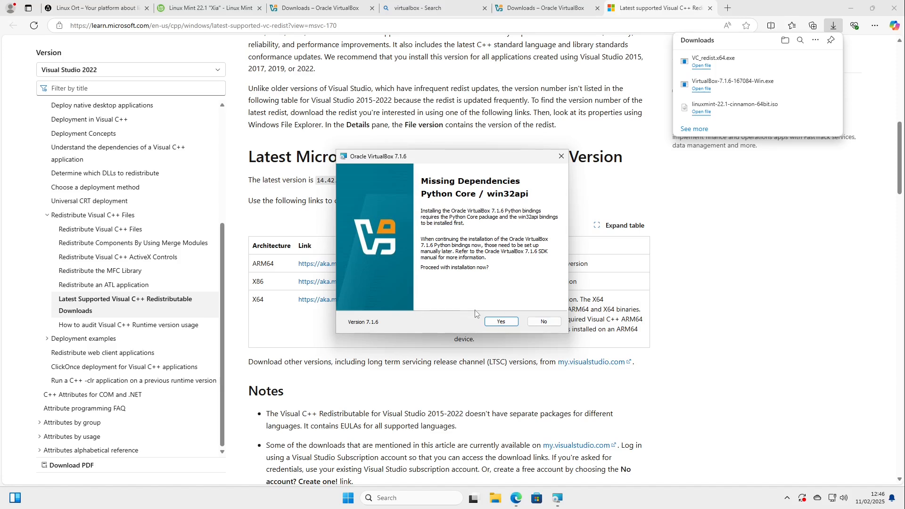
{"action": "mouse_move", "coordinate": [450, 228]}
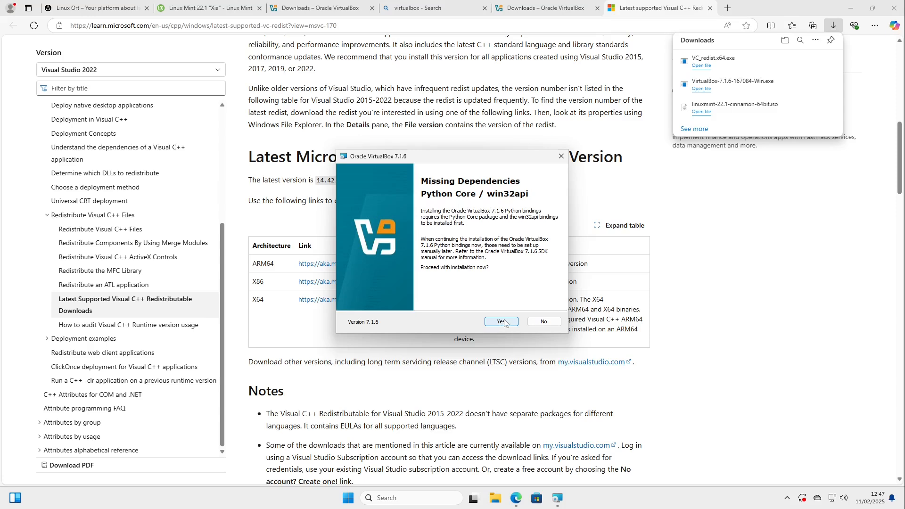
- Proceed past the Missing Dependencies warning, keep default shortcuts, and install VirtualBox 7.1.6
{"action": "left_click", "coordinate": [499, 321]}
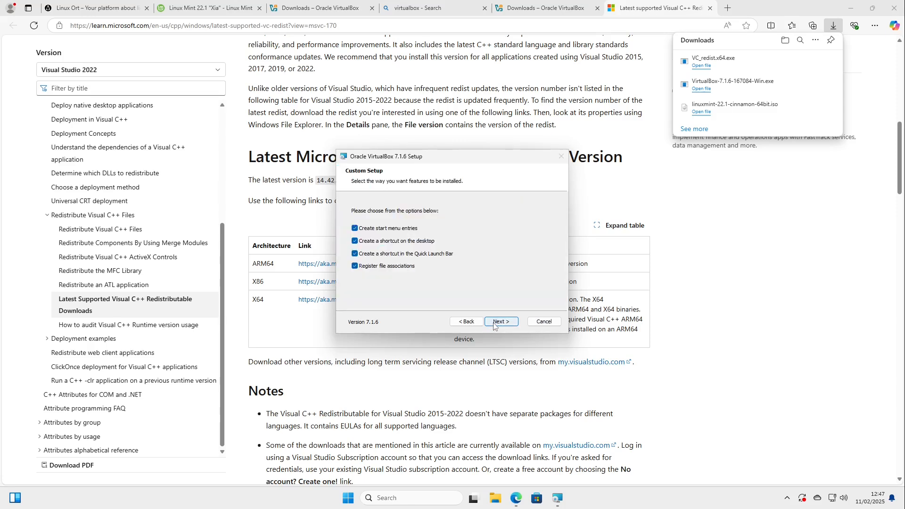
{"action": "left_click", "coordinate": [500, 322]}
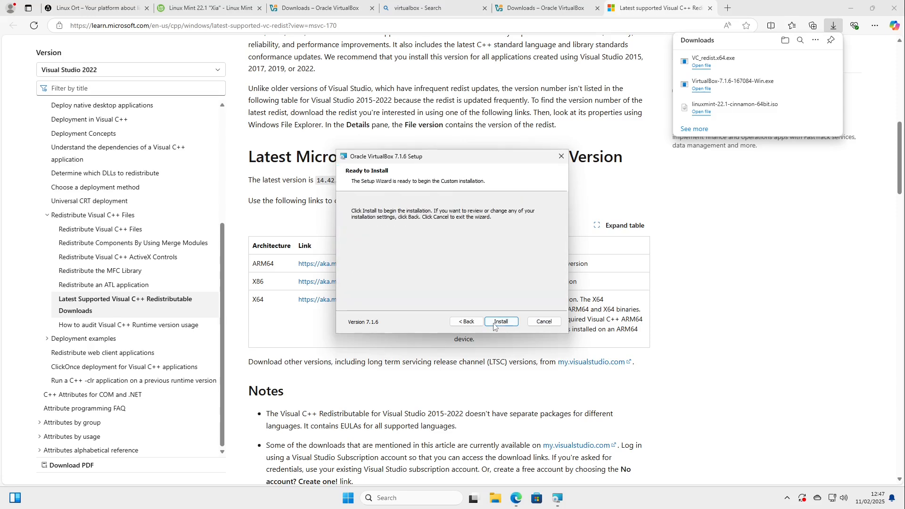
{"action": "left_click", "coordinate": [500, 321]}
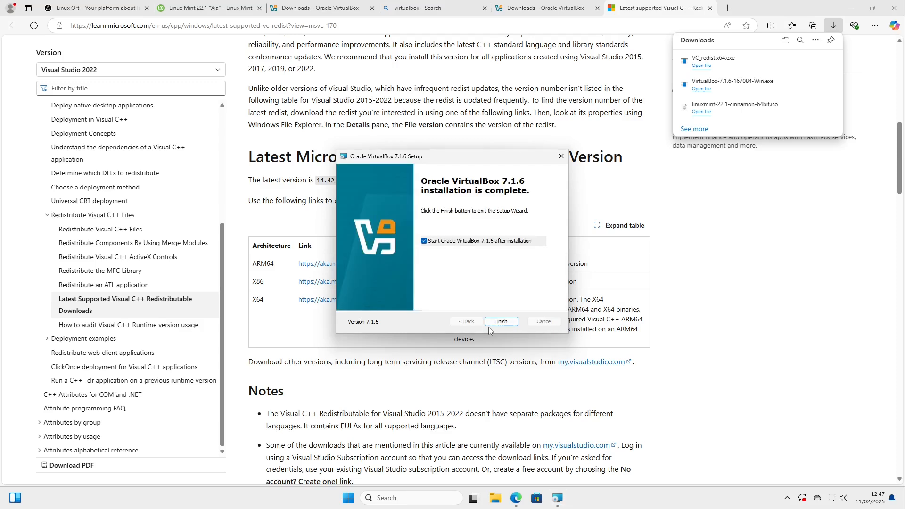
{"action": "mouse_move", "coordinate": [477, 249]}
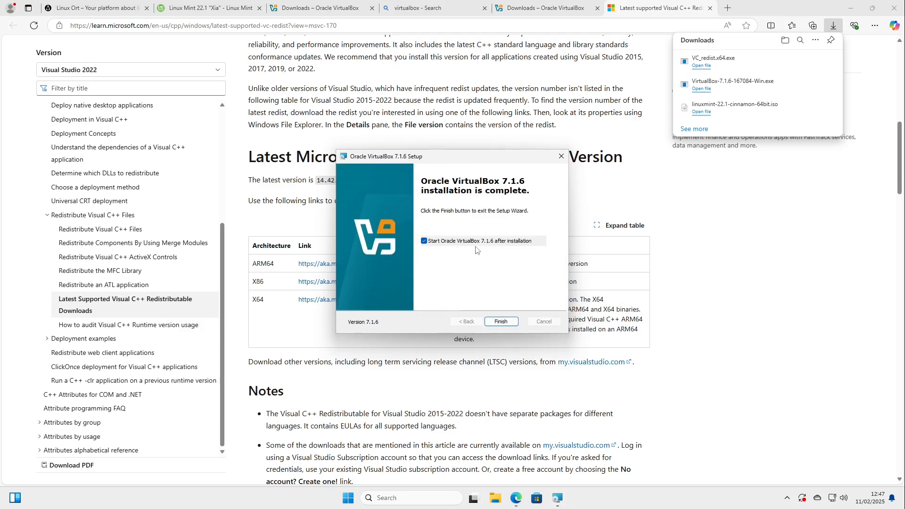
{"action": "mouse_move", "coordinate": [517, 297]}
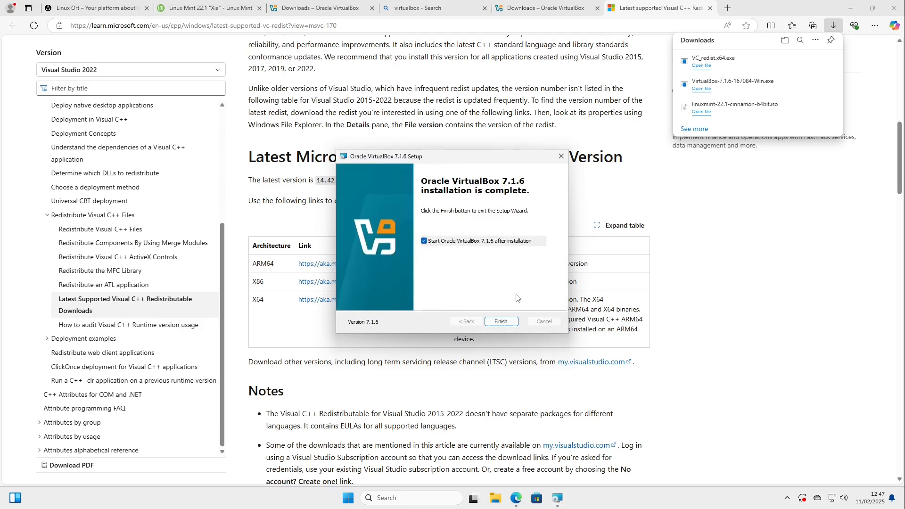
- Finish setup launching VirtualBox Manager and choose the experience mode on its welcome page
{"action": "left_click", "coordinate": [499, 321]}
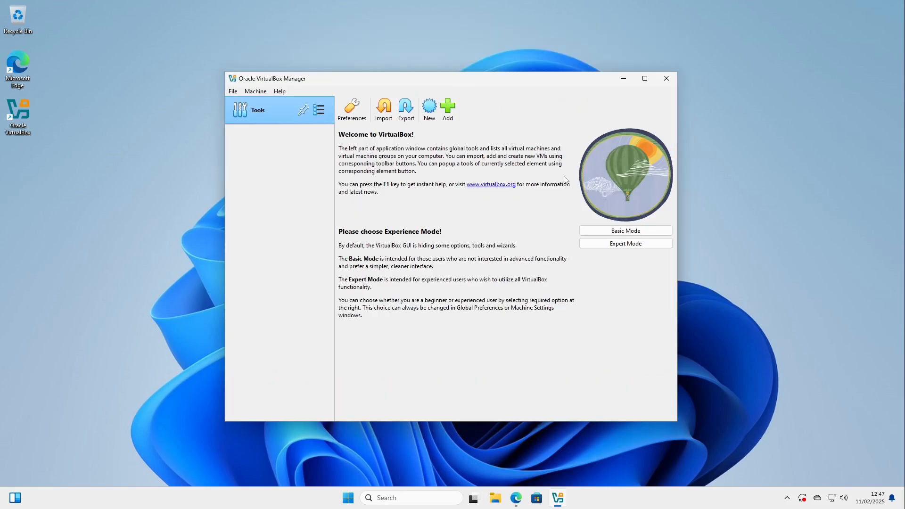
{"action": "left_click", "coordinate": [624, 231]}
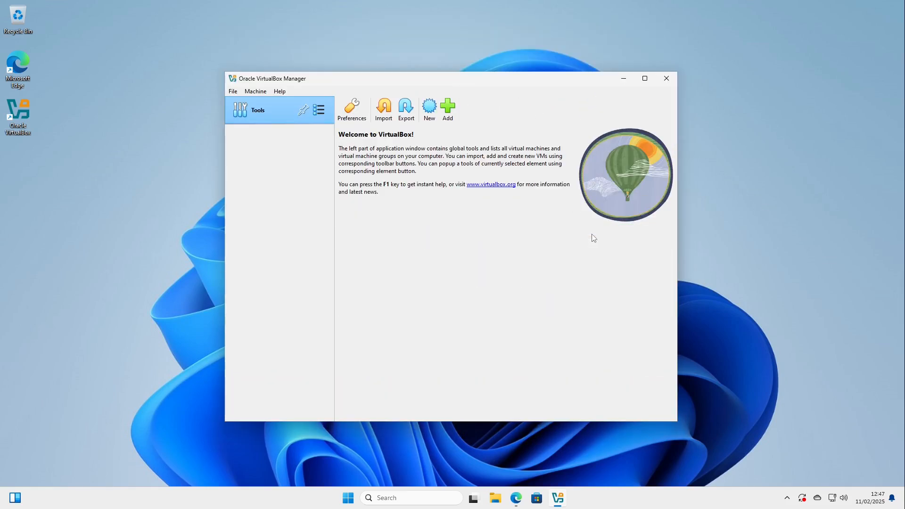
{"action": "mouse_move", "coordinate": [430, 114]}
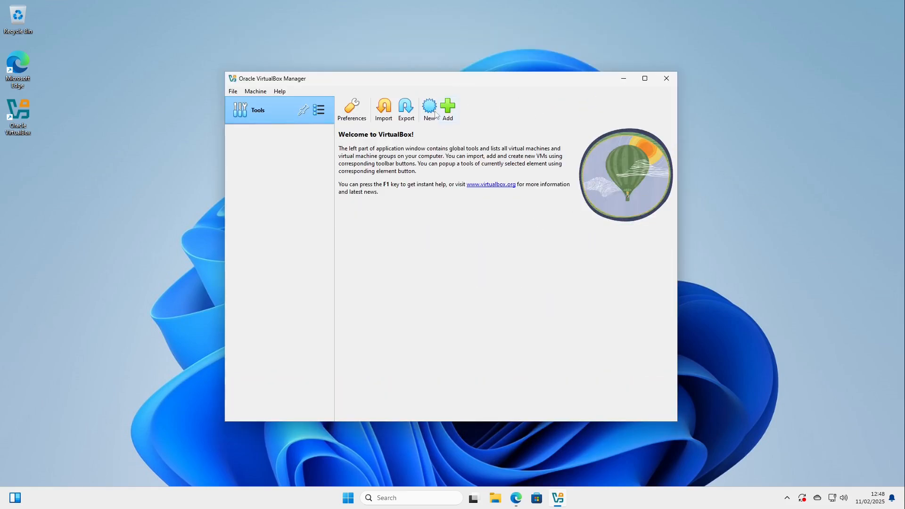
- Create a new virtual machine named LinuxMint, detected as Linux Ubuntu (64-bit)
{"action": "left_click", "coordinate": [428, 109]}
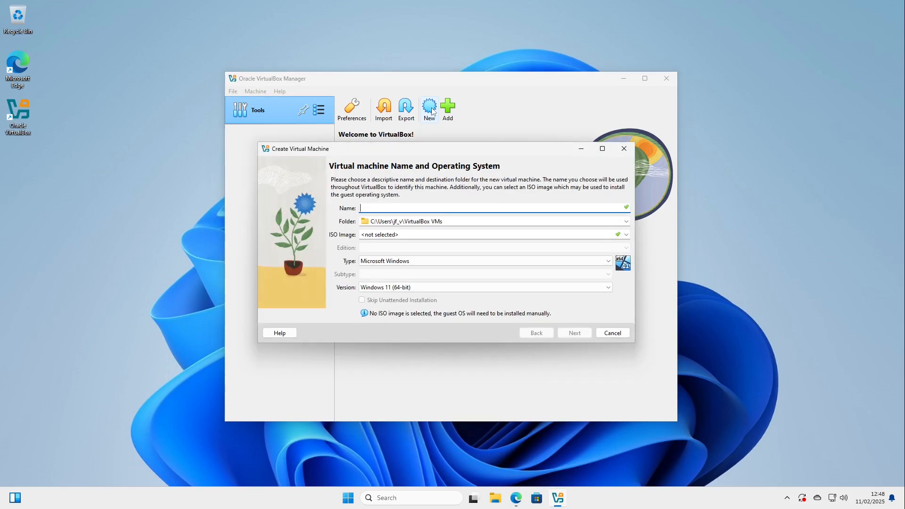
{"action": "type", "text": "Linu"}
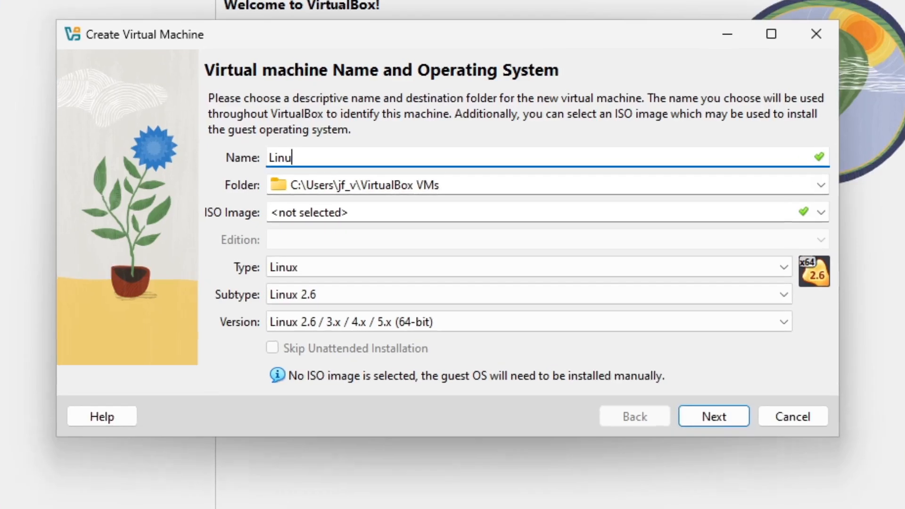
{"action": "type", "text": "xMint"}
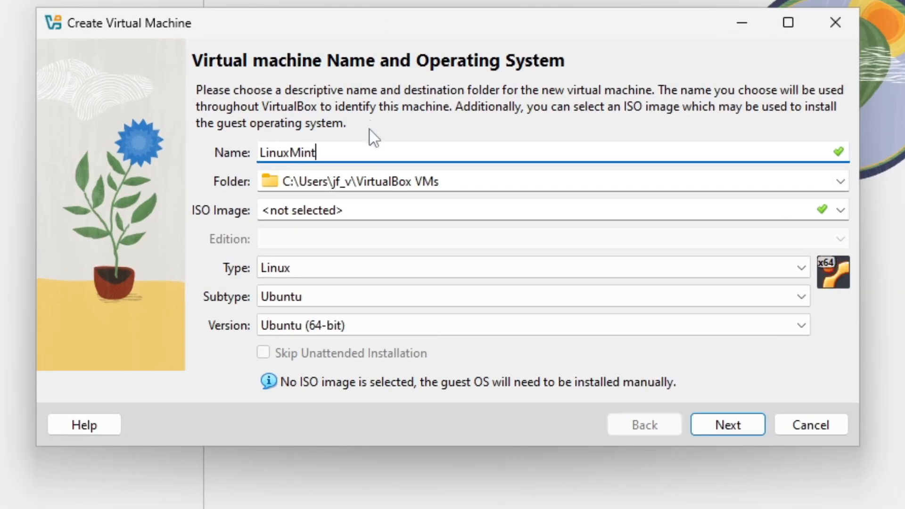
{"action": "mouse_move", "coordinate": [340, 209]}
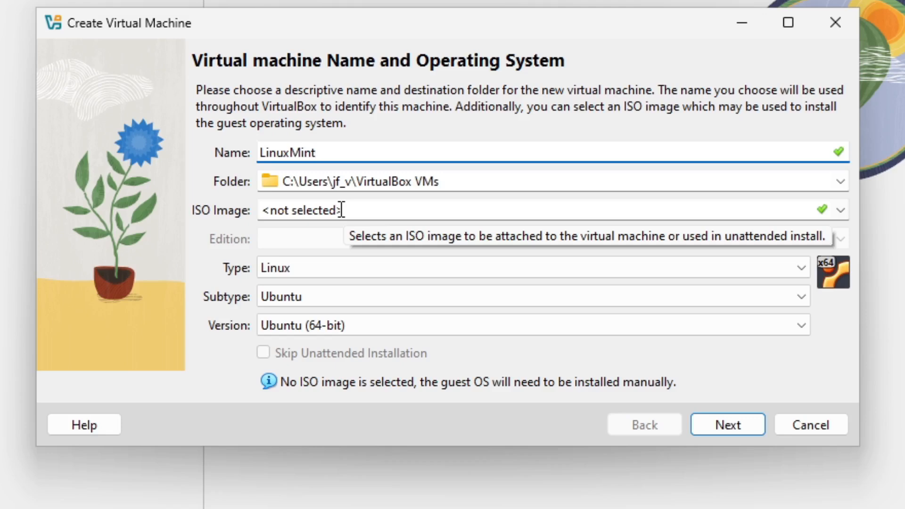
{"action": "mouse_move", "coordinate": [326, 389]}
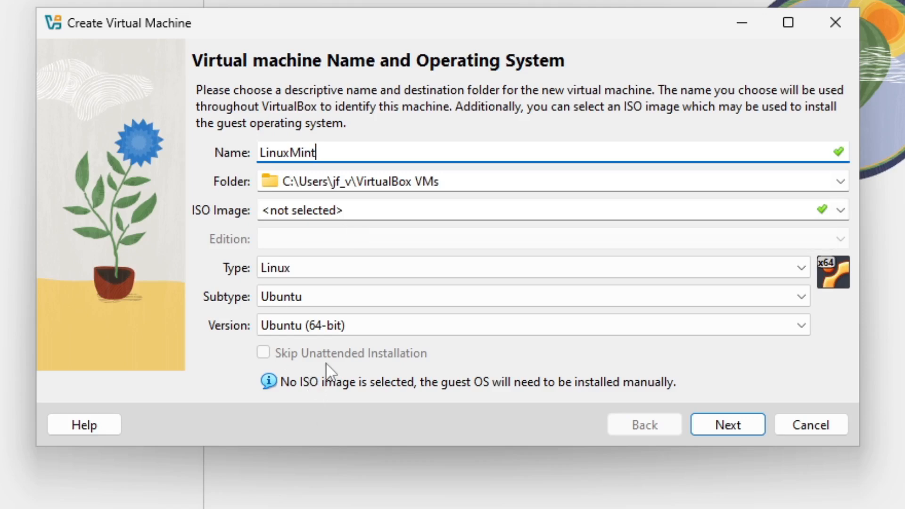
{"action": "mouse_move", "coordinate": [305, 390]}
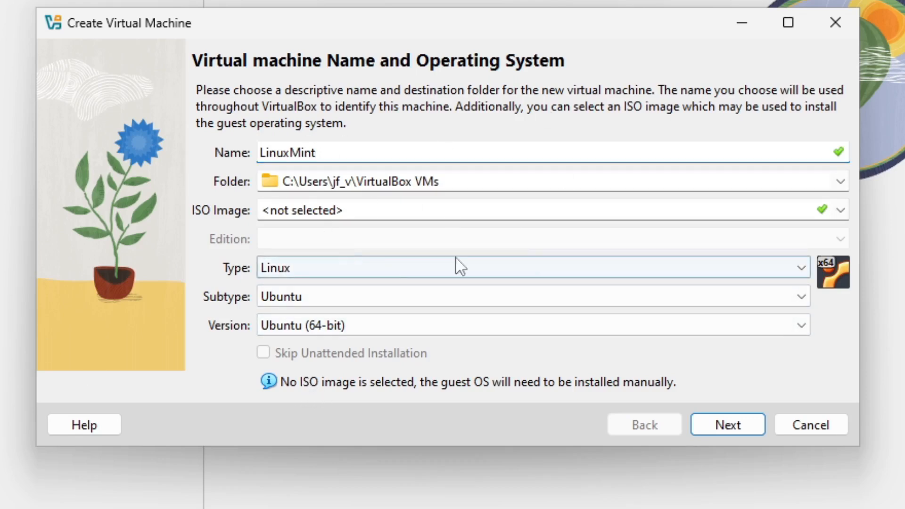
{"action": "mouse_move", "coordinate": [727, 424]}
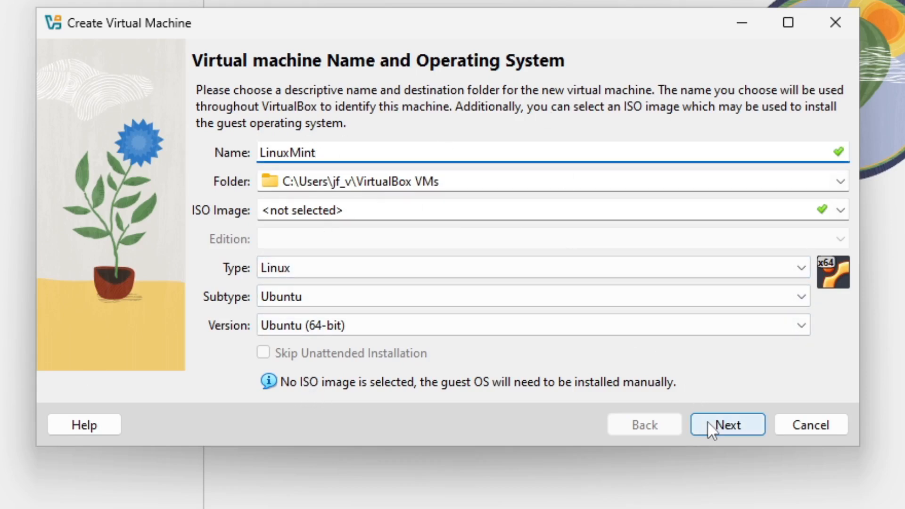
- Set the Hardware page to 4096 MB base memory and 4 processors
{"action": "left_click", "coordinate": [727, 425]}
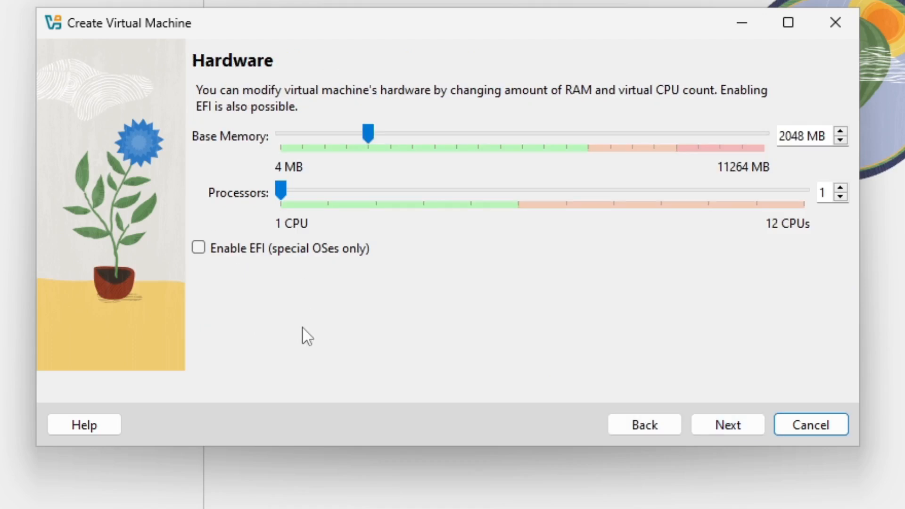
{"action": "mouse_move", "coordinate": [386, 137]}
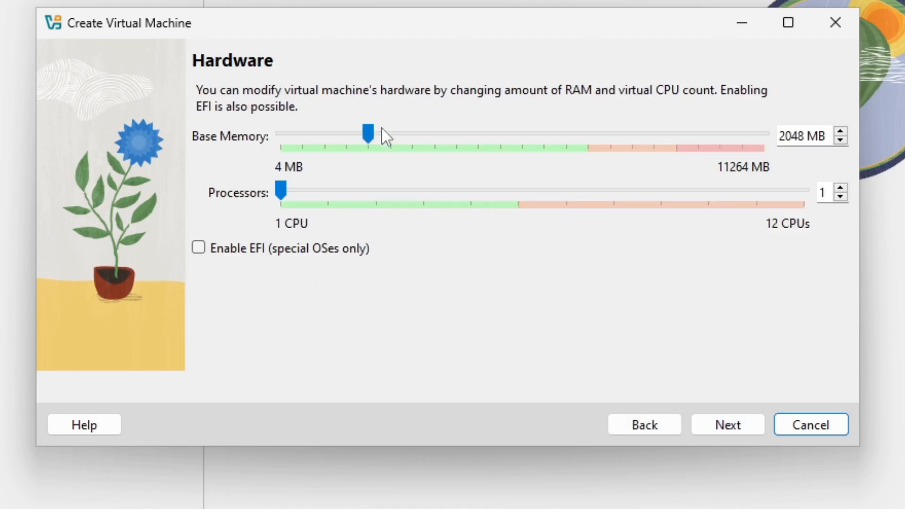
{"action": "mouse_move", "coordinate": [425, 93]}
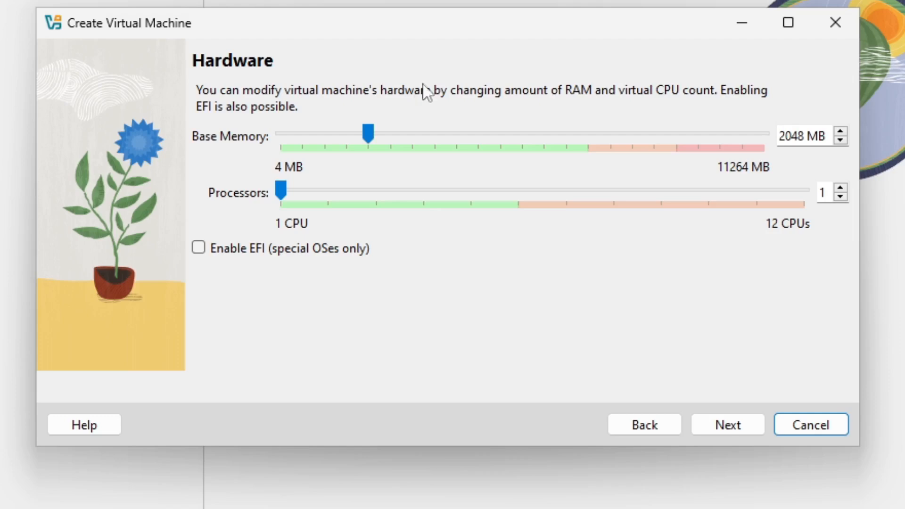
{"action": "mouse_move", "coordinate": [422, 92]}
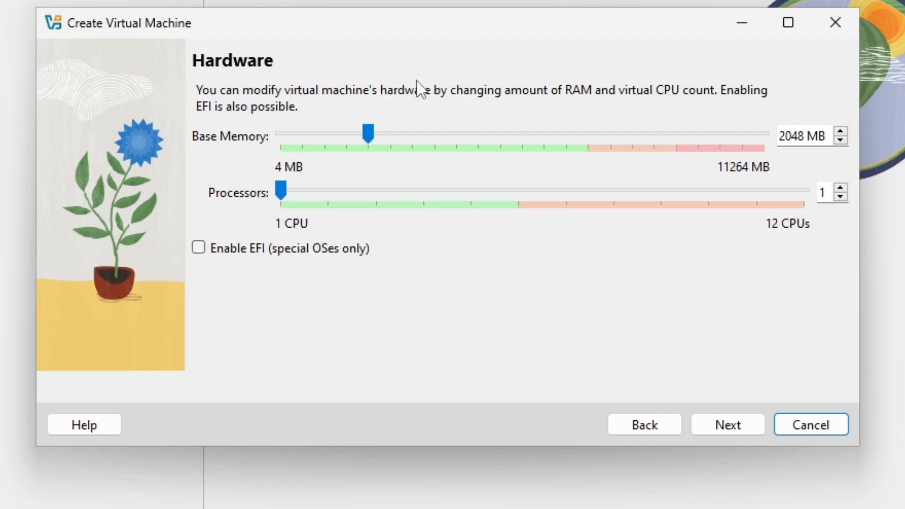
{"action": "mouse_move", "coordinate": [322, 202]}
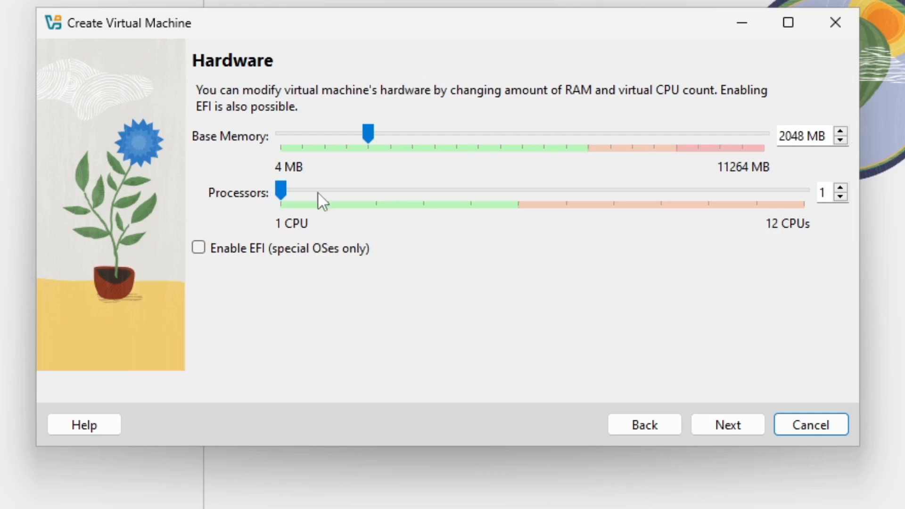
{"action": "mouse_move", "coordinate": [369, 132]}
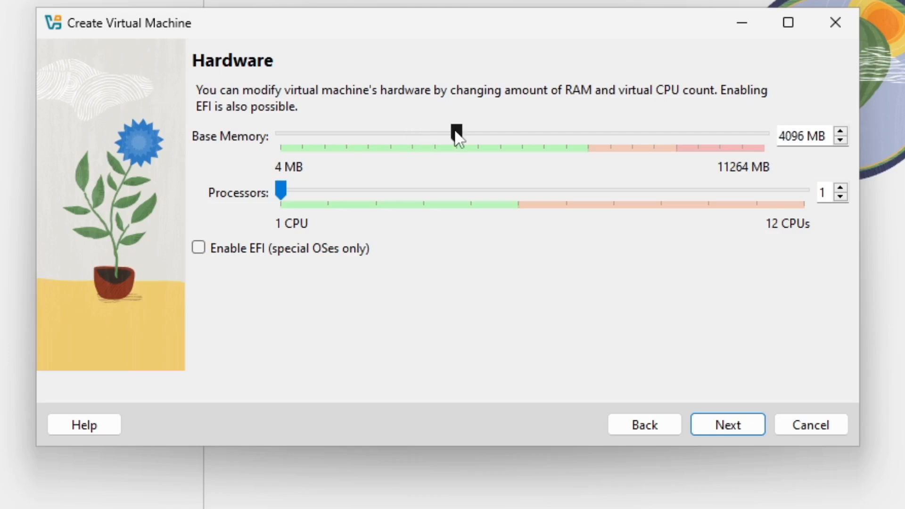
{"action": "left_click", "coordinate": [457, 133]}
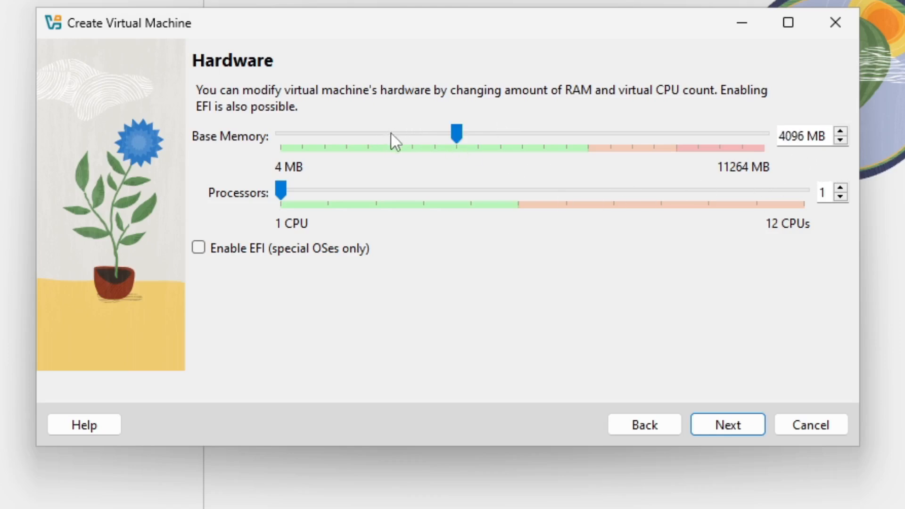
{"action": "mouse_move", "coordinate": [273, 165]}
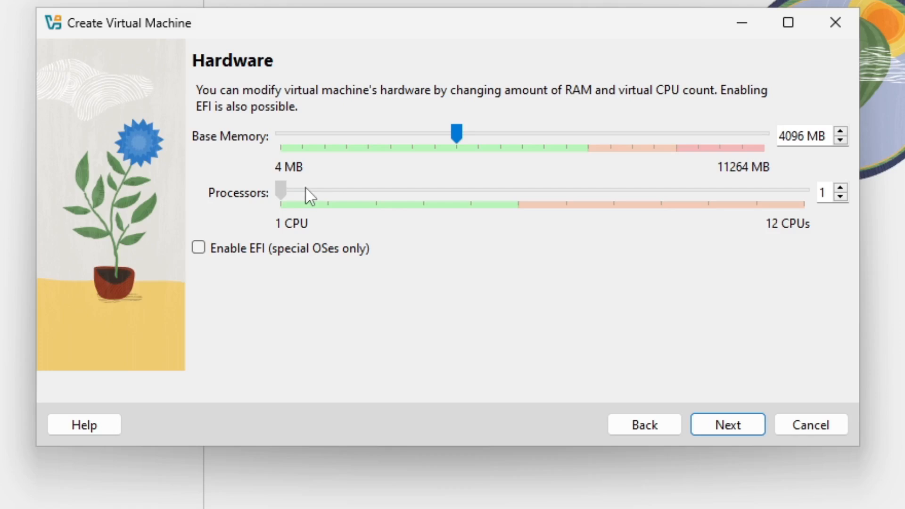
{"action": "left_click_drag", "start_coordinate": [281, 193], "coordinate": [328, 193]}
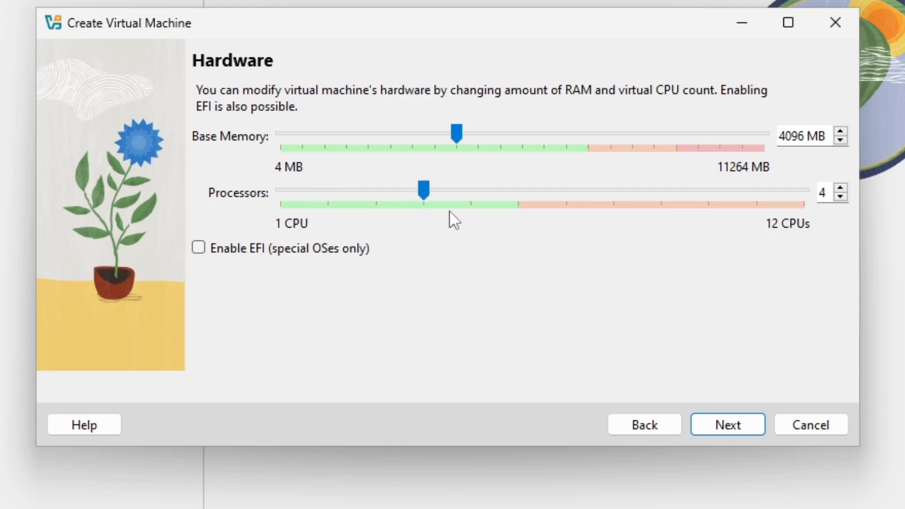
{"action": "mouse_move", "coordinate": [419, 177]}
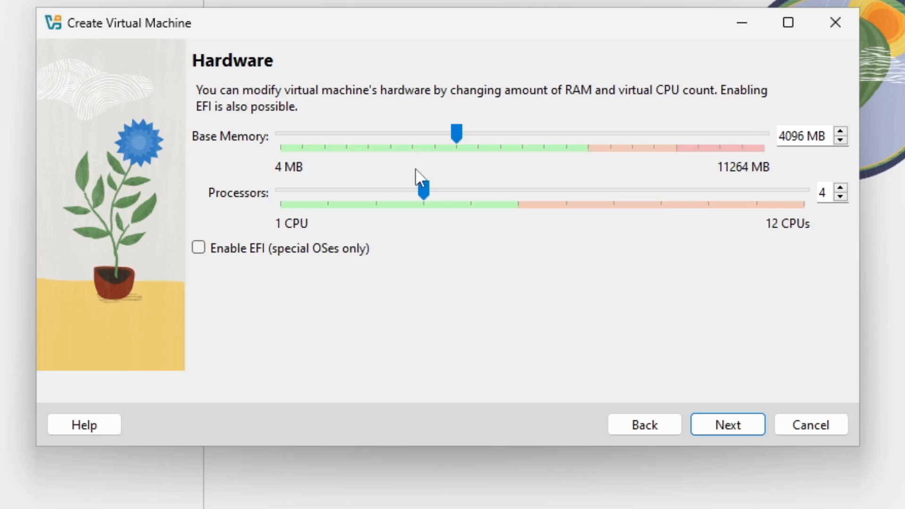
{"action": "mouse_move", "coordinate": [394, 232]}
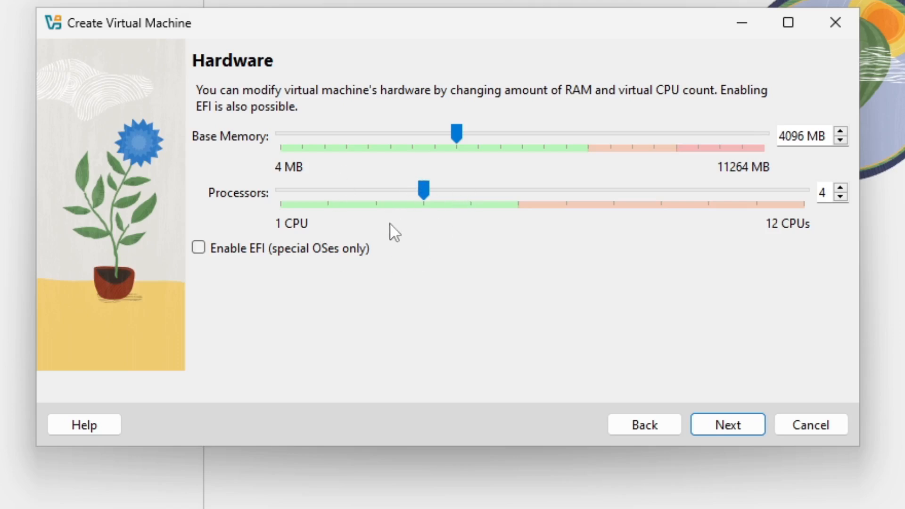
{"action": "mouse_move", "coordinate": [690, 289]}
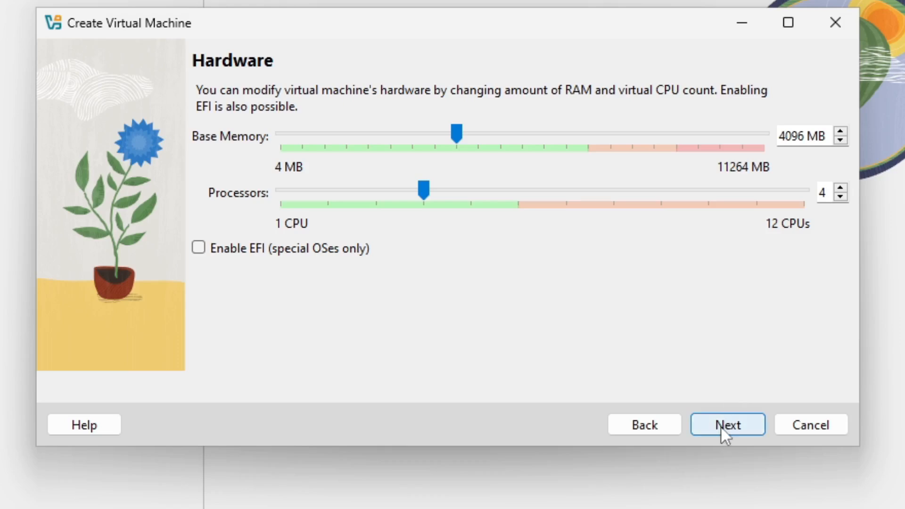
- Keep the 25.00 GB virtual hard disk and reach the machine's Summary page
{"action": "left_click", "coordinate": [727, 424]}
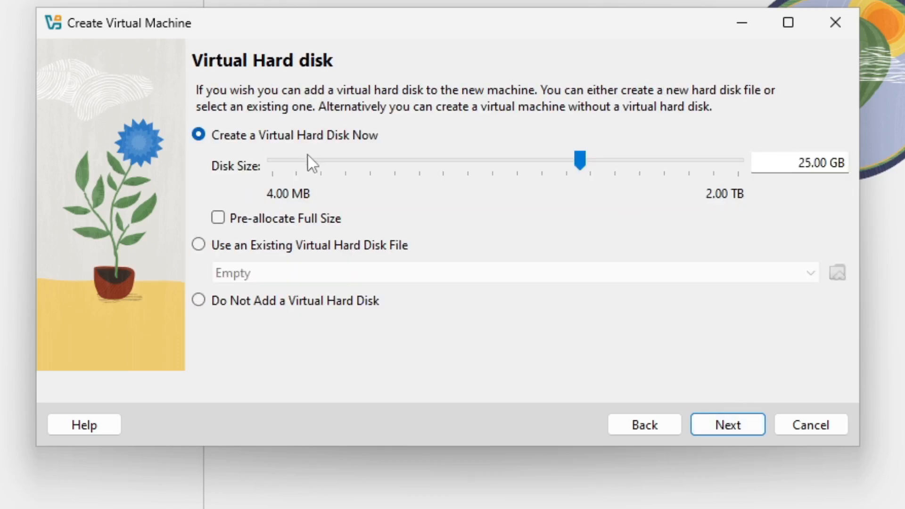
{"action": "mouse_move", "coordinate": [391, 218]}
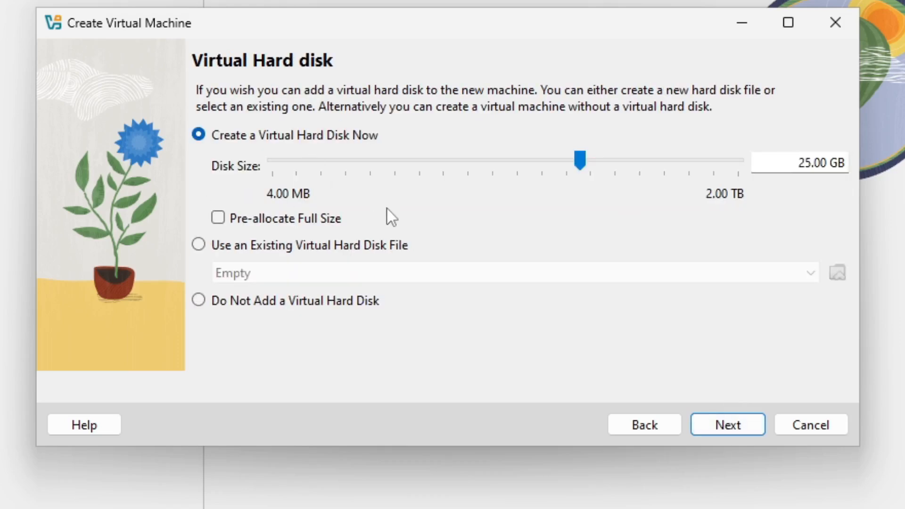
{"action": "mouse_move", "coordinate": [378, 205]}
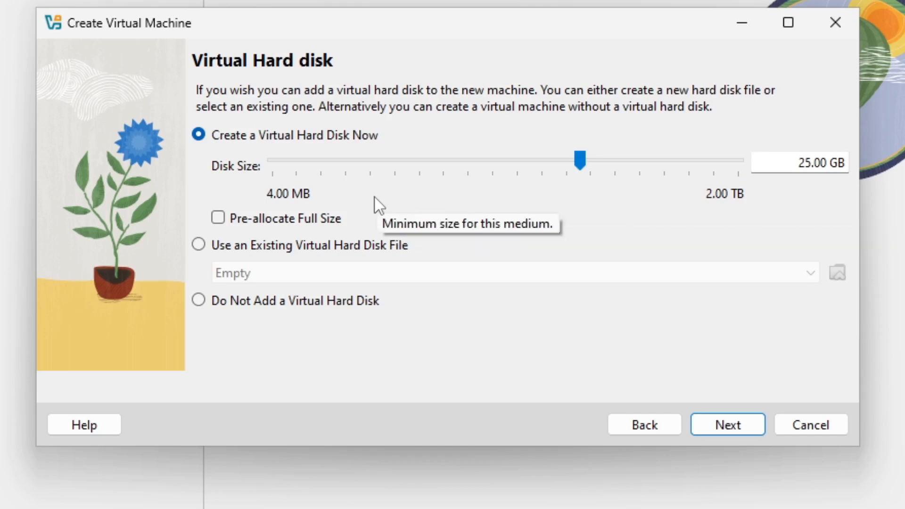
{"action": "mouse_move", "coordinate": [387, 261]}
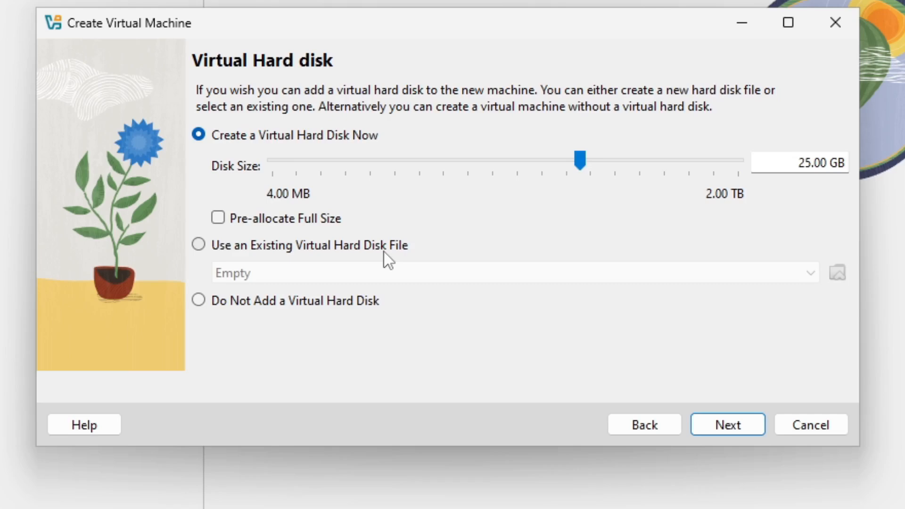
{"action": "mouse_move", "coordinate": [781, 166]}
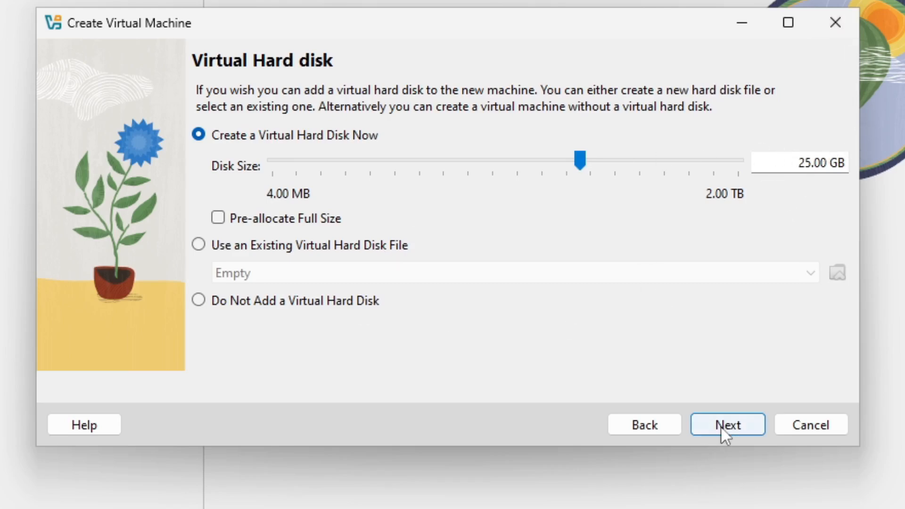
{"action": "left_click", "coordinate": [727, 424]}
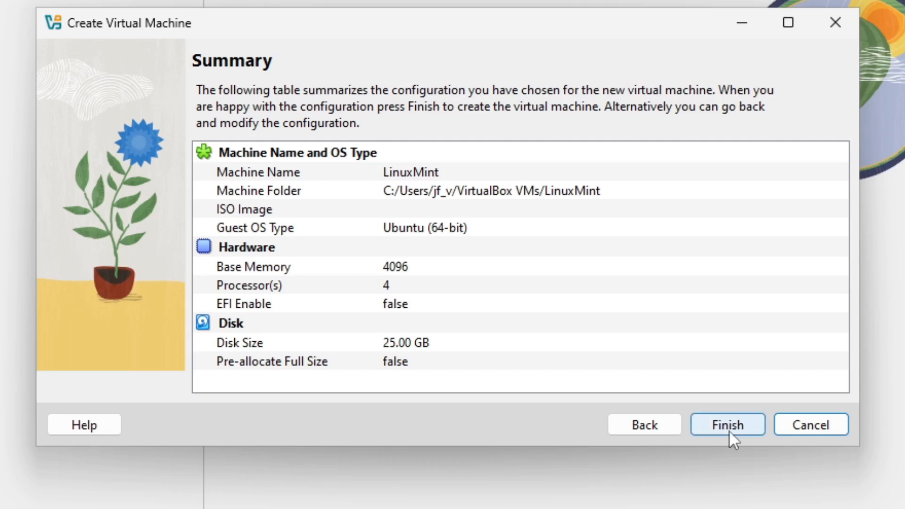
- Finish creating LinuxMint, then search Bing for 'how to enable virtualization in hp probook'
{"action": "left_click", "coordinate": [727, 426]}
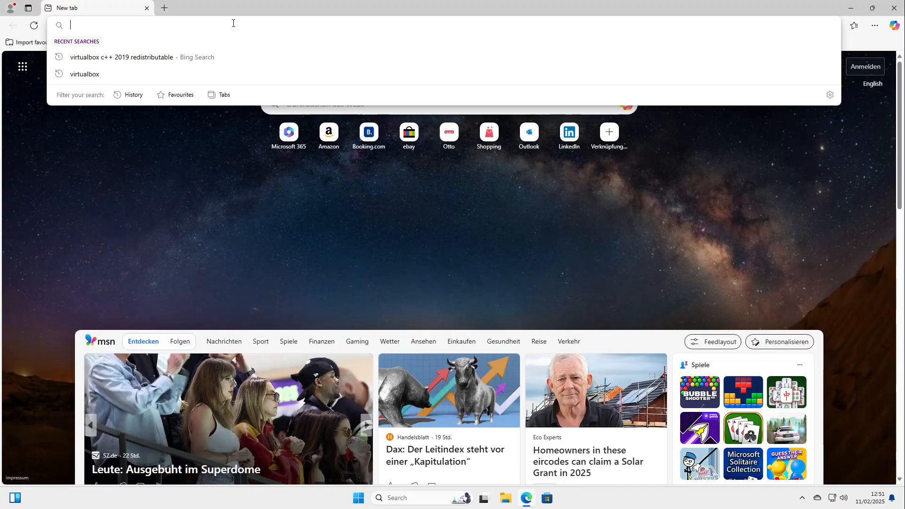
{"action": "type", "text": "https://linuxmint.com"}
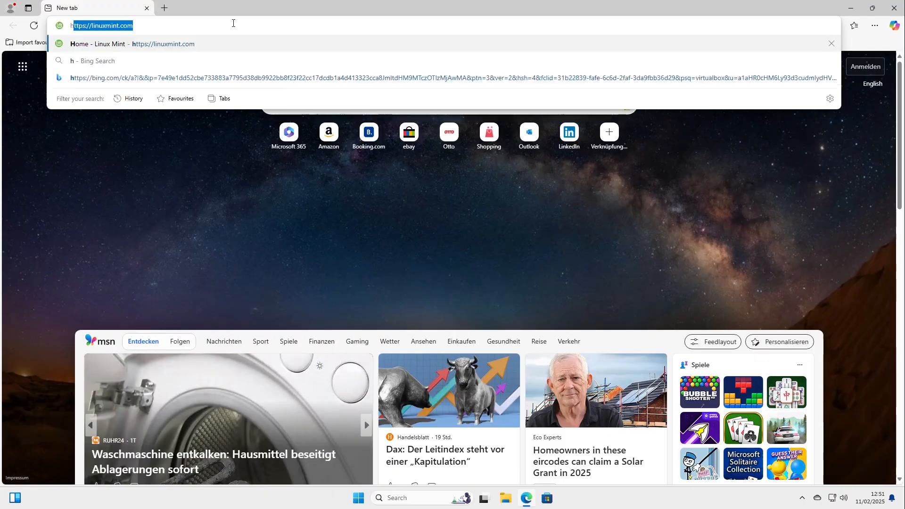
{"action": "type", "text": "hp probook"}
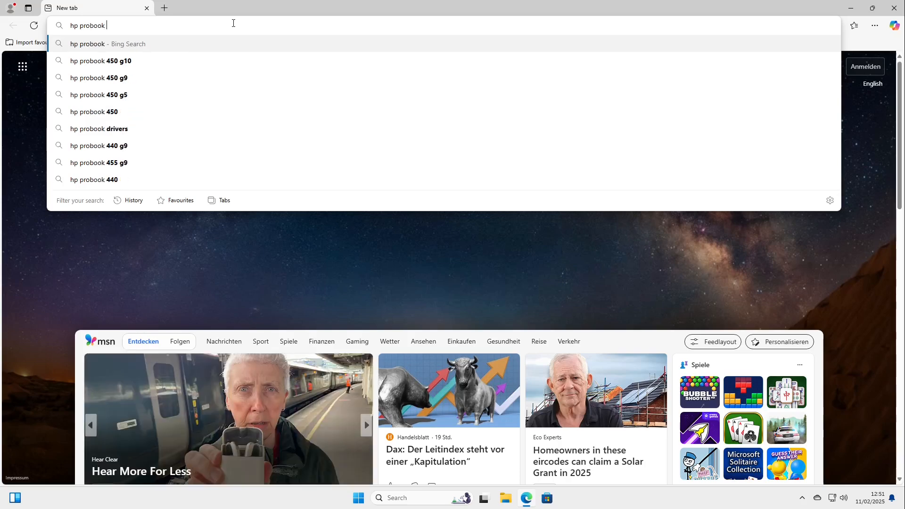
{"action": "type", "text": "enable"}
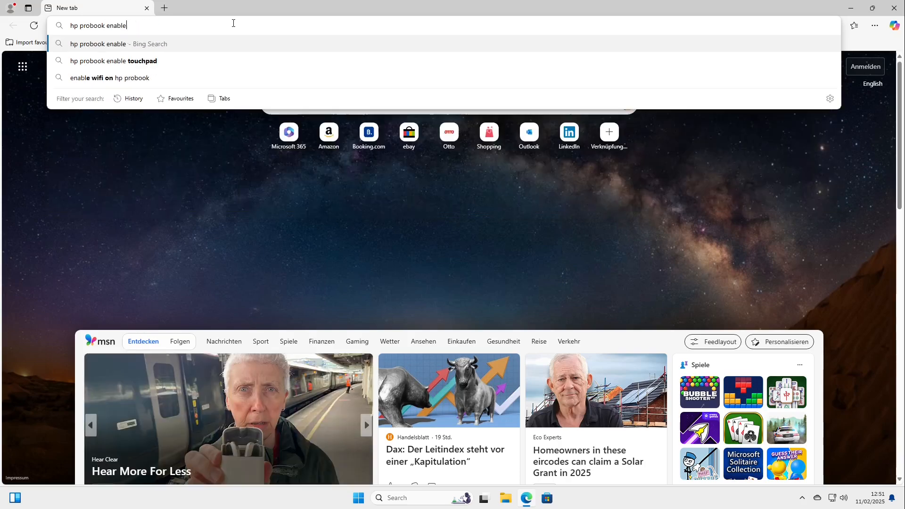
{"action": "type", "text": "how to enable virtualization in hp probook"}
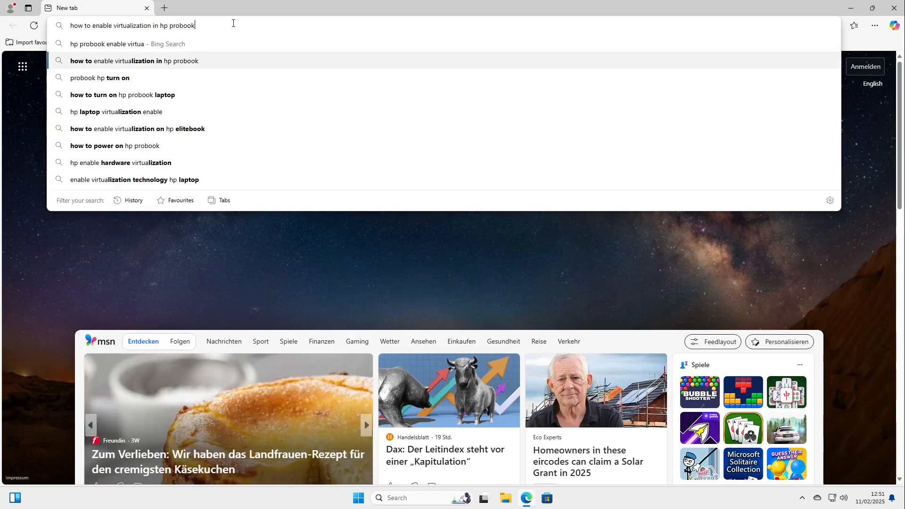
{"action": "key", "text": "Return"}
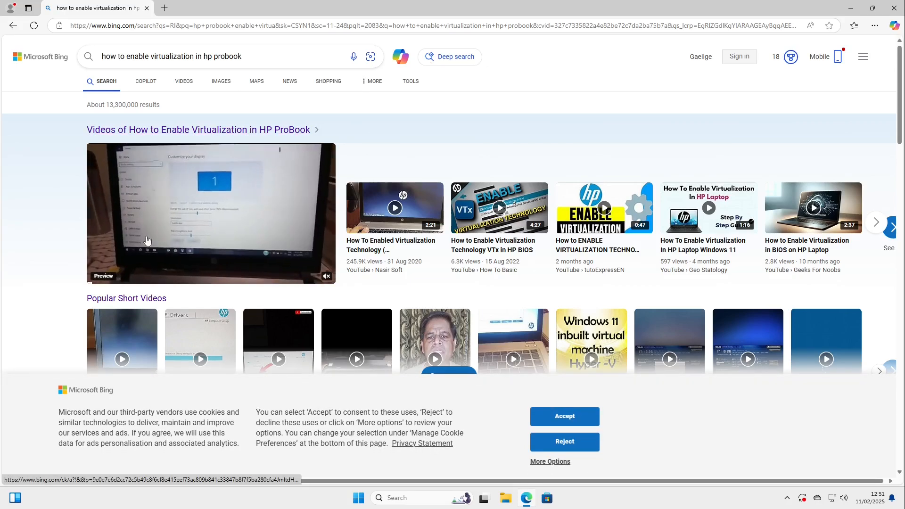
- Scroll through the Bing search results and close Edge
{"action": "scroll", "scroll_direction": "down", "scroll_amount": 3}
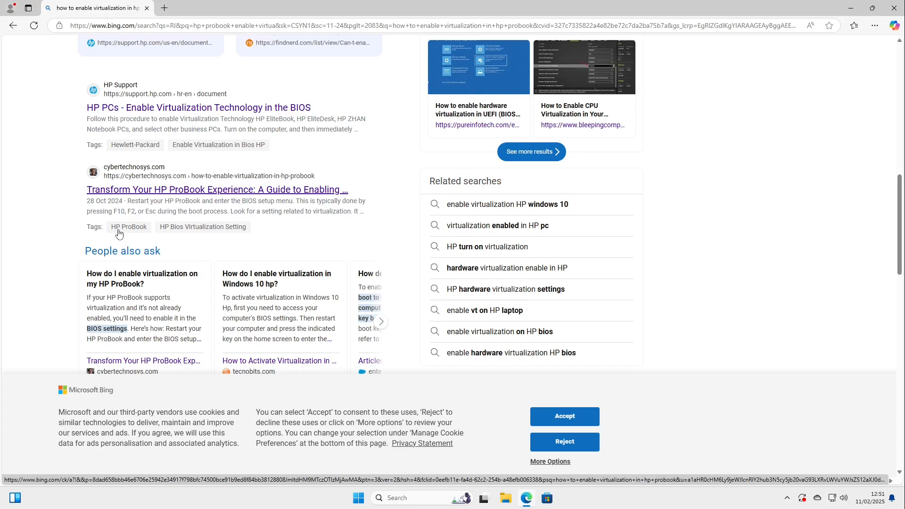
{"action": "scroll", "scroll_direction": "up", "scroll_amount": 3}
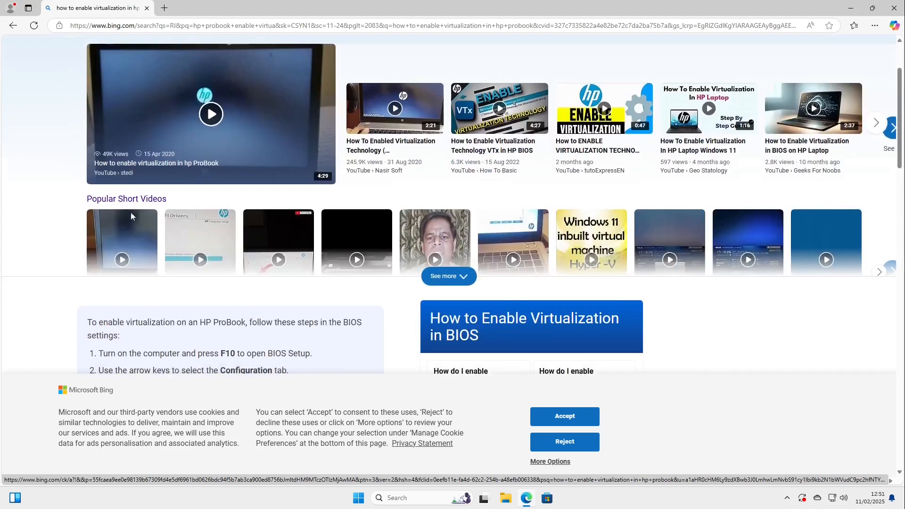
{"action": "scroll", "scroll_direction": "up", "scroll_amount": 3}
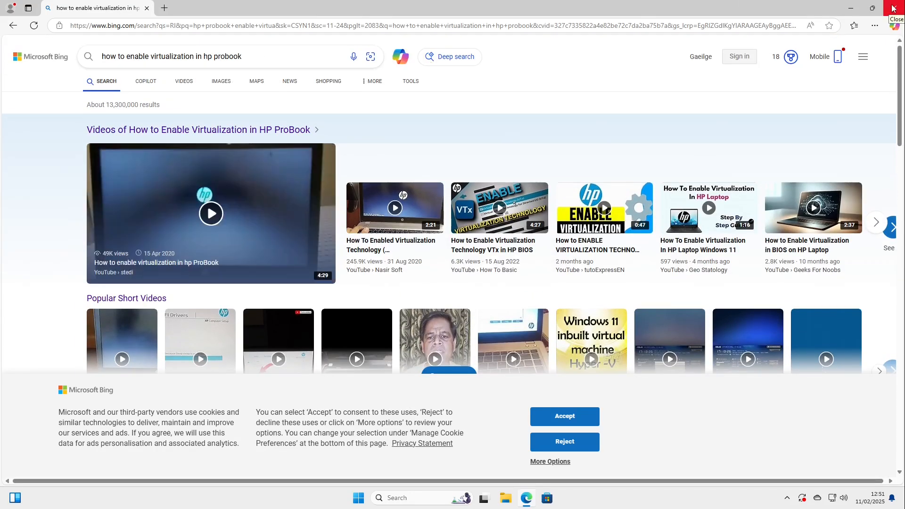
{"action": "left_click", "coordinate": [892, 8]}
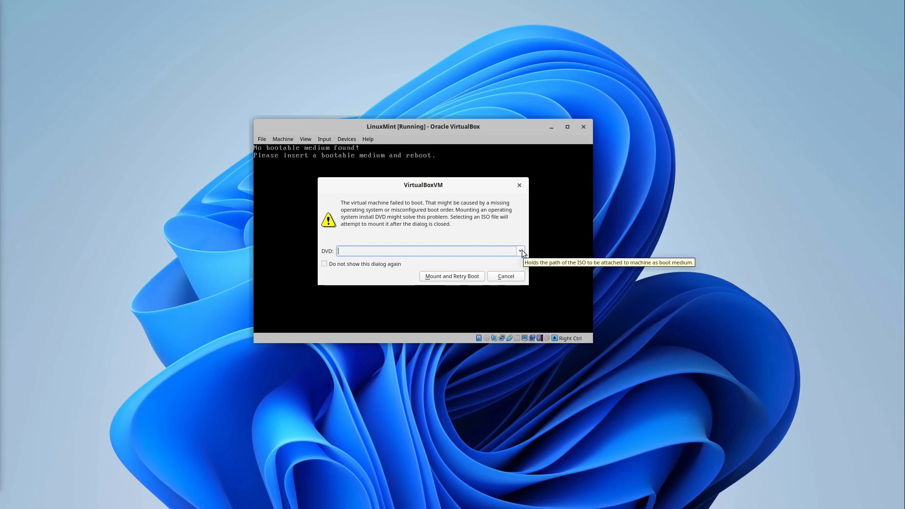
- Browse to linuxmint-22.1-cinnamon-64bit.iso in the boot failure dialog, then Mount and Retry Boot
{"action": "left_click", "coordinate": [518, 250]}
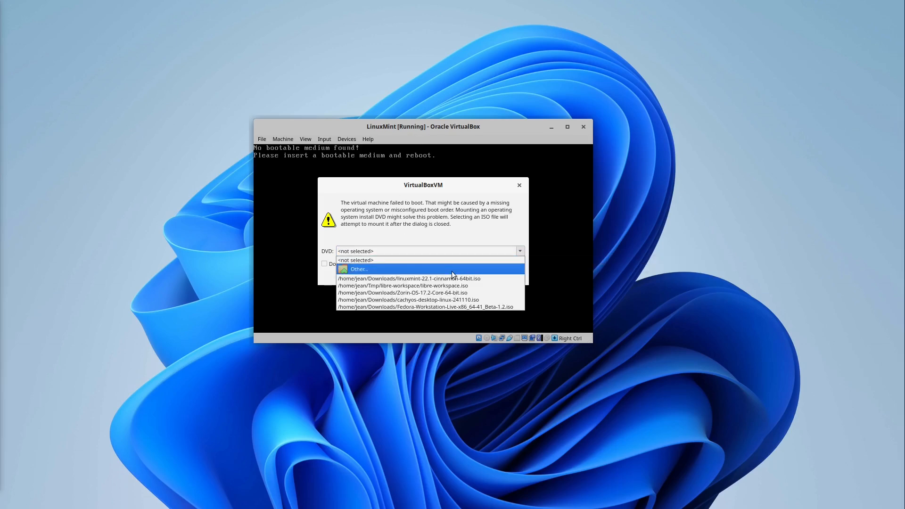
{"action": "left_click", "coordinate": [358, 268]}
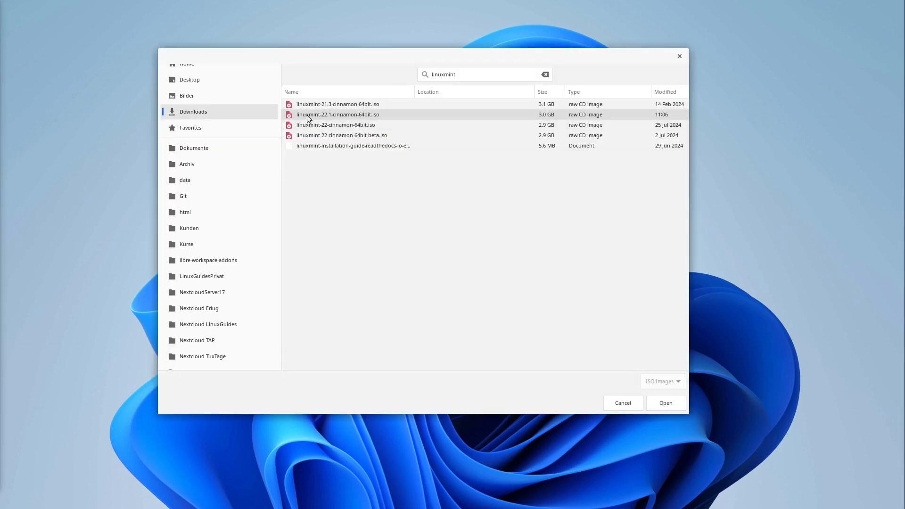
{"action": "mouse_move", "coordinate": [582, 310]}
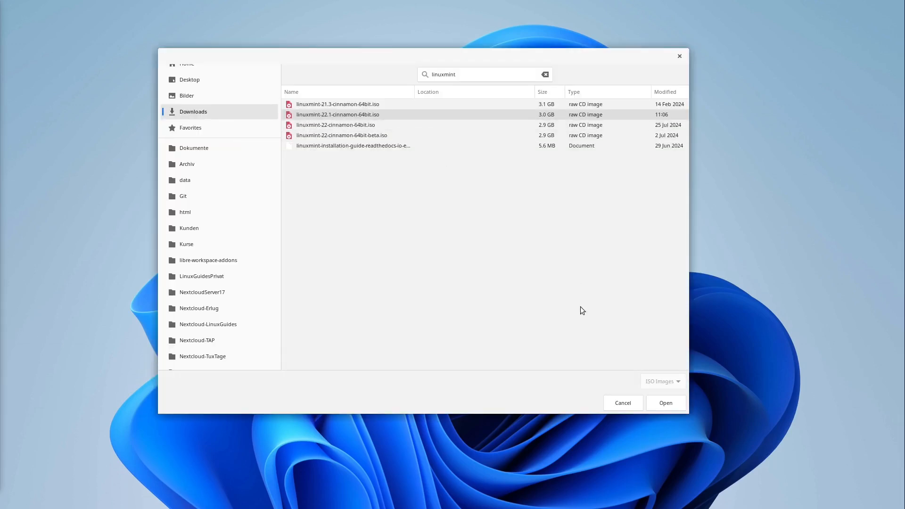
{"action": "mouse_move", "coordinate": [632, 349]}
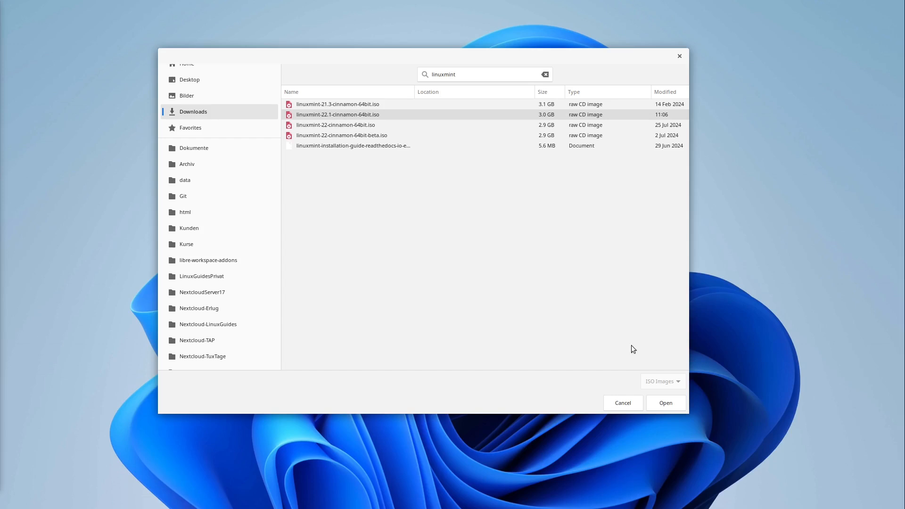
{"action": "mouse_move", "coordinate": [665, 402]}
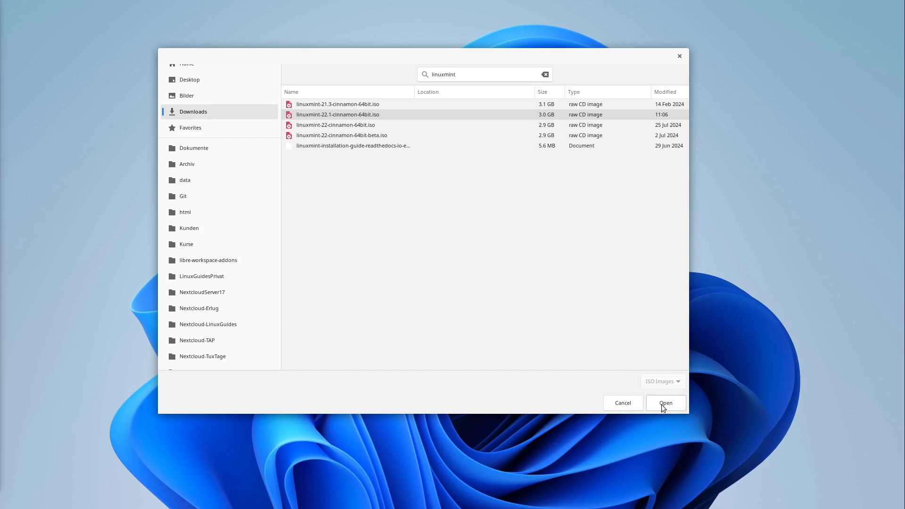
{"action": "left_click", "coordinate": [665, 402]}
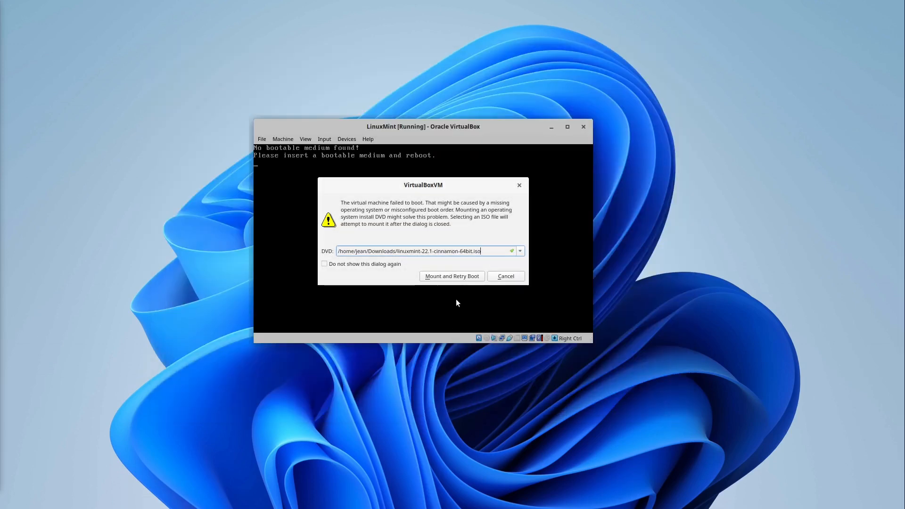
{"action": "mouse_move", "coordinate": [452, 276]}
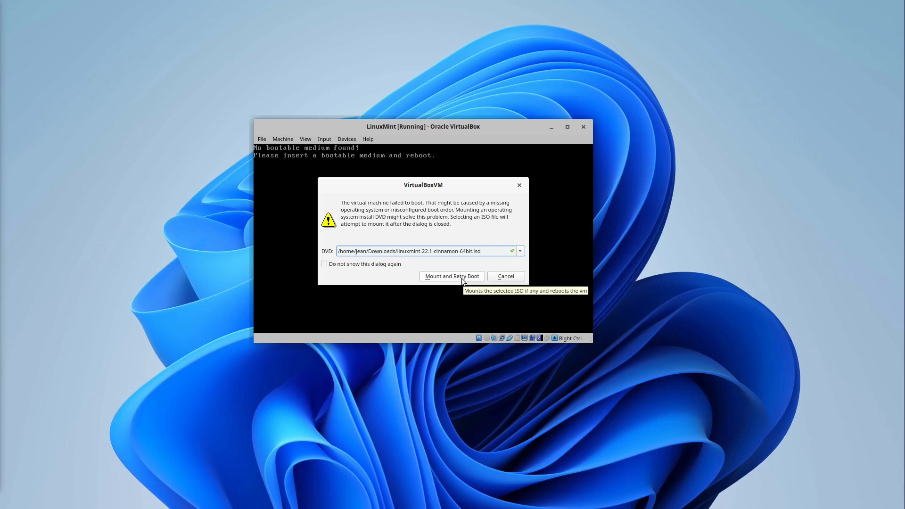
{"action": "left_click", "coordinate": [452, 276]}
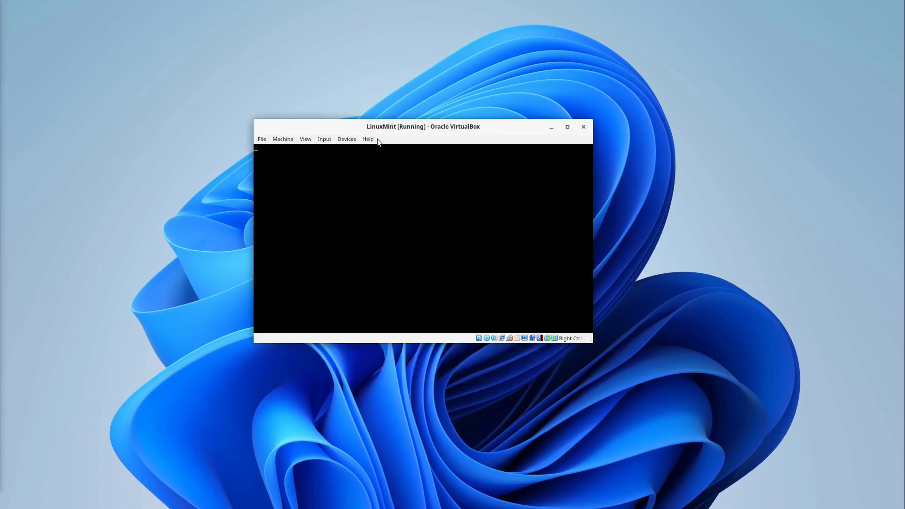
- Let the LinuxMint VM boot to the live desktop showing the Install Linux Mint icon
{"action": "left_click", "coordinate": [567, 127]}
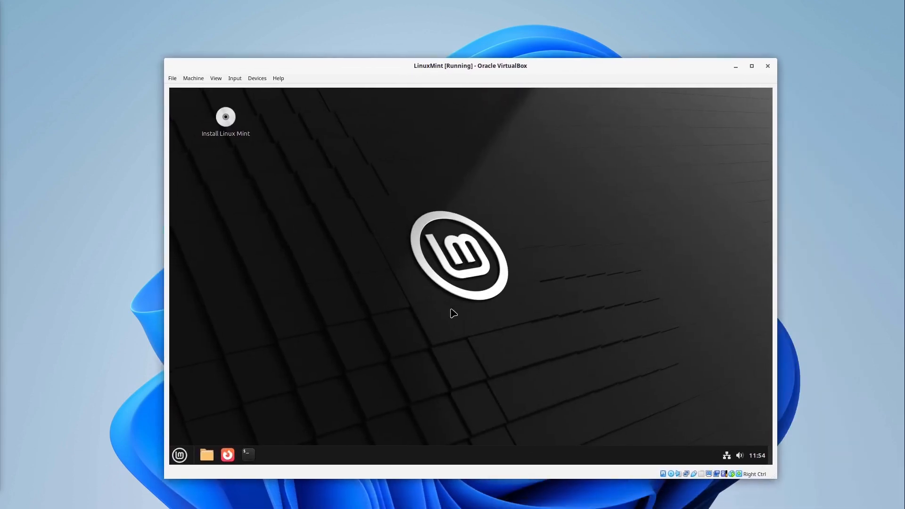
{"action": "mouse_move", "coordinate": [364, 84]}
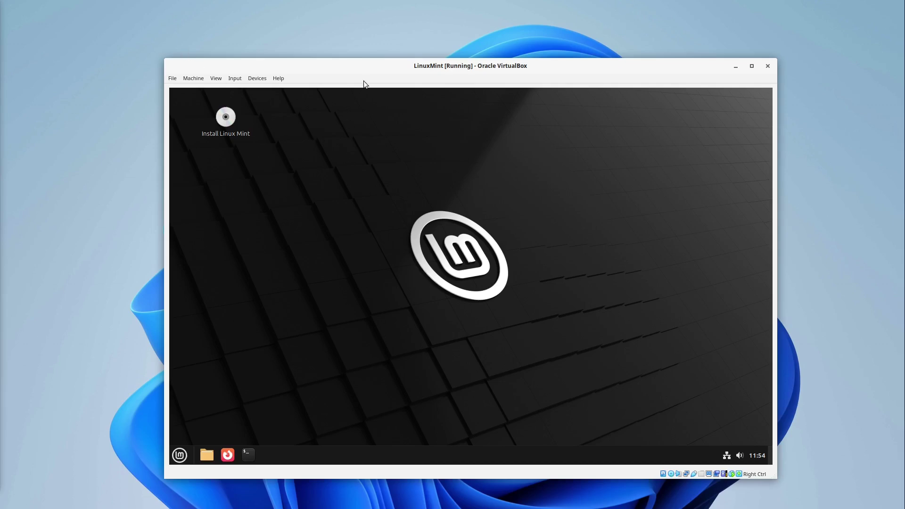
{"action": "mouse_move", "coordinate": [374, 107]}
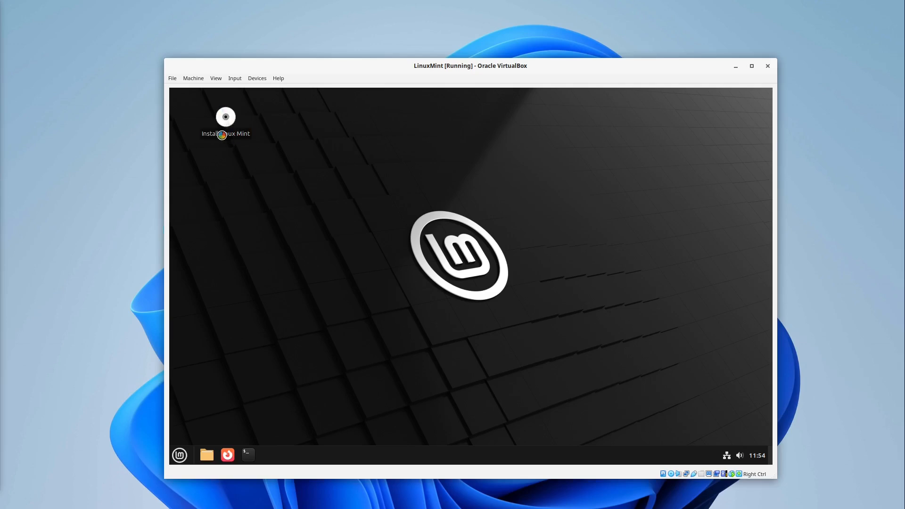
- Launch Install Linux Mint, keep English and choose the English (UK) keyboard layout
{"action": "double_click", "coordinate": [226, 117]}
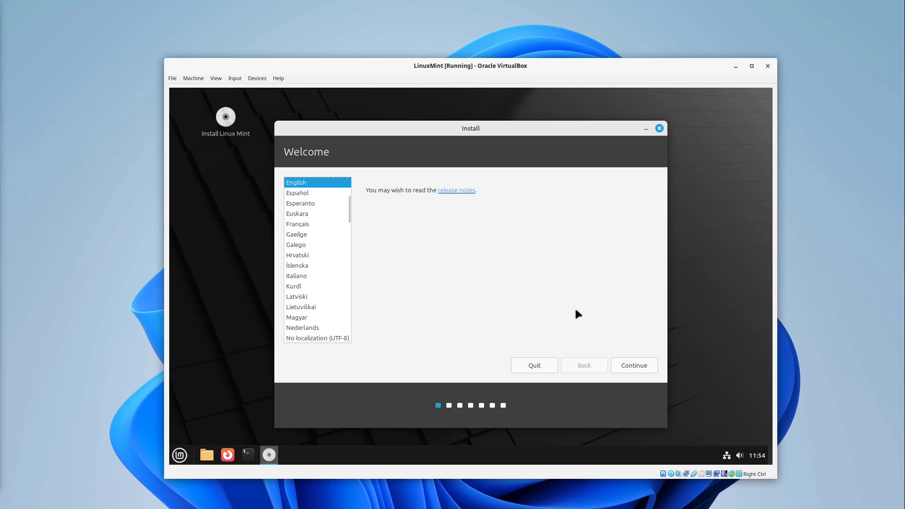
{"action": "left_click", "coordinate": [634, 365]}
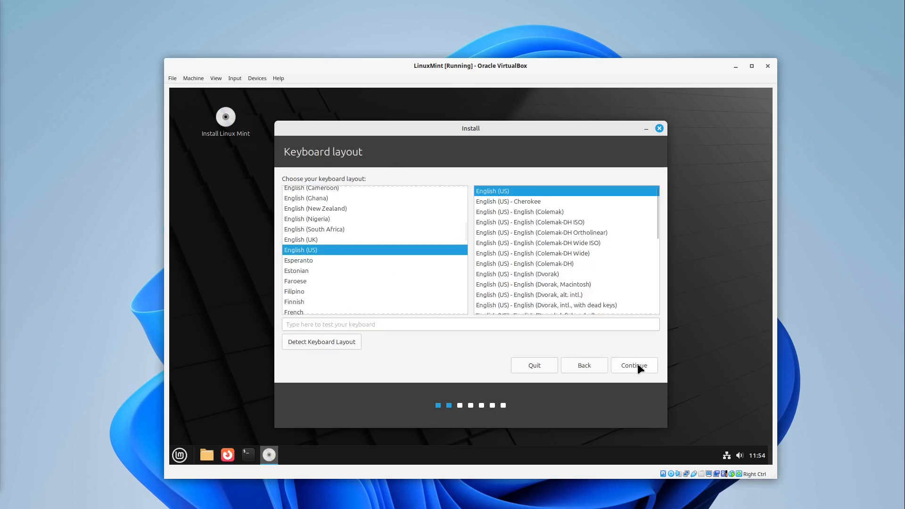
{"action": "left_click", "coordinate": [300, 238]}
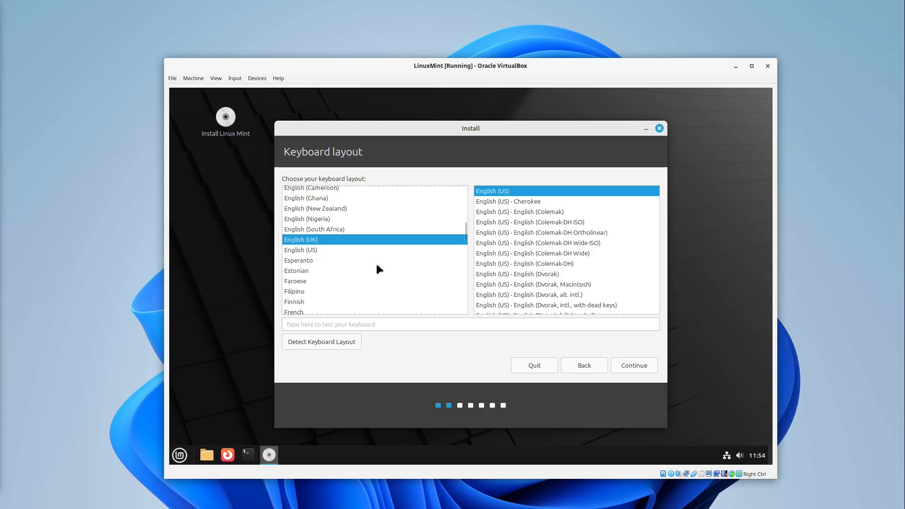
{"action": "left_click", "coordinate": [301, 249]}
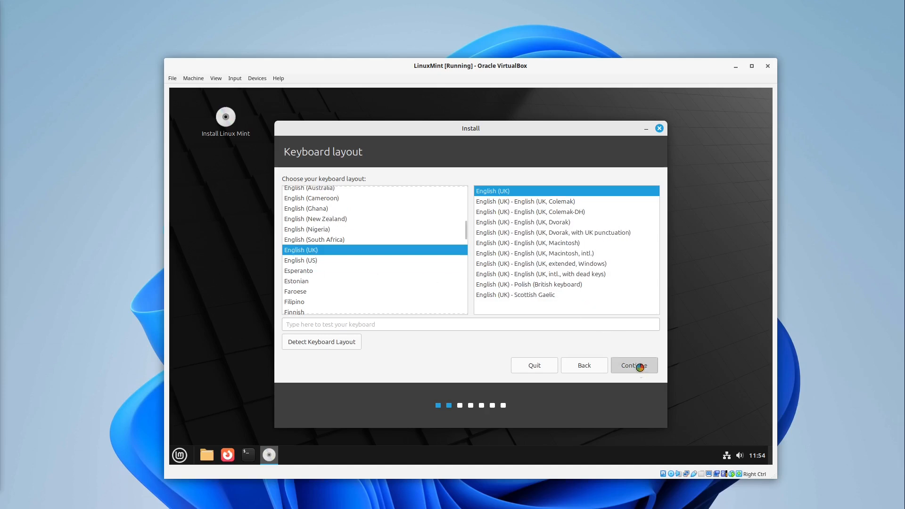
{"action": "left_click", "coordinate": [633, 365]}
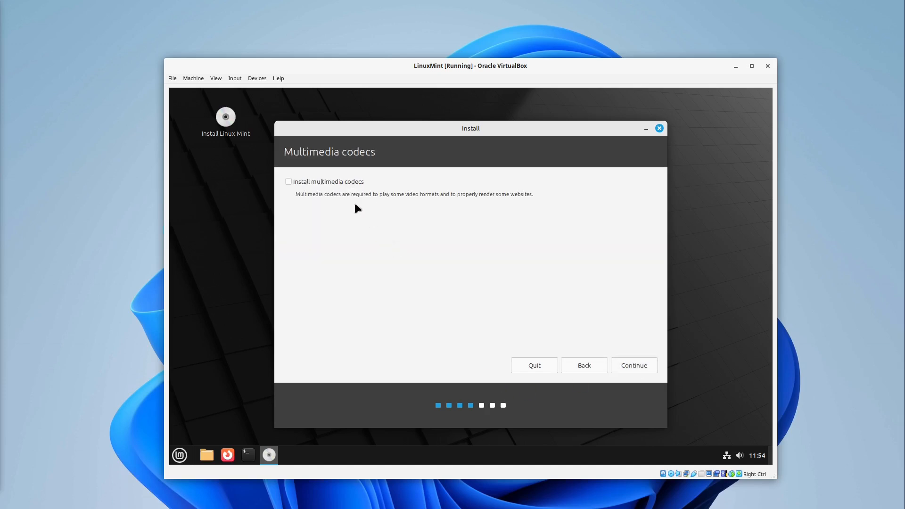
- Tick Install multimedia codecs and continue to the Installation type step
{"action": "left_click", "coordinate": [289, 181]}
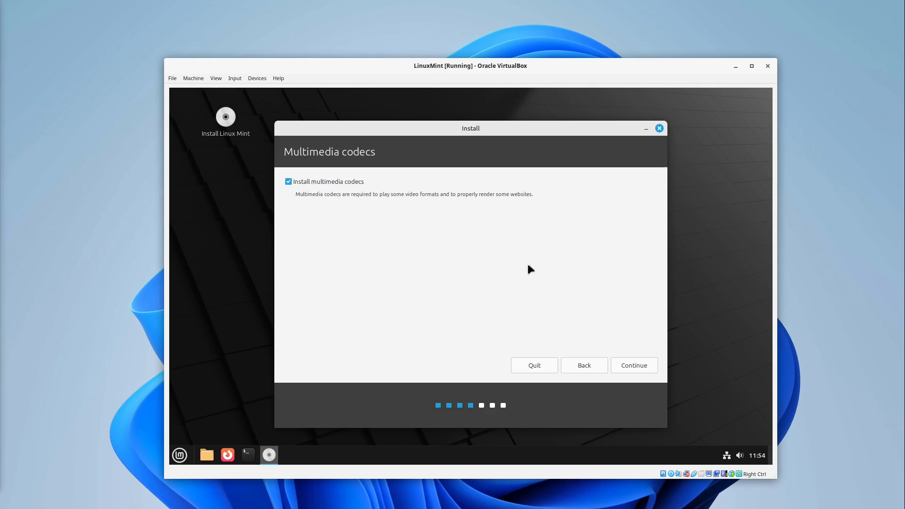
{"action": "left_click", "coordinate": [634, 365]}
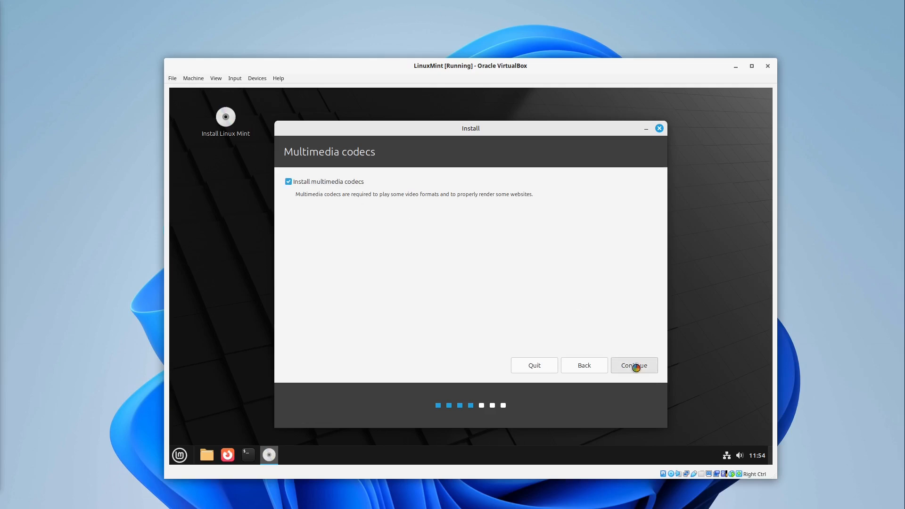
{"action": "left_click", "coordinate": [633, 365]}
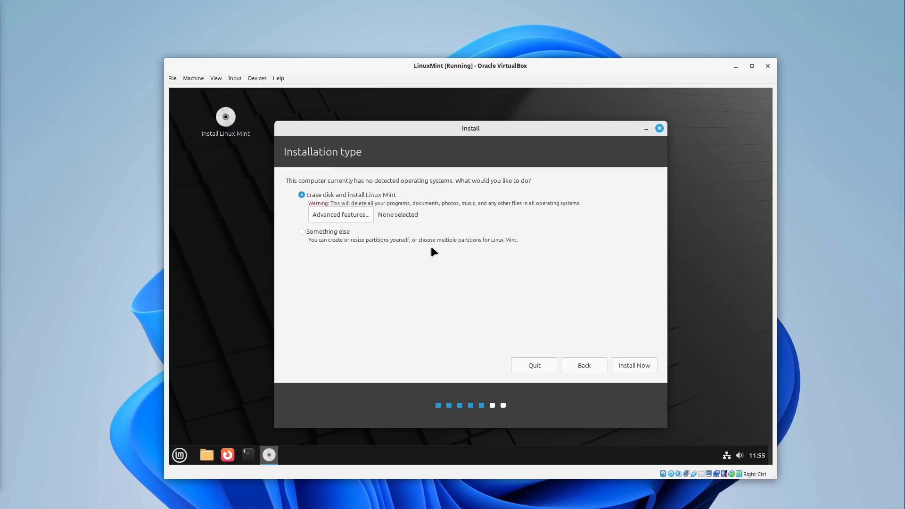
{"action": "mouse_move", "coordinate": [357, 225]}
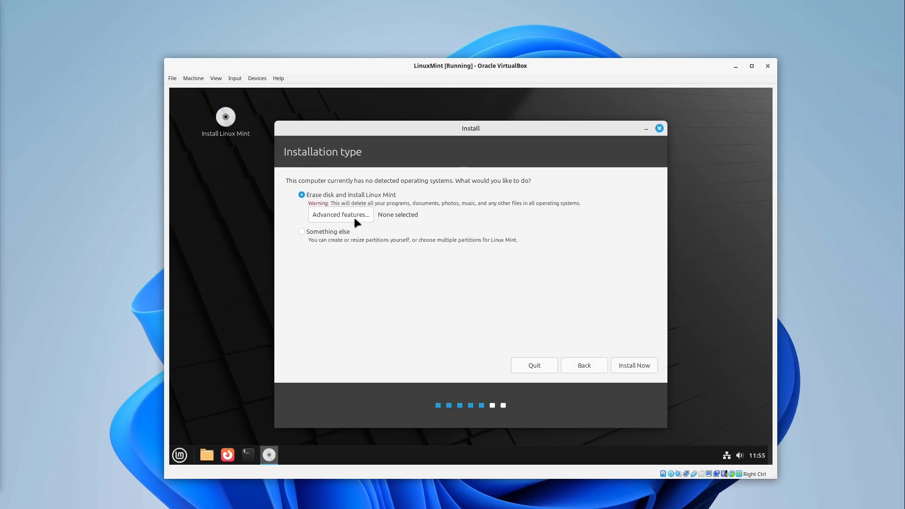
{"action": "mouse_move", "coordinate": [338, 197]}
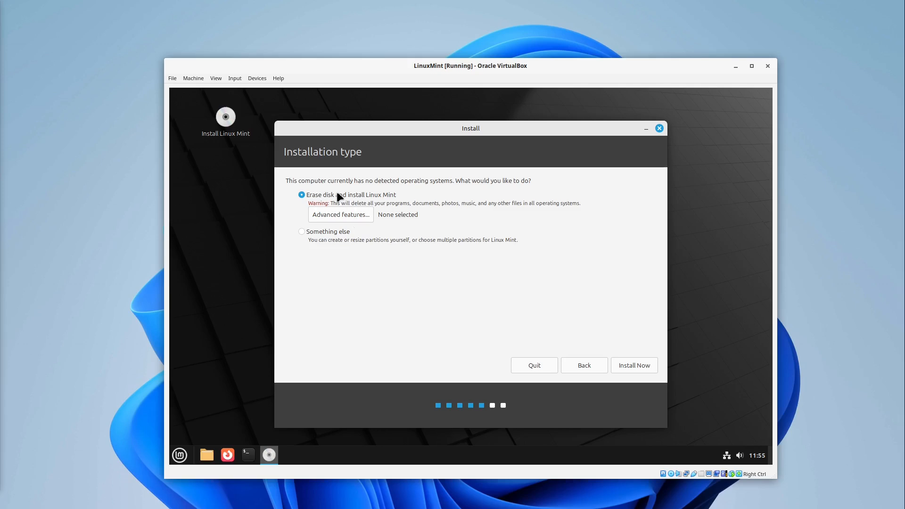
{"action": "mouse_move", "coordinate": [341, 204]}
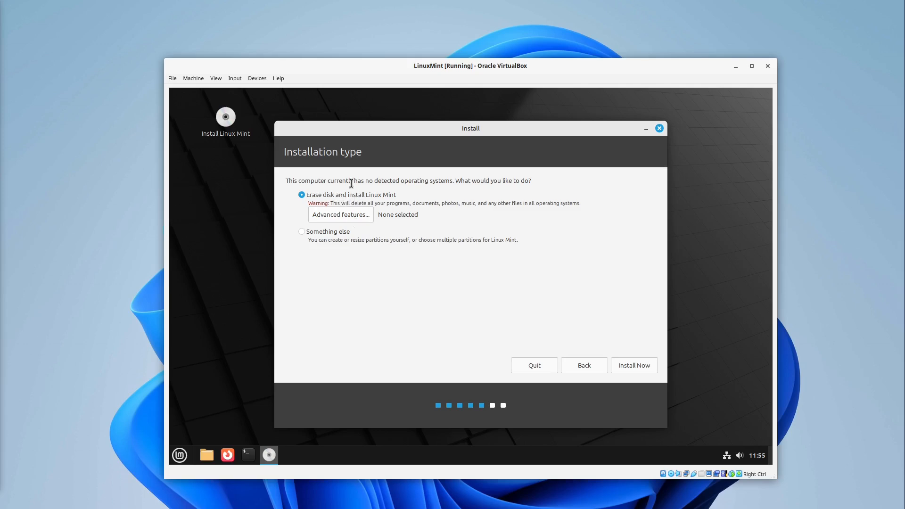
{"action": "mouse_move", "coordinate": [353, 225]}
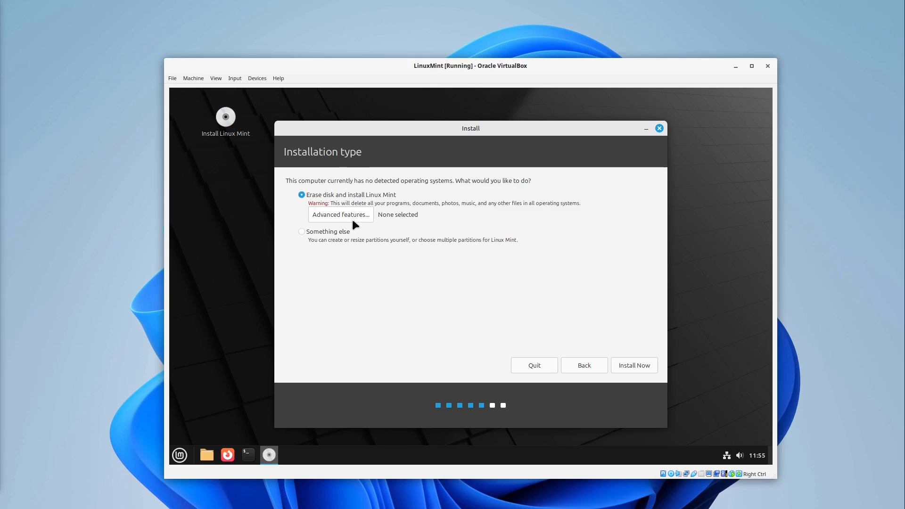
{"action": "mouse_move", "coordinate": [634, 370]}
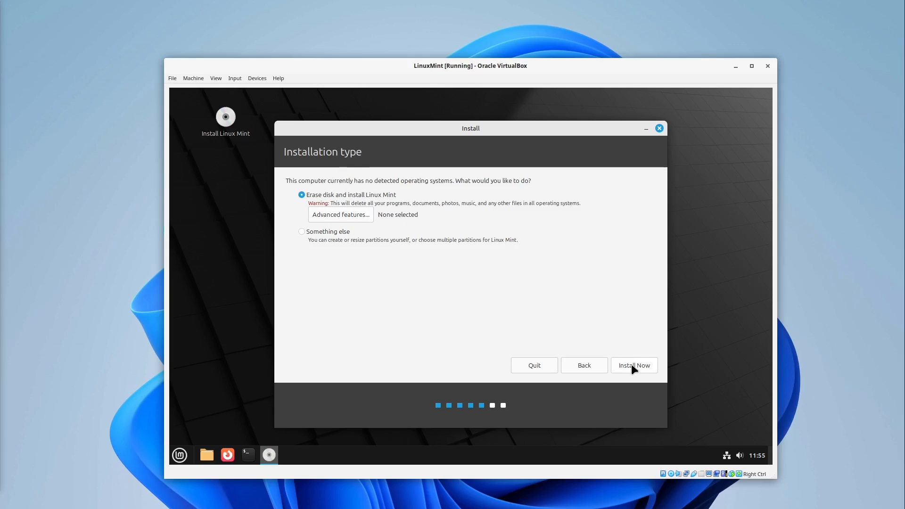
{"action": "mouse_move", "coordinate": [340, 217]}
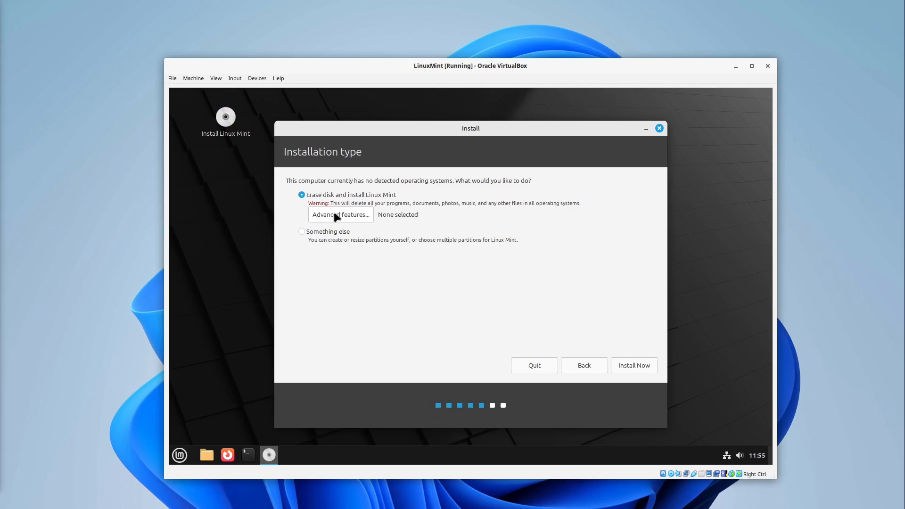
{"action": "left_click", "coordinate": [340, 214]}
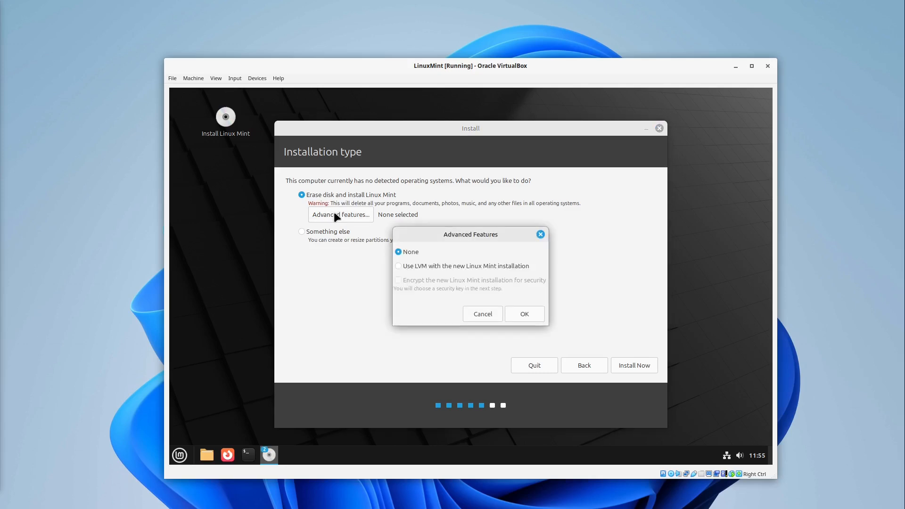
{"action": "mouse_move", "coordinate": [405, 272]}
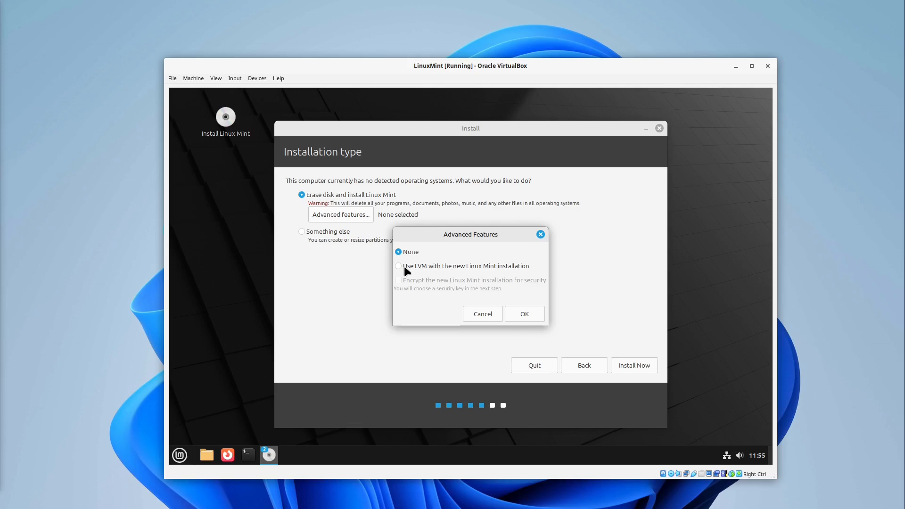
{"action": "left_click", "coordinate": [398, 266]}
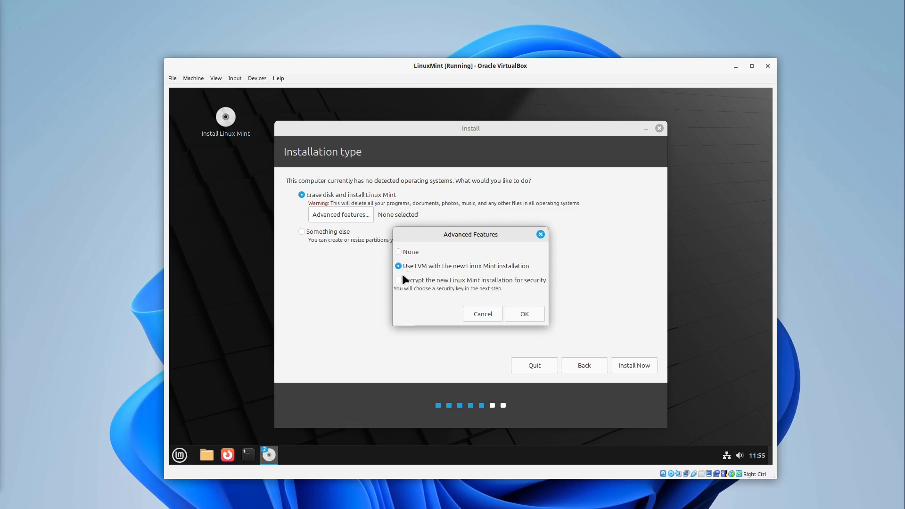
{"action": "mouse_move", "coordinate": [403, 285]}
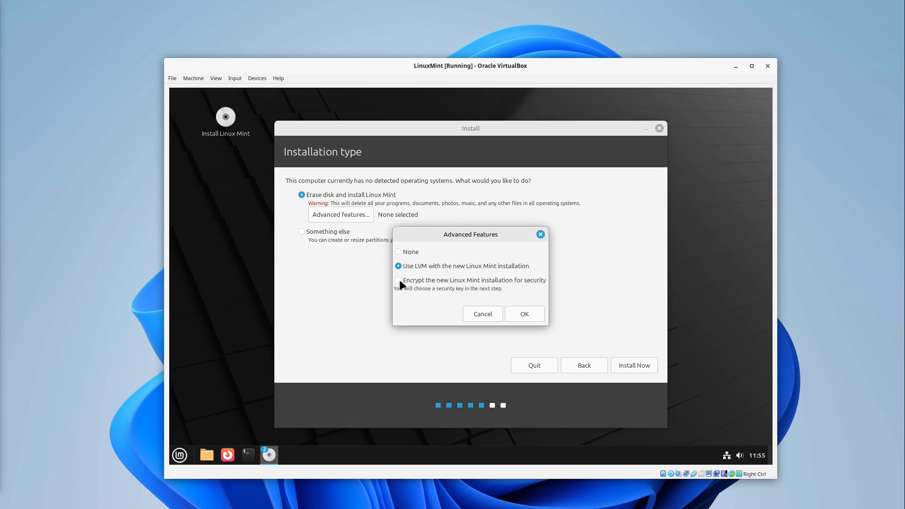
{"action": "left_click", "coordinate": [398, 280]}
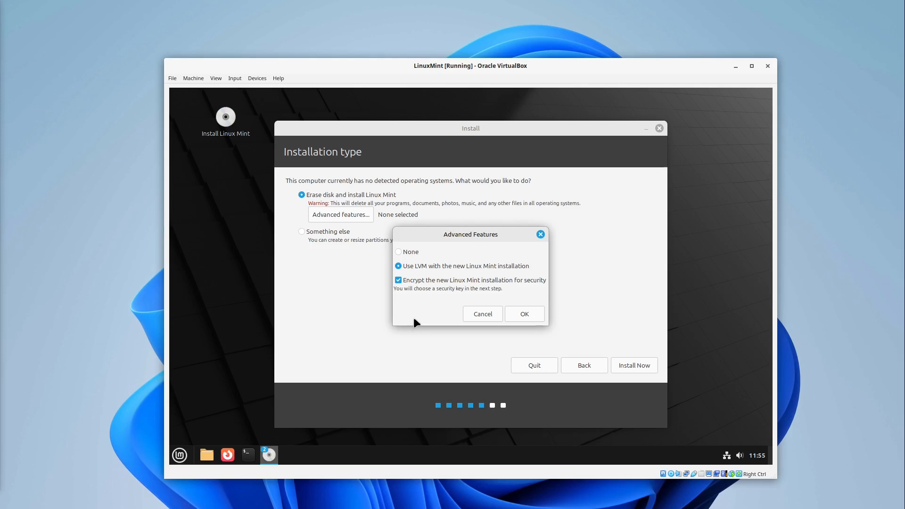
{"action": "mouse_move", "coordinate": [416, 315]}
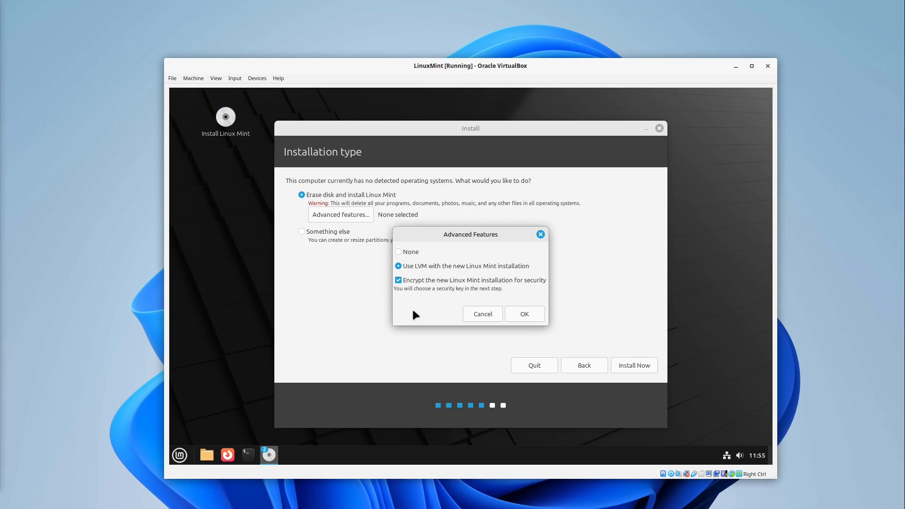
{"action": "left_click", "coordinate": [398, 252]}
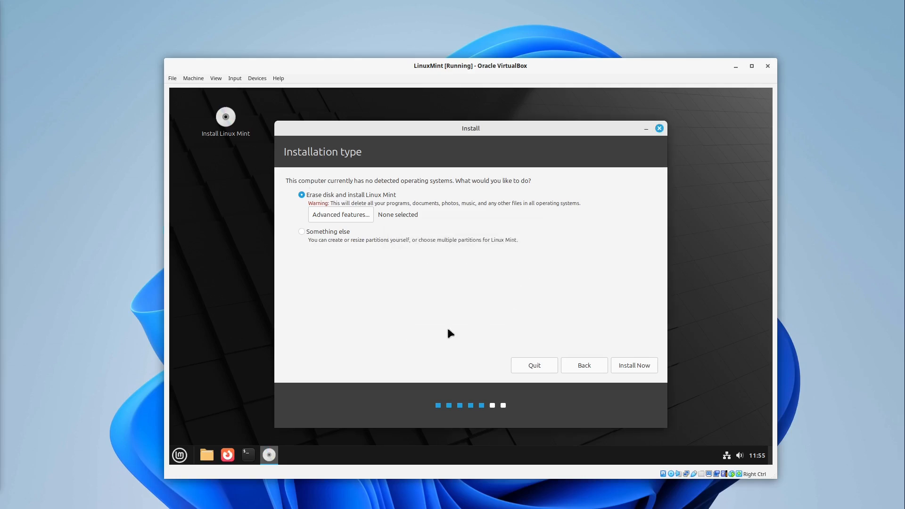
{"action": "mouse_move", "coordinate": [358, 270]}
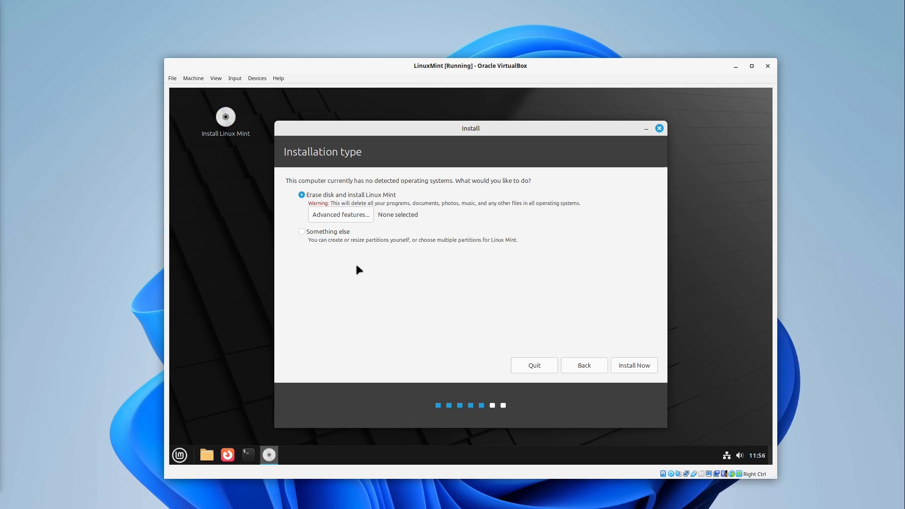
{"action": "mouse_move", "coordinate": [623, 366]}
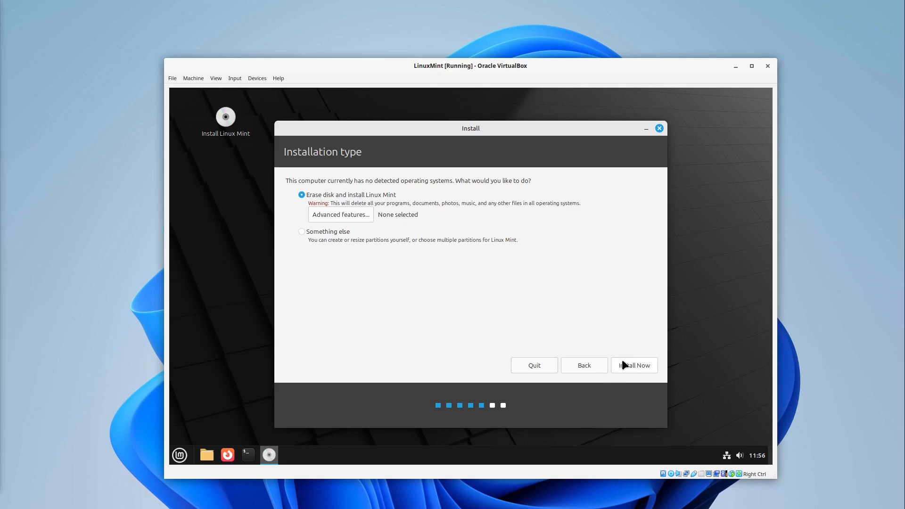
{"action": "mouse_move", "coordinate": [338, 204]}
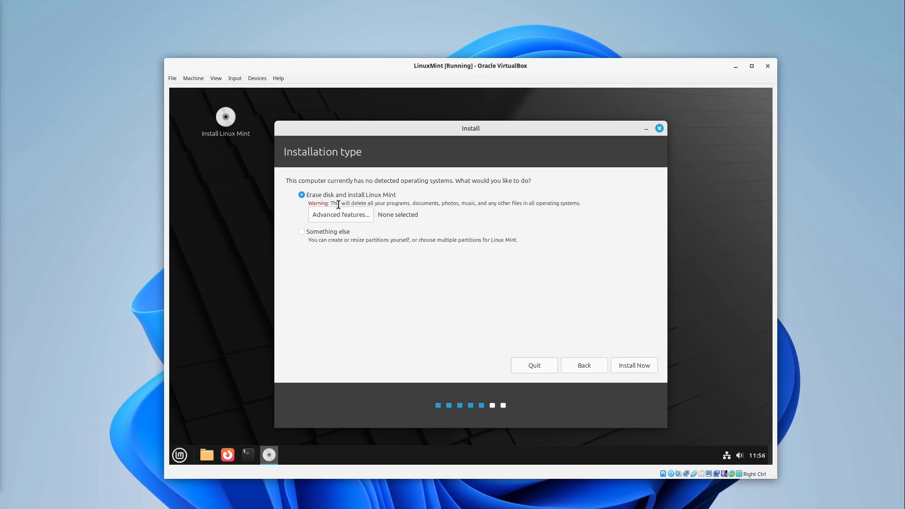
{"action": "mouse_move", "coordinate": [758, 402]}
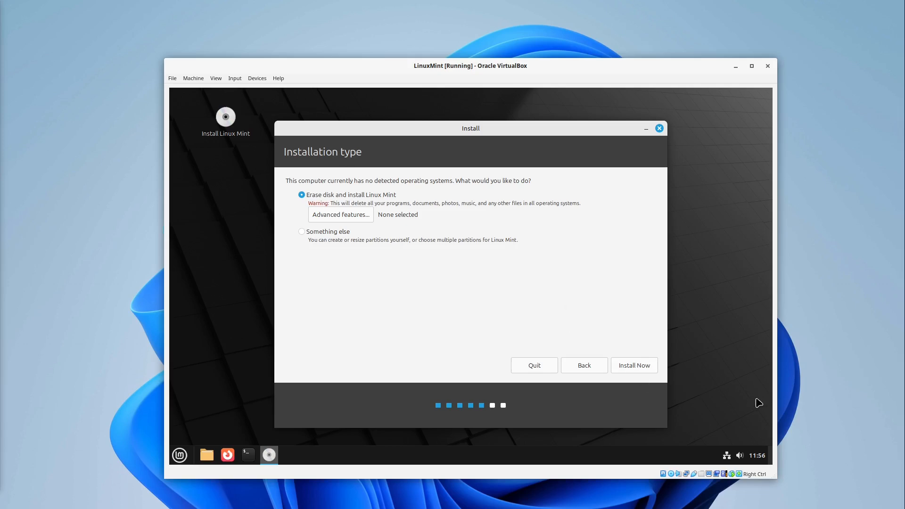
- Install Now with the whole disk erased and confirm writing the partition changes to disk
{"action": "left_click", "coordinate": [633, 365]}
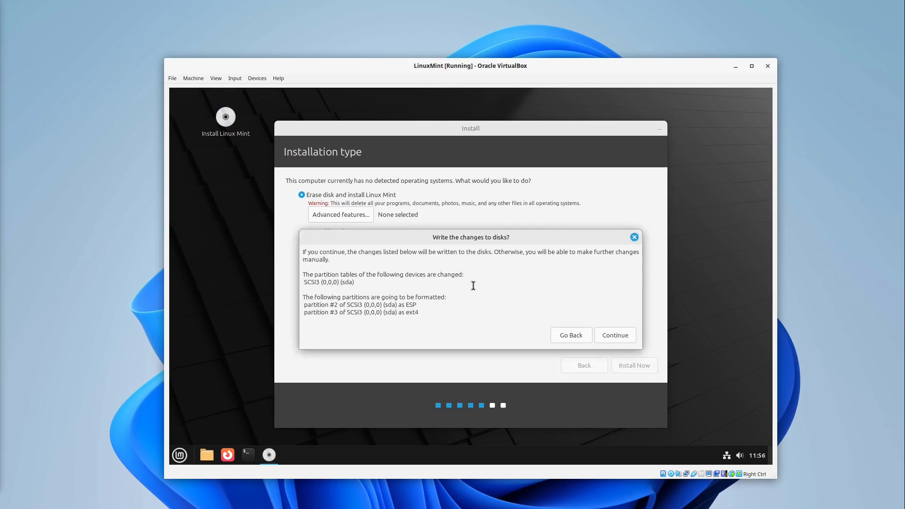
{"action": "left_click", "coordinate": [614, 336]}
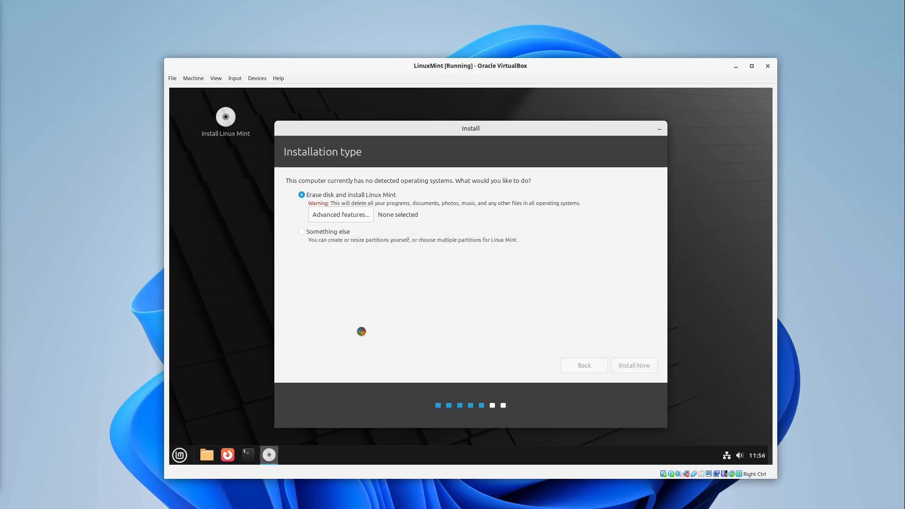
{"action": "left_click", "coordinate": [634, 365]}
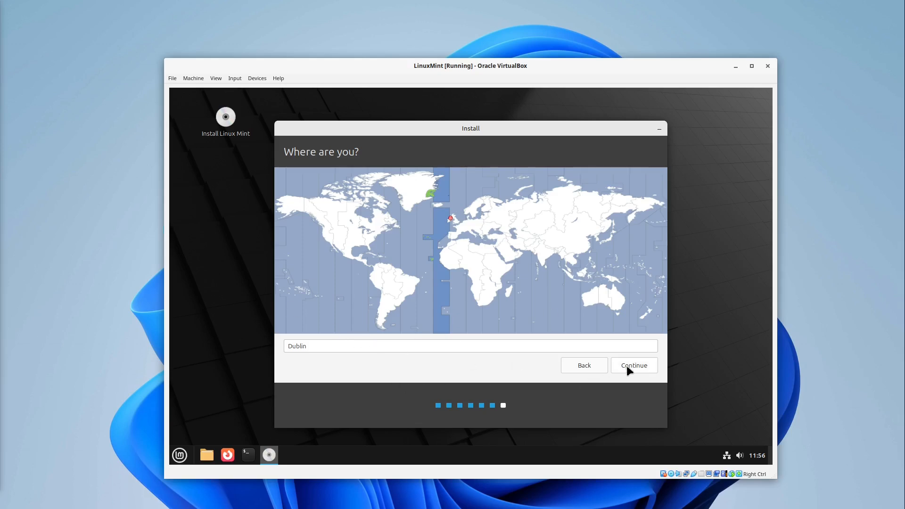
- Accept Dublin, enter the account name and password, reveal it, enable automatic login and continue
{"action": "left_click", "coordinate": [634, 365]}
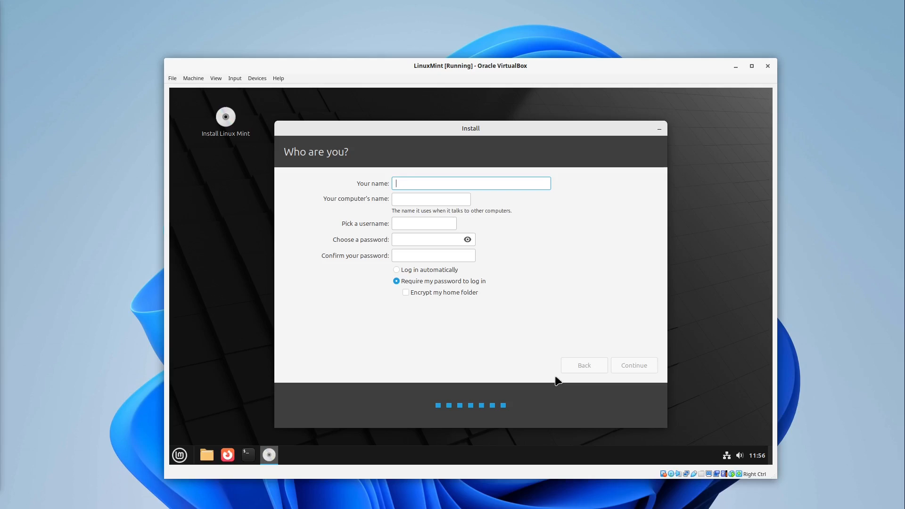
{"action": "type", "text": "Jean"}
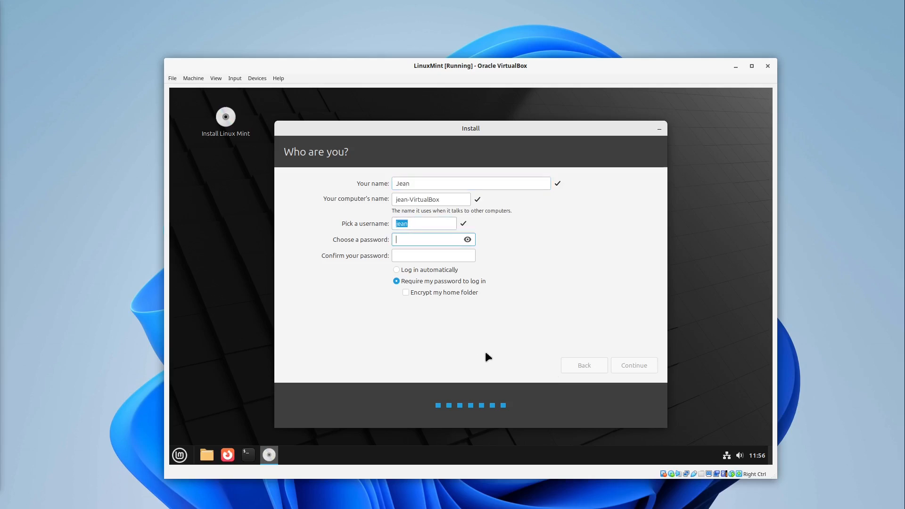
{"action": "type", "text": "password"}
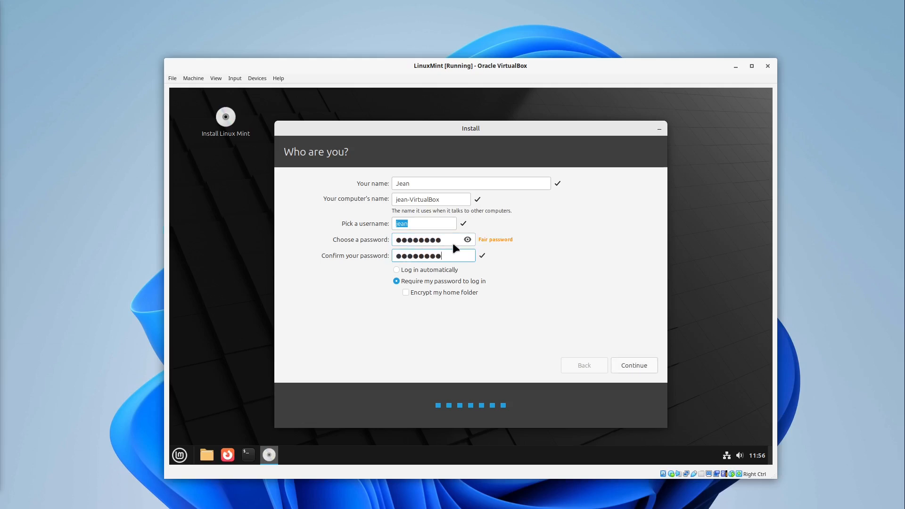
{"action": "left_click", "coordinate": [467, 240]}
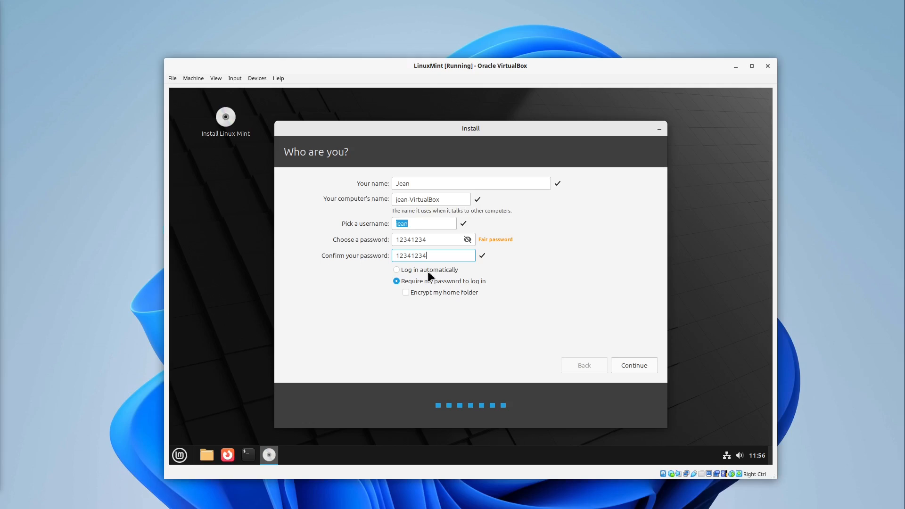
{"action": "left_click", "coordinate": [396, 269]}
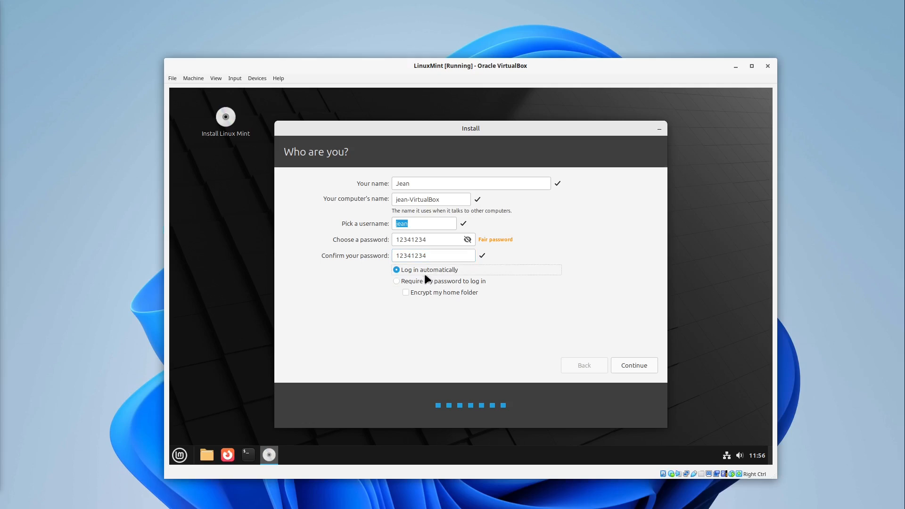
{"action": "mouse_move", "coordinate": [548, 238]}
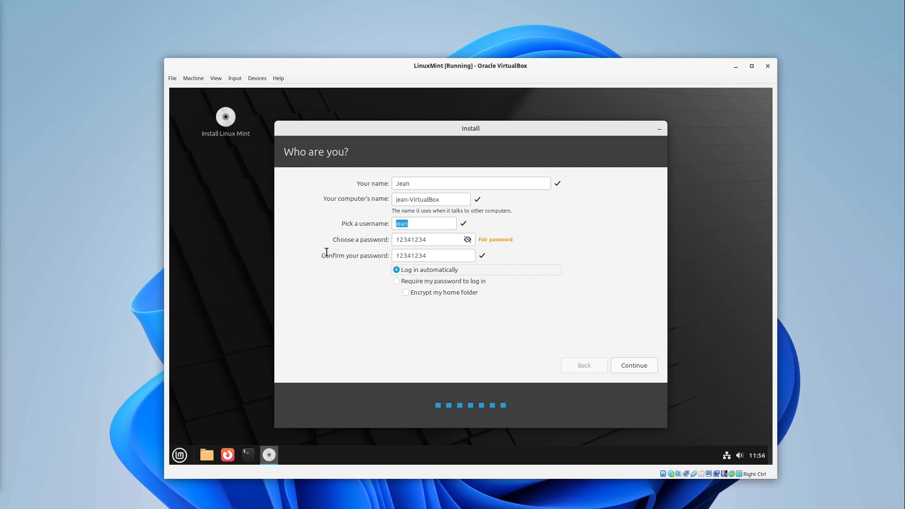
{"action": "mouse_move", "coordinate": [408, 296]}
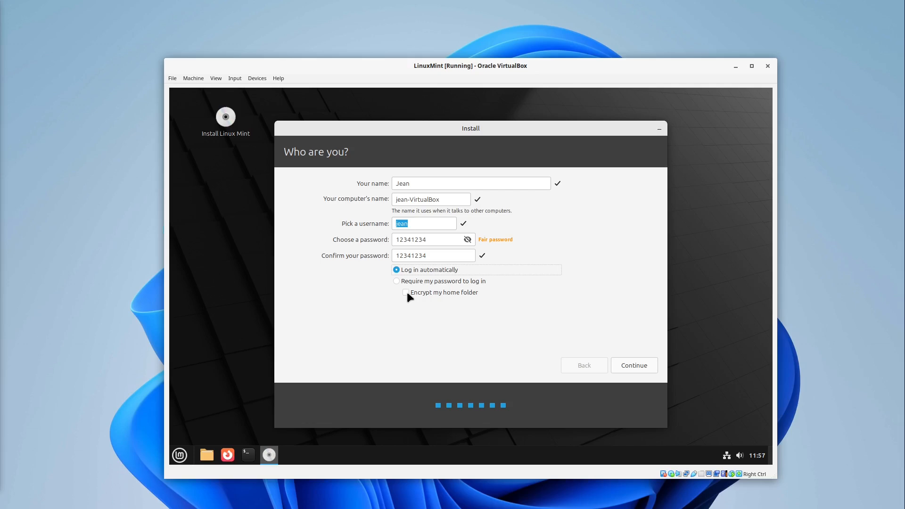
{"action": "mouse_move", "coordinate": [410, 342]}
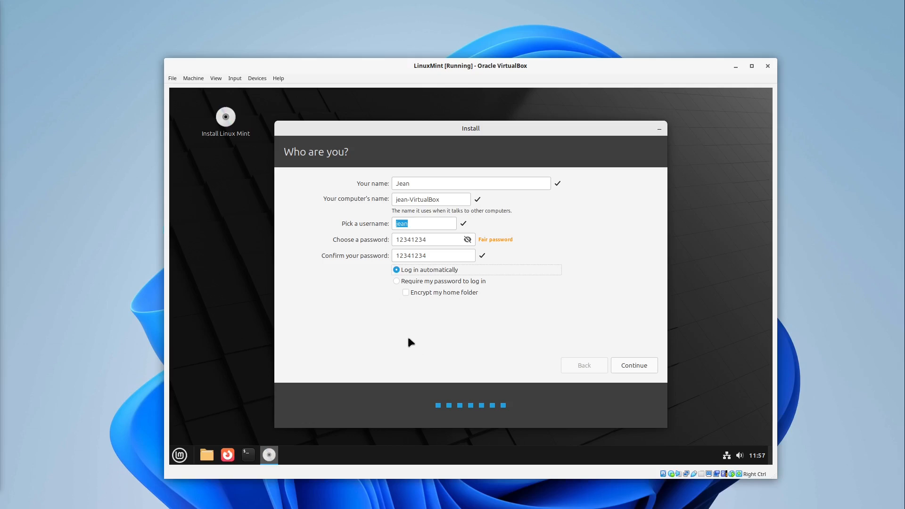
{"action": "mouse_move", "coordinate": [380, 324]}
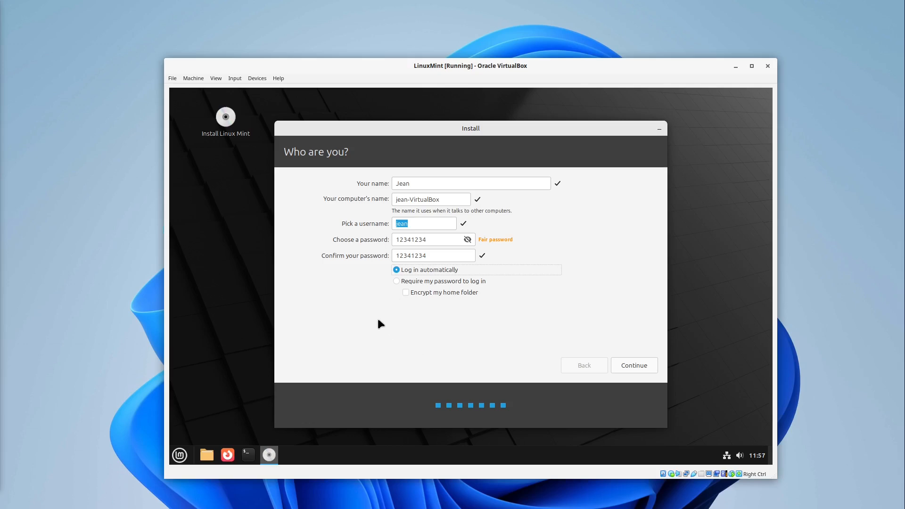
{"action": "mouse_move", "coordinate": [398, 314]}
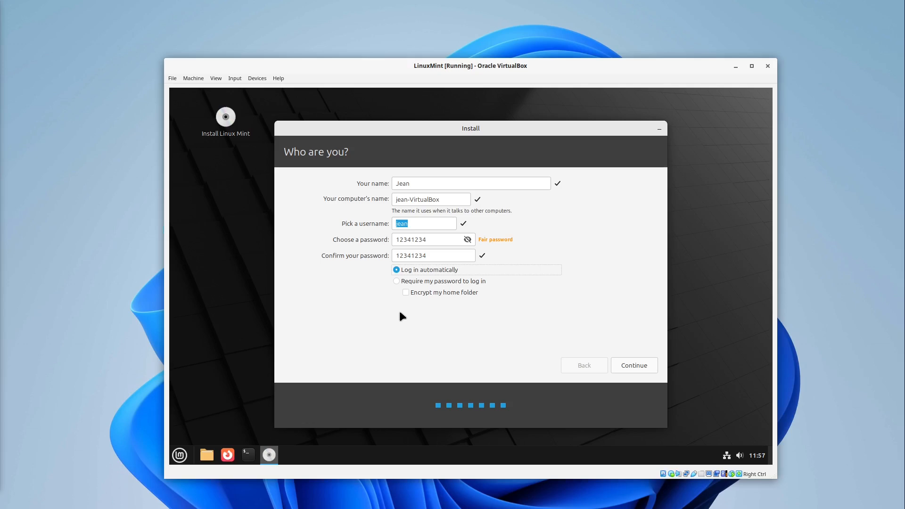
{"action": "mouse_move", "coordinate": [468, 176]}
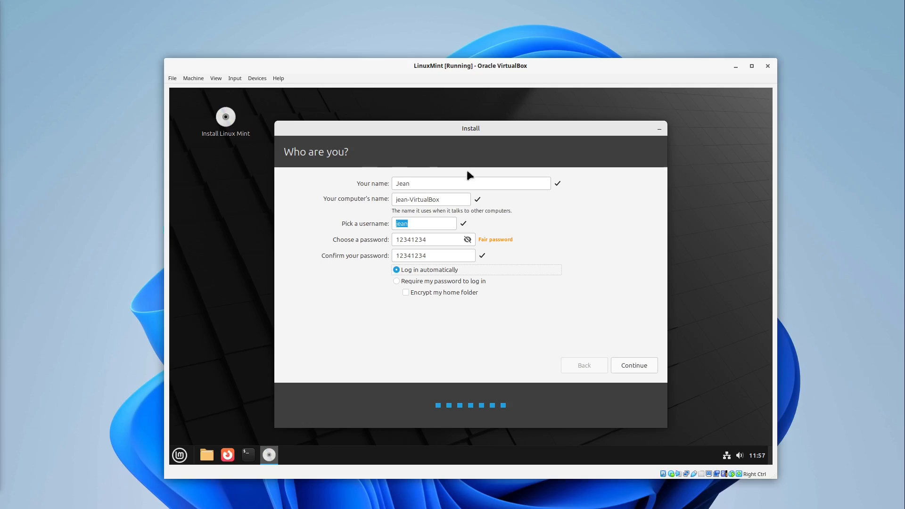
{"action": "mouse_move", "coordinate": [525, 258]}
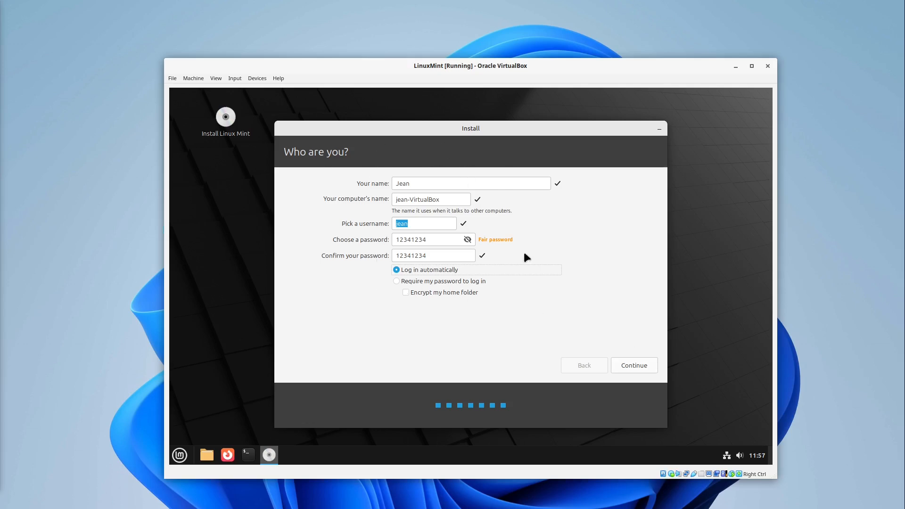
{"action": "left_click", "coordinate": [633, 365]}
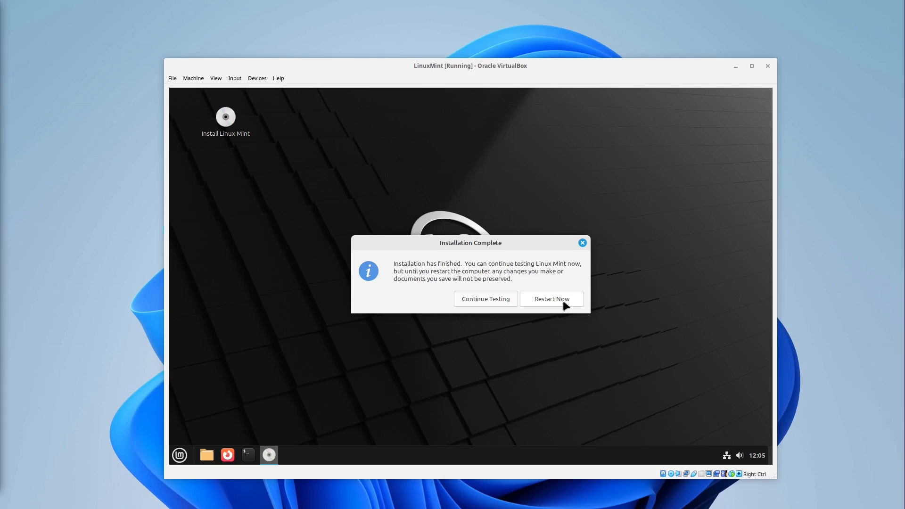
{"action": "mouse_move", "coordinate": [515, 267]}
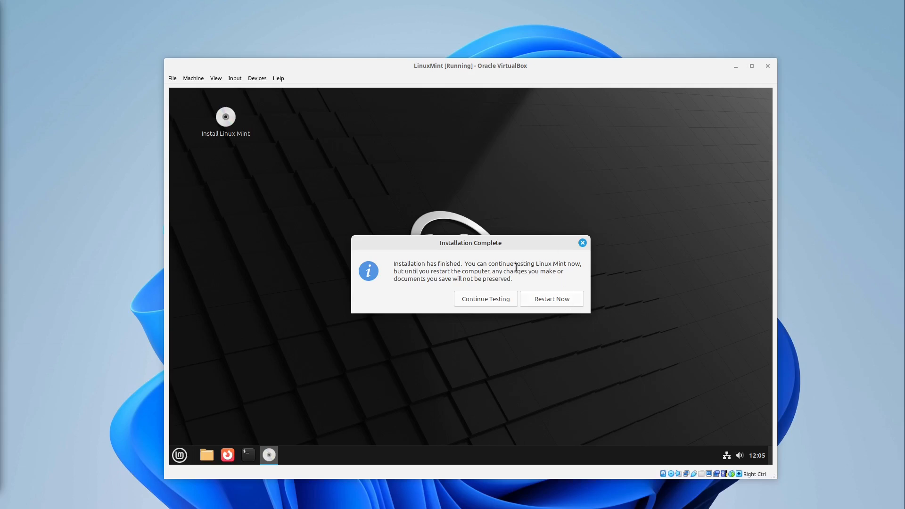
{"action": "mouse_move", "coordinate": [539, 302]}
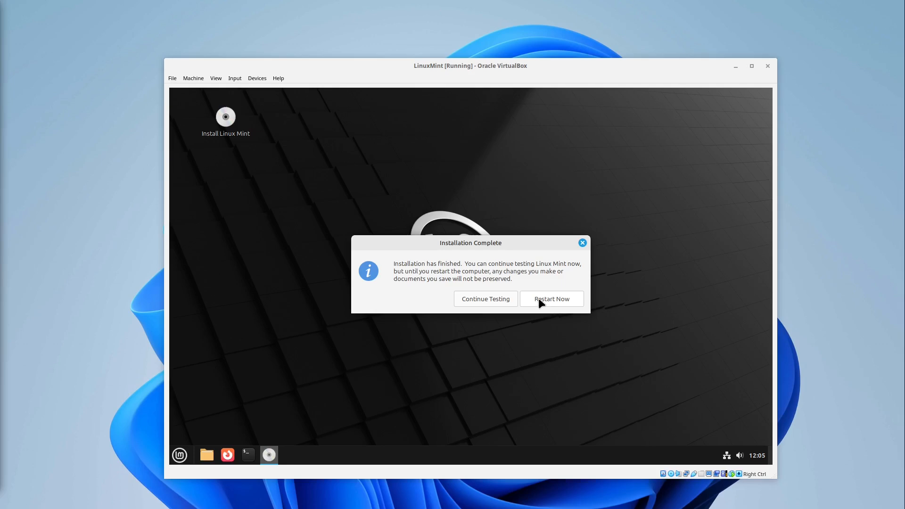
{"action": "mouse_move", "coordinate": [540, 303]}
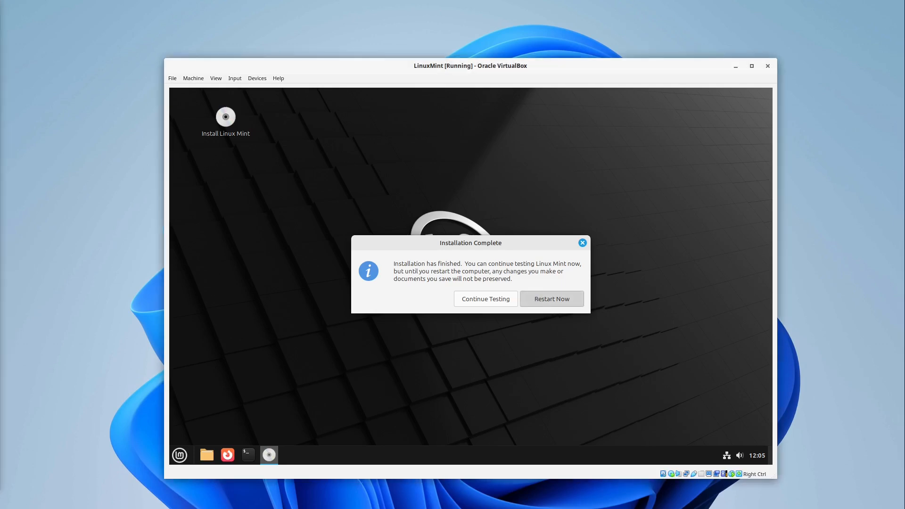
- Choose Restart Now in the Installation Complete dialog
{"action": "left_click", "coordinate": [551, 299]}
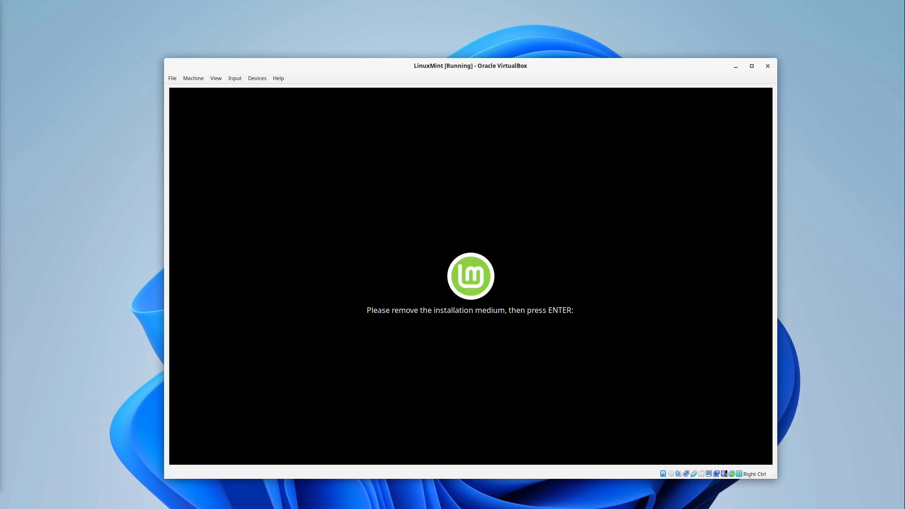
- Boot into the installed system, close the Welcome window and maximize the VirtualBox window
{"action": "key", "text": "Return"}
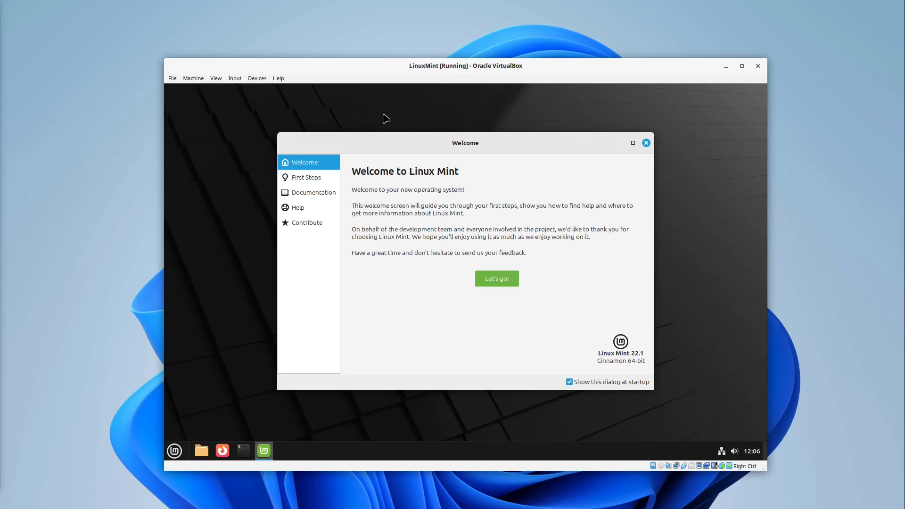
{"action": "mouse_move", "coordinate": [742, 65]}
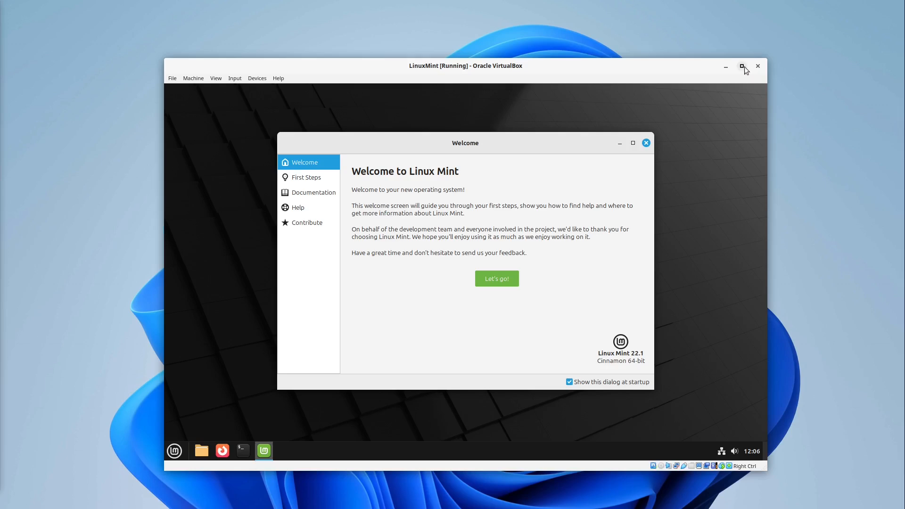
{"action": "mouse_move", "coordinate": [597, 145]}
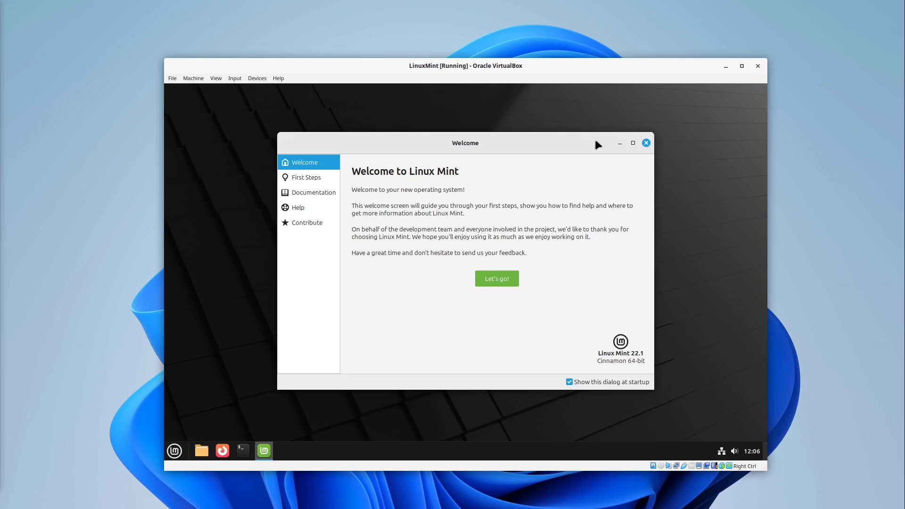
{"action": "left_click", "coordinate": [645, 142]}
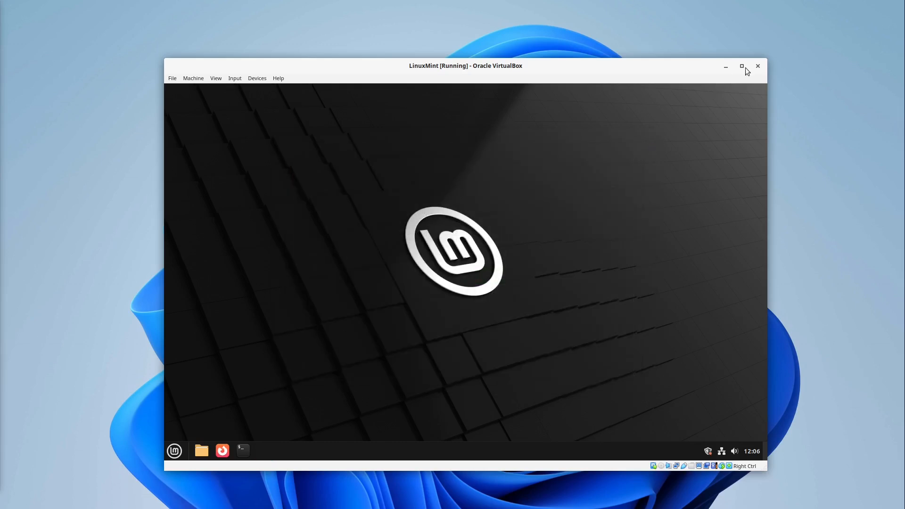
{"action": "left_click", "coordinate": [742, 66]}
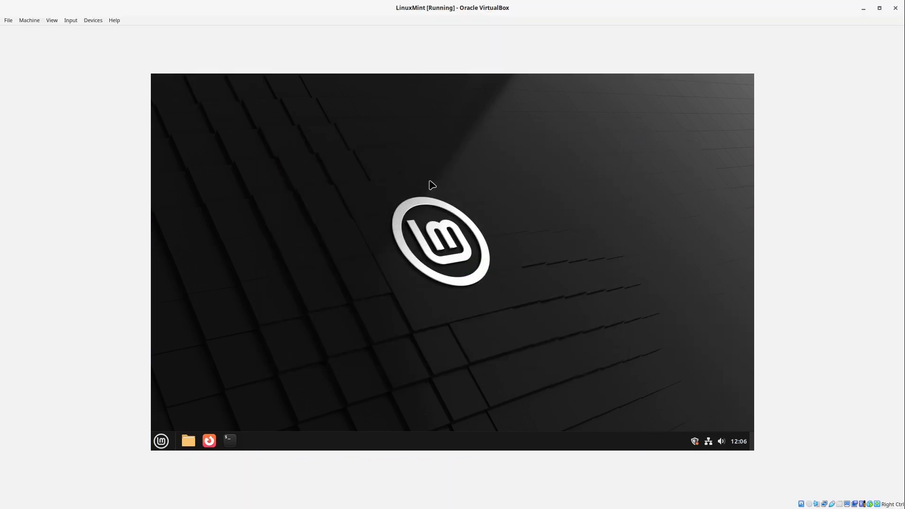
{"action": "mouse_move", "coordinate": [337, 184]}
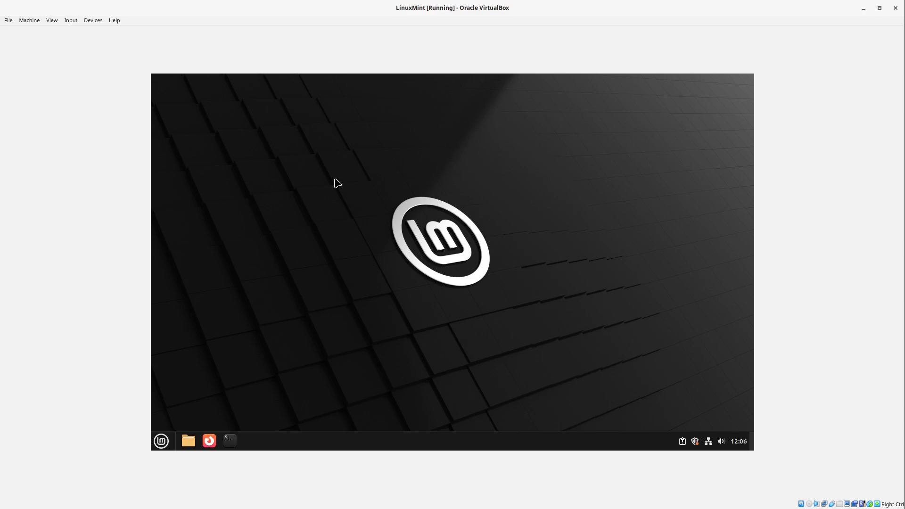
{"action": "mouse_move", "coordinate": [93, 22]}
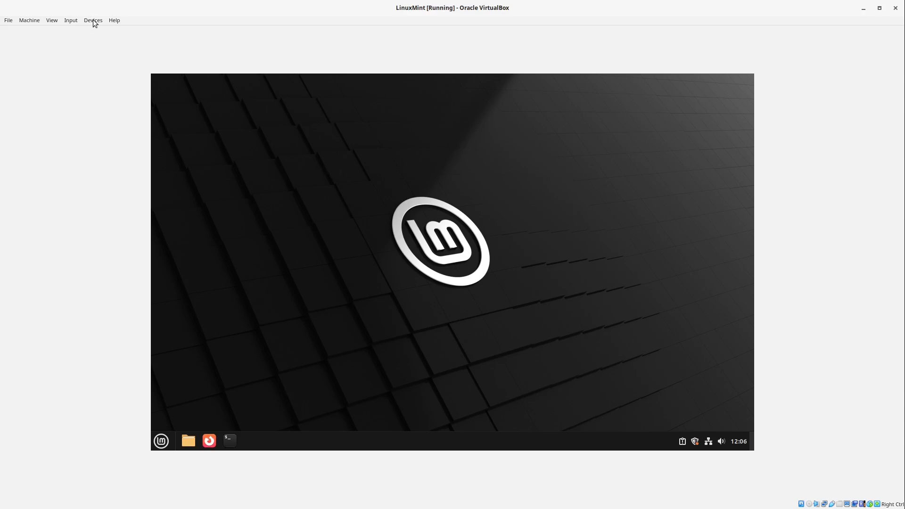
{"action": "mouse_move", "coordinate": [161, 441]}
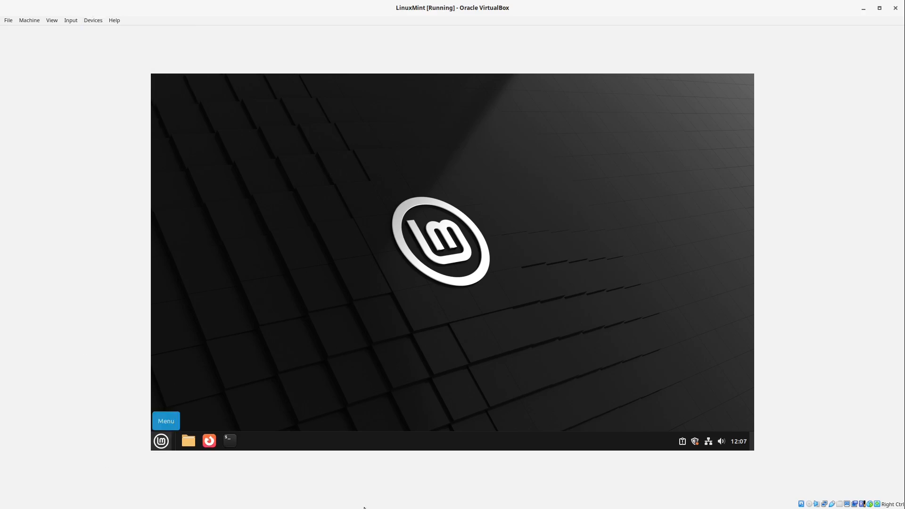
{"action": "mouse_move", "coordinate": [218, 72]}
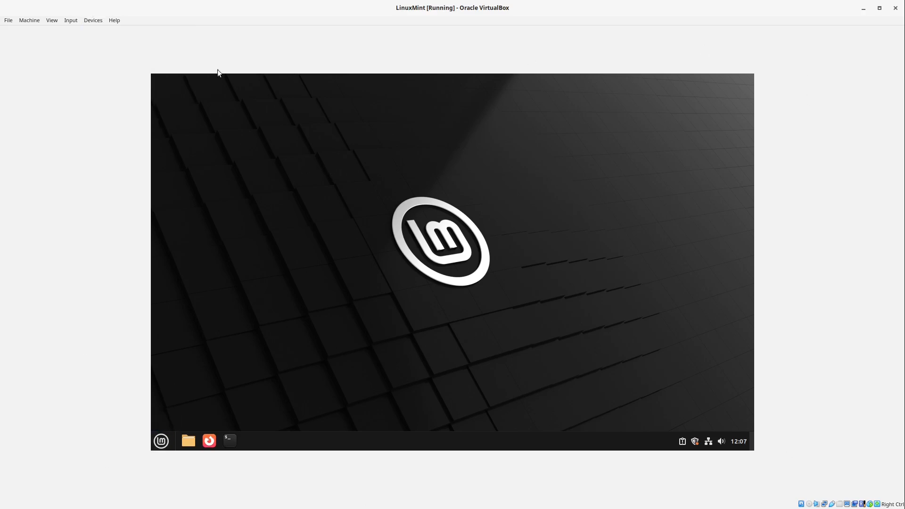
{"action": "left_click", "coordinate": [92, 20]}
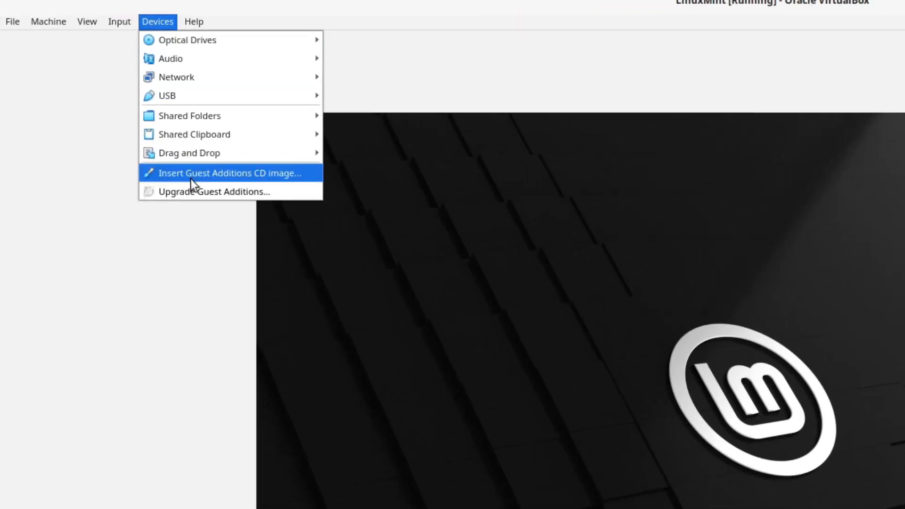
- Insert the Guest Additions CD image, run its software with the password and close the finished installer terminal
{"action": "left_click", "coordinate": [230, 172]}
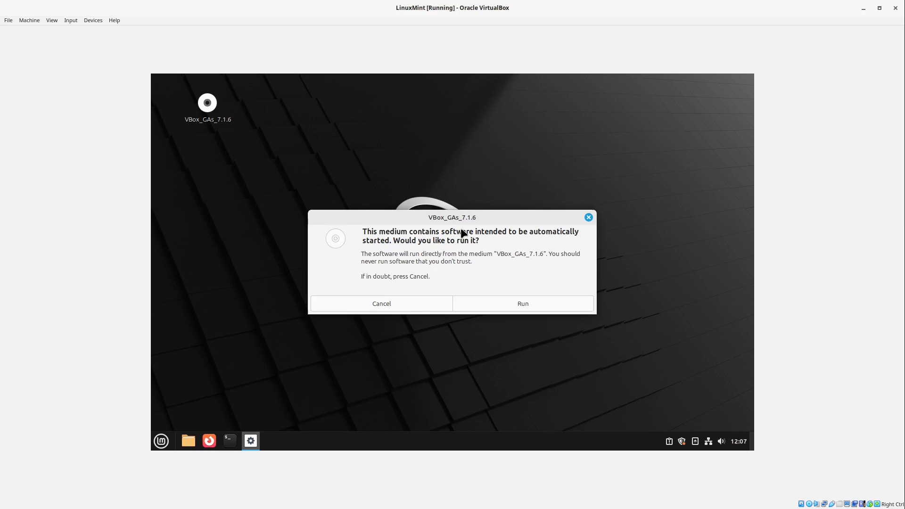
{"action": "mouse_move", "coordinate": [518, 297]}
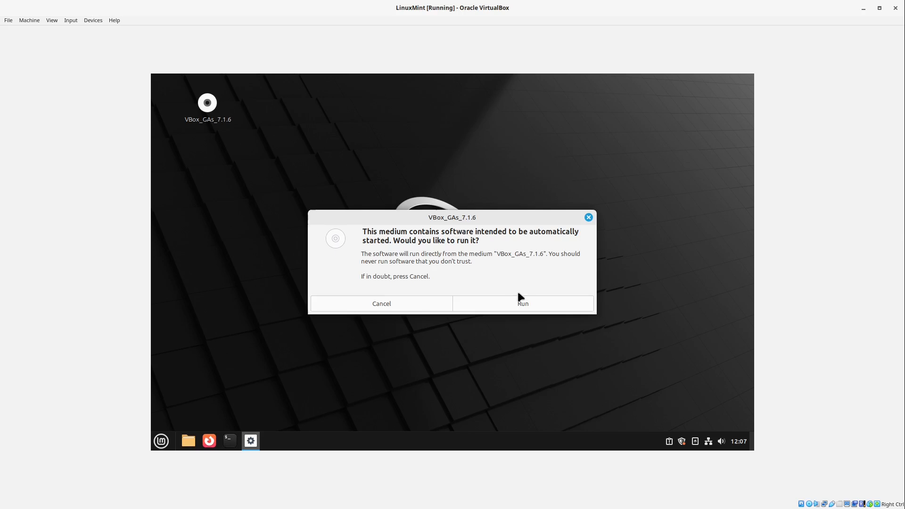
{"action": "left_click", "coordinate": [521, 303]}
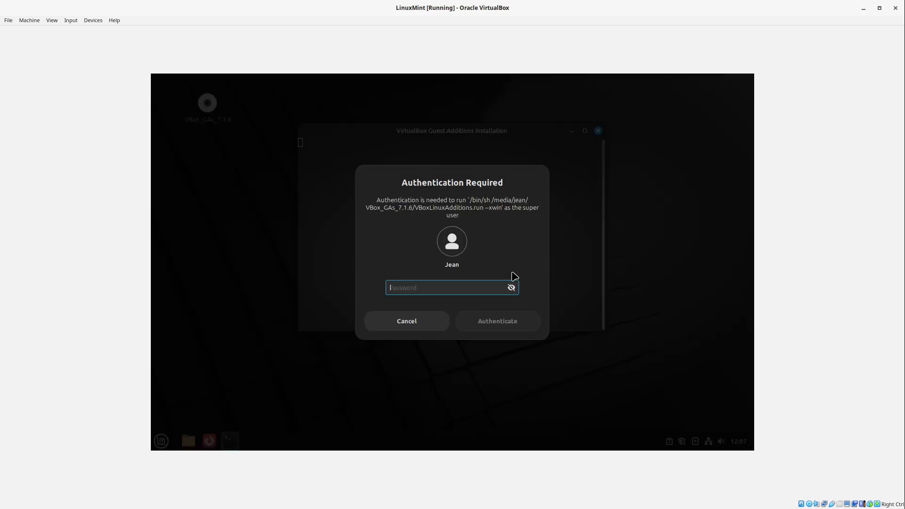
{"action": "left_click", "coordinate": [496, 321]}
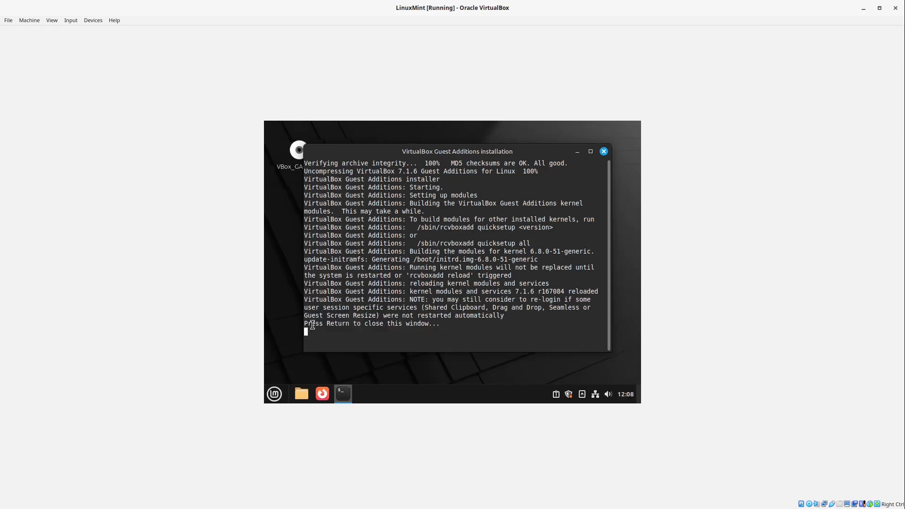
{"action": "mouse_move", "coordinate": [426, 299]}
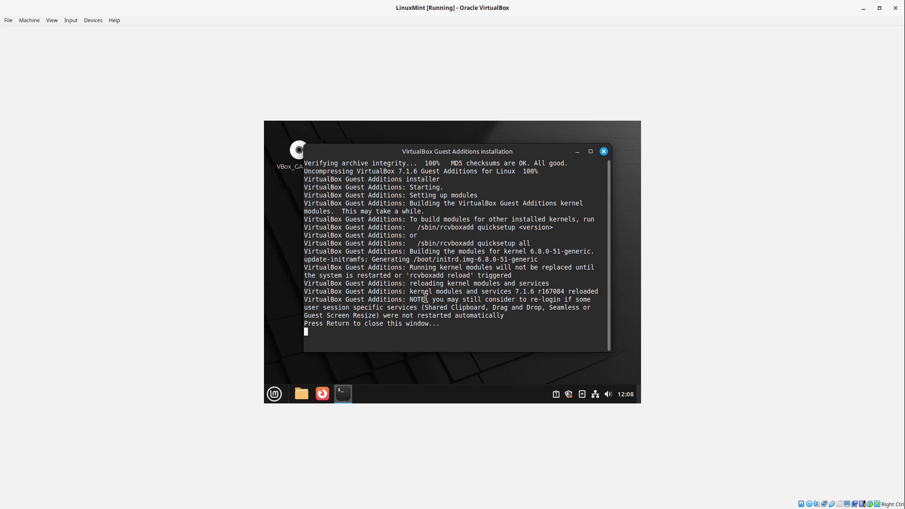
{"action": "key", "text": "Return"}
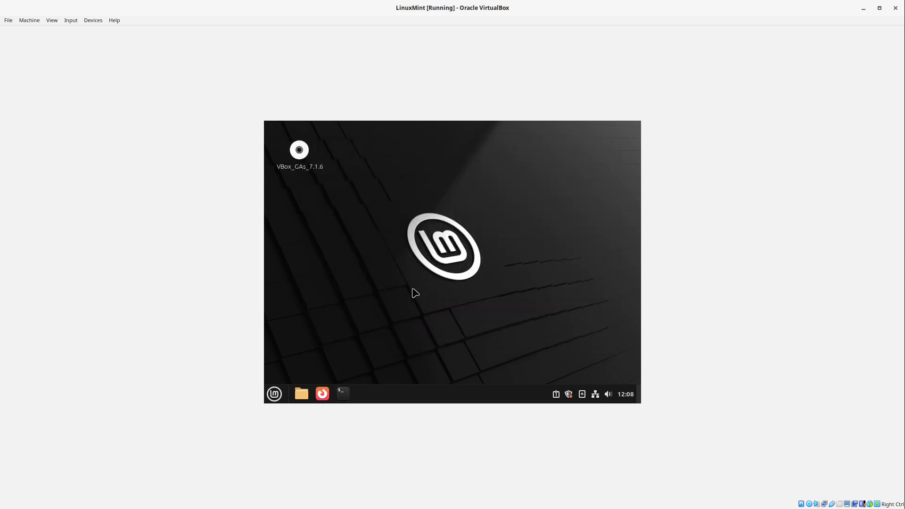
{"action": "mouse_move", "coordinate": [462, 150]}
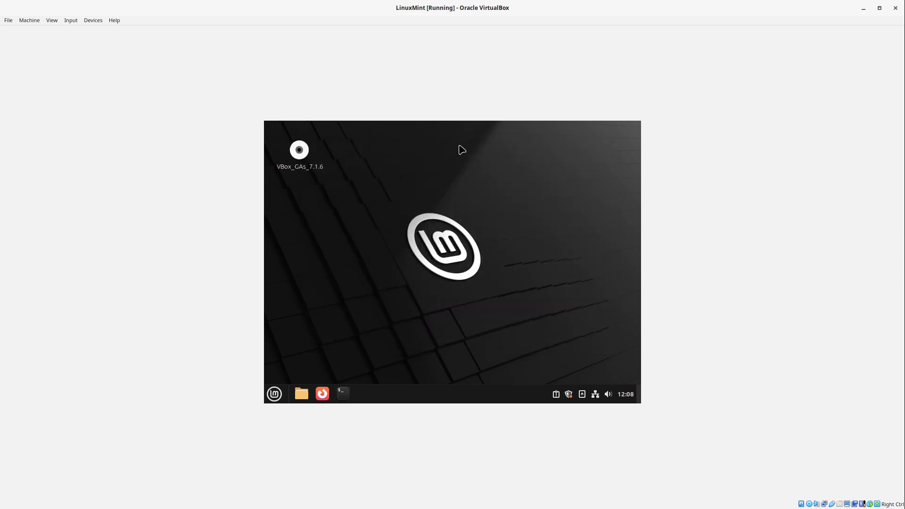
{"action": "mouse_move", "coordinate": [419, 276]}
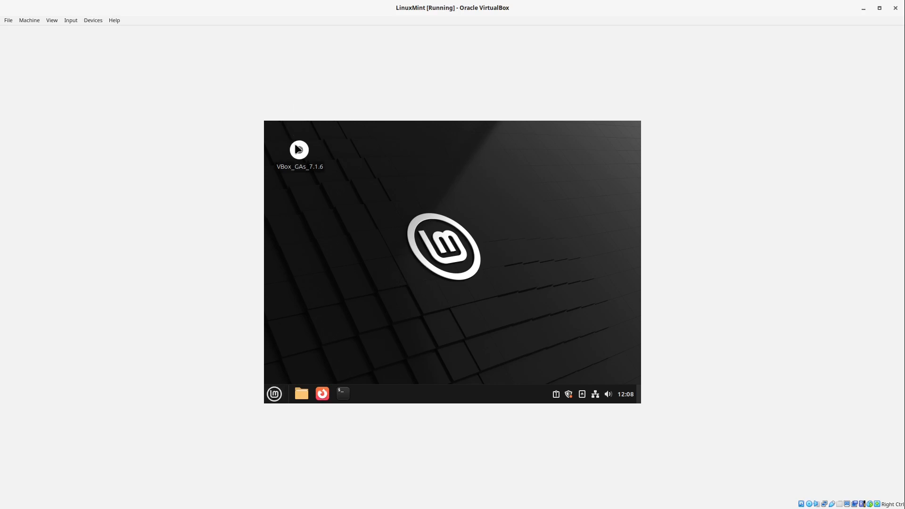
- Eject the VBox_GAs_7.1.6 disc and restart the guest from the Mint menu's power options
{"action": "right_click", "coordinate": [298, 150]}
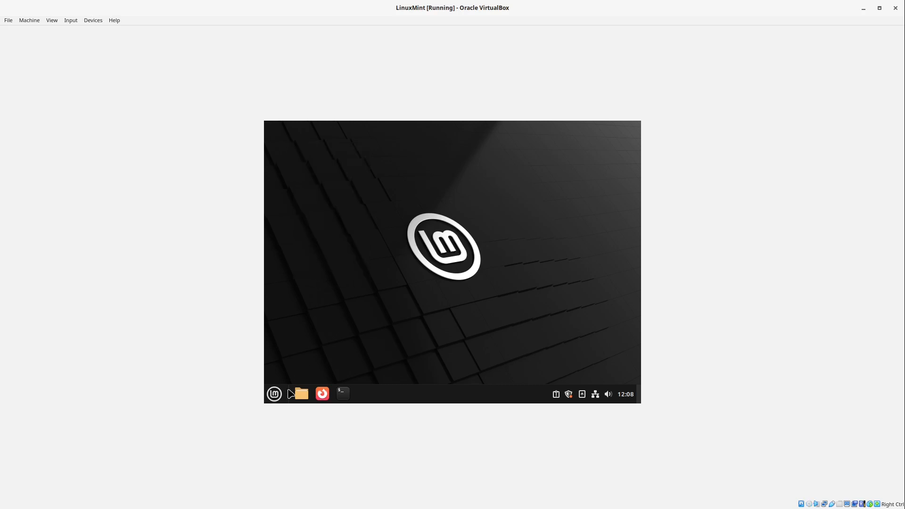
{"action": "left_click", "coordinate": [274, 395]}
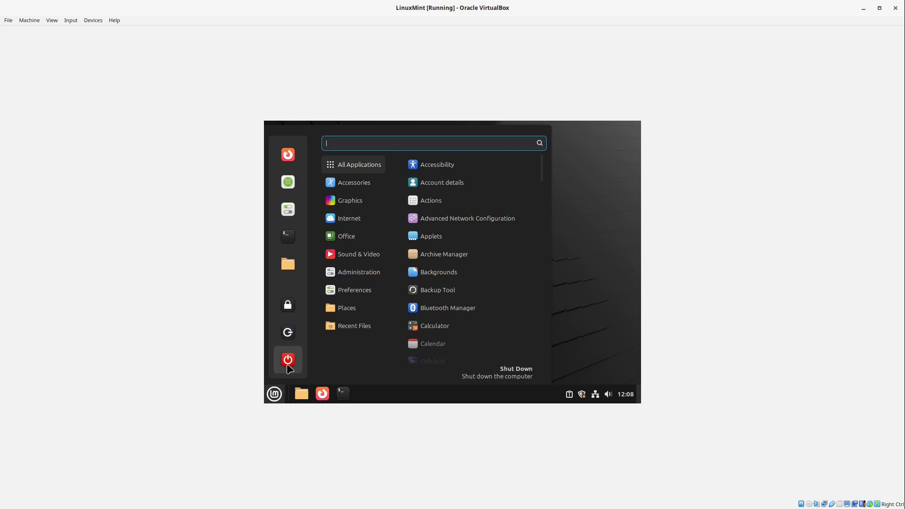
{"action": "left_click", "coordinate": [287, 359]}
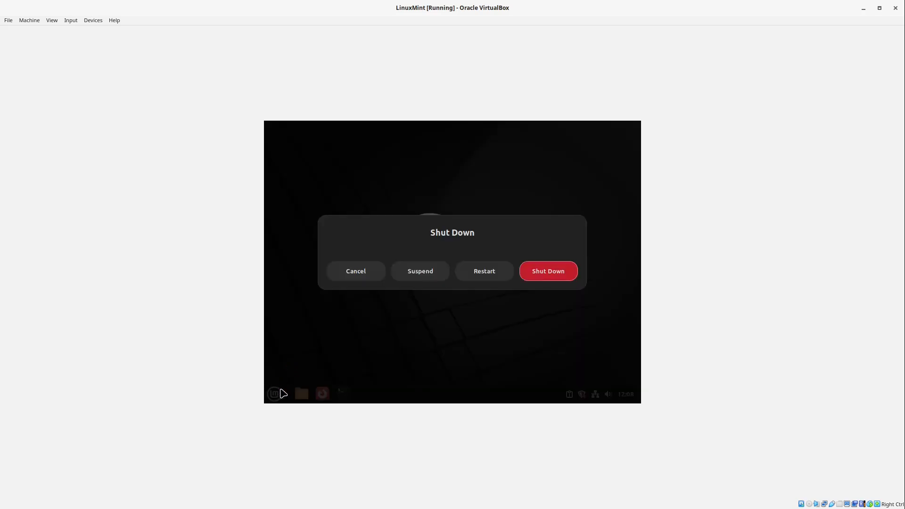
{"action": "mouse_move", "coordinate": [278, 397]}
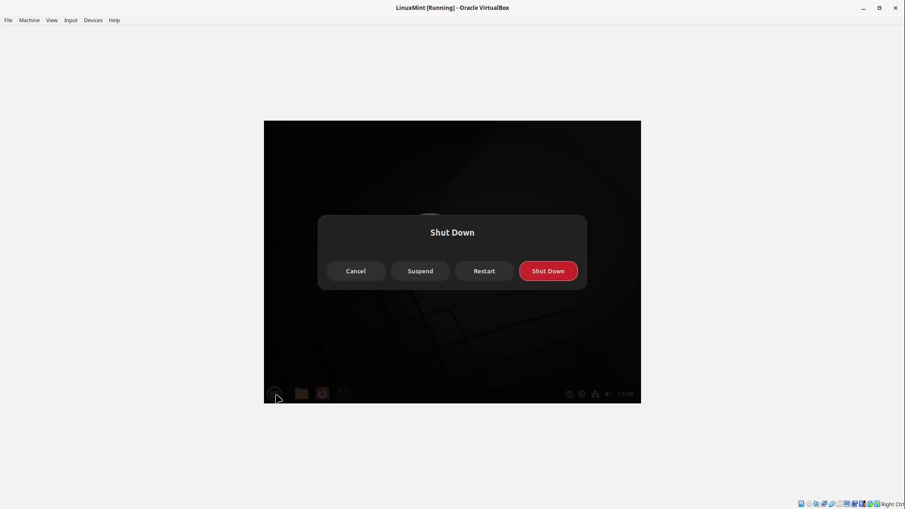
{"action": "mouse_move", "coordinate": [484, 271]}
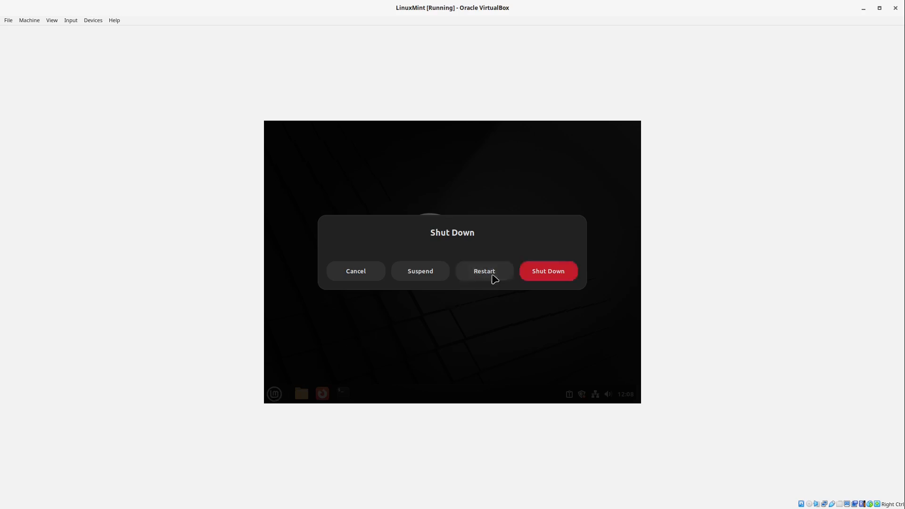
{"action": "left_click", "coordinate": [356, 271]}
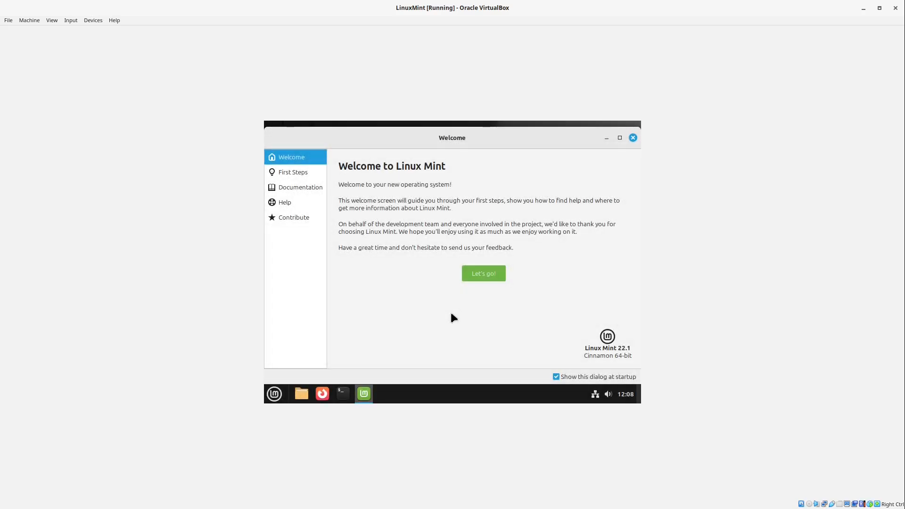
{"action": "mouse_move", "coordinate": [454, 301]}
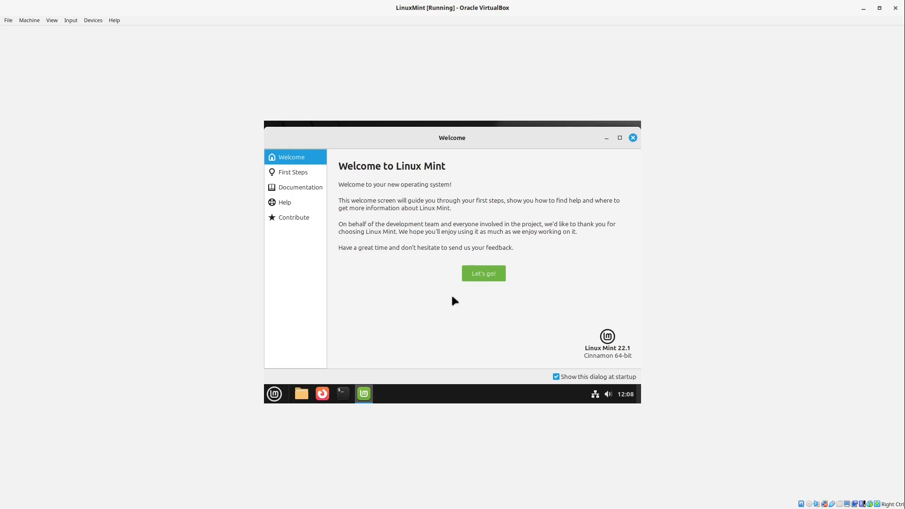
{"action": "mouse_move", "coordinate": [513, 141]}
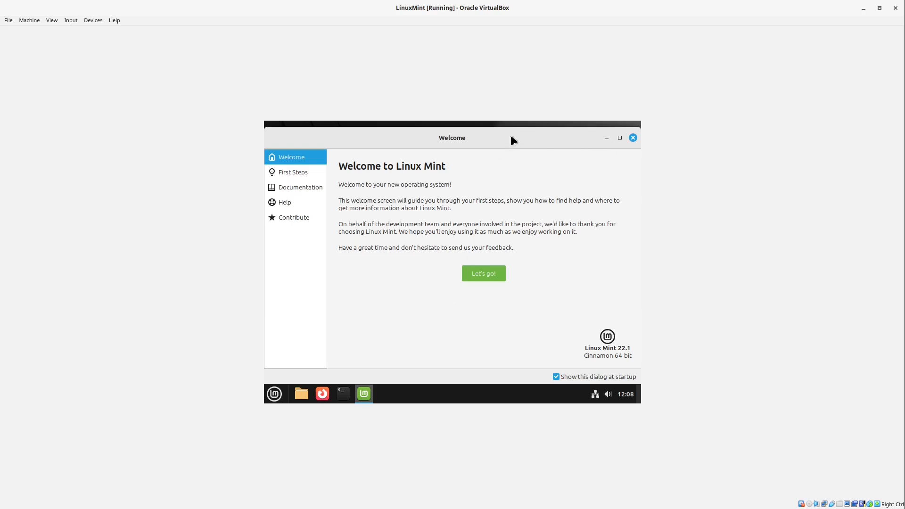
{"action": "mouse_move", "coordinate": [339, 14]}
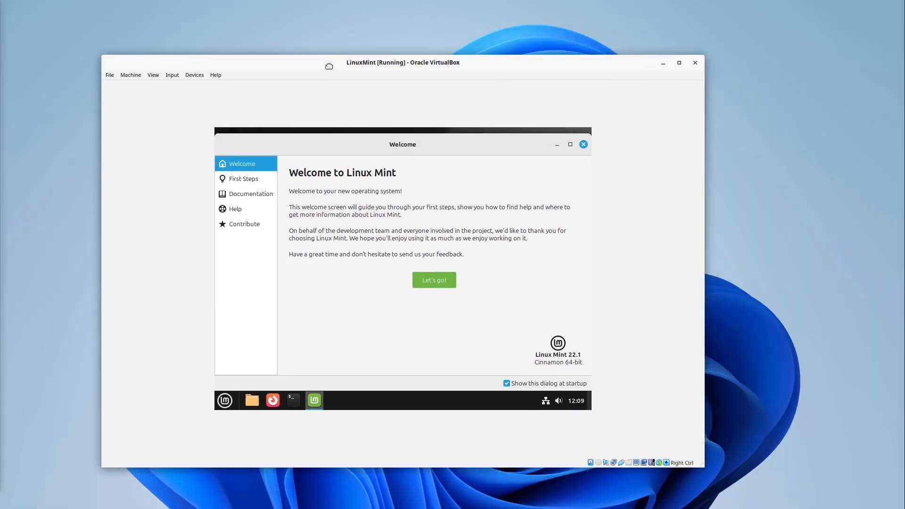
{"action": "left_click", "coordinate": [679, 62]}
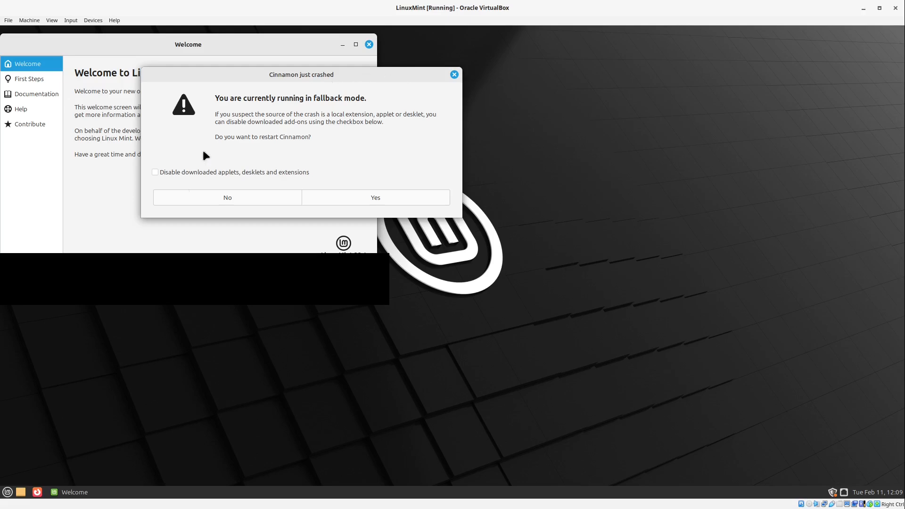
{"action": "mouse_move", "coordinate": [163, 58]}
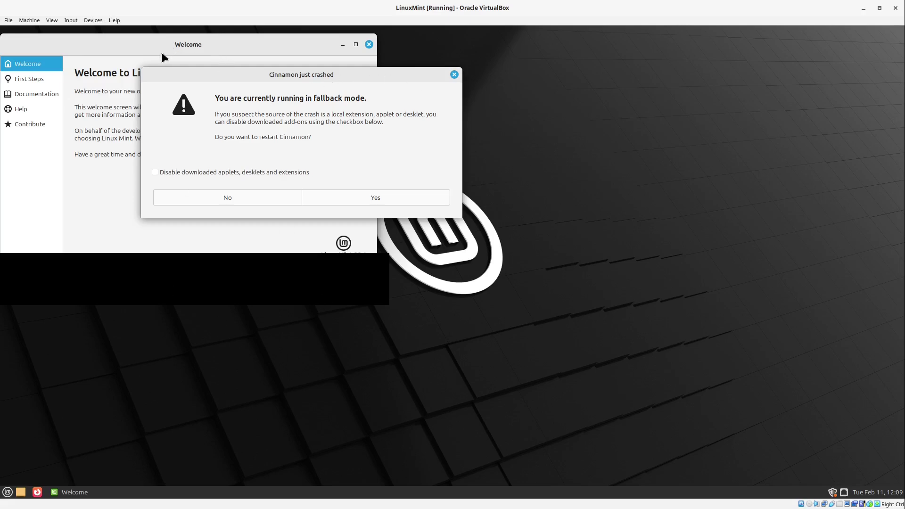
{"action": "mouse_move", "coordinate": [244, 105]}
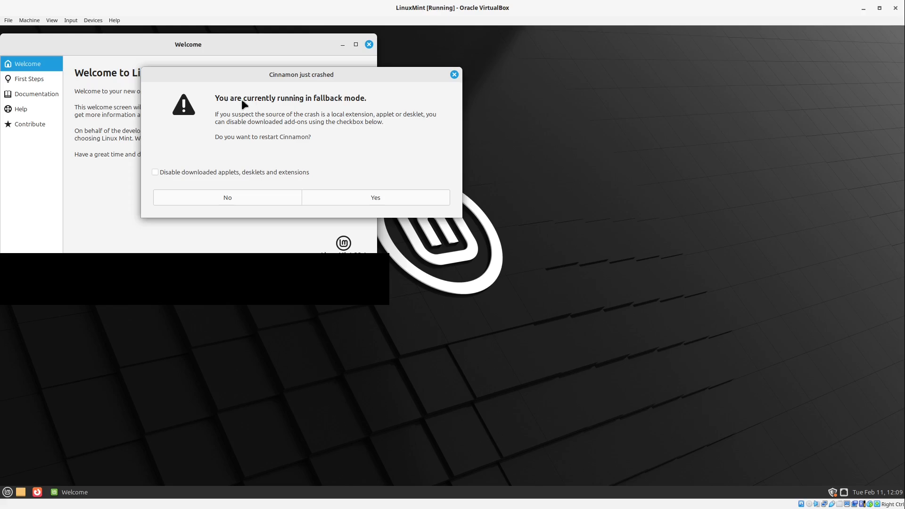
{"action": "mouse_move", "coordinate": [348, 105]}
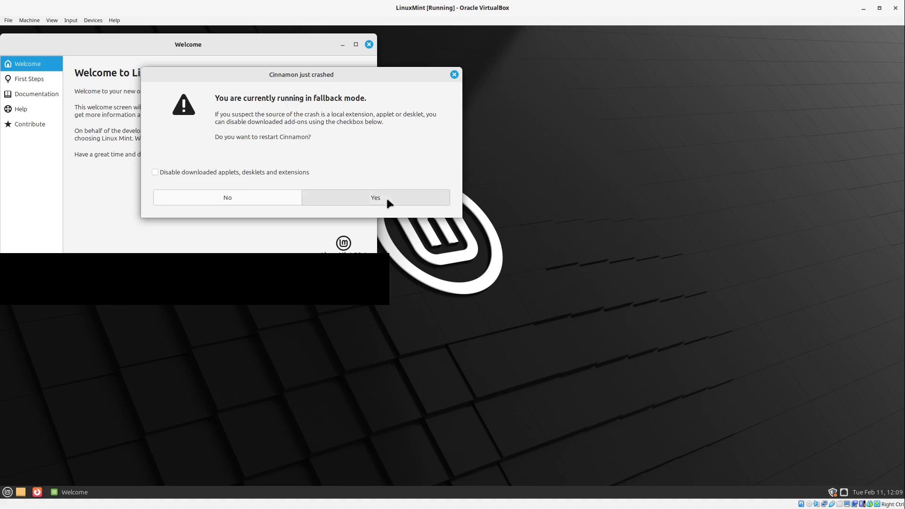
- Answer Yes to restart Cinnamon after its crash and close the Welcome window
{"action": "left_click", "coordinate": [375, 197]}
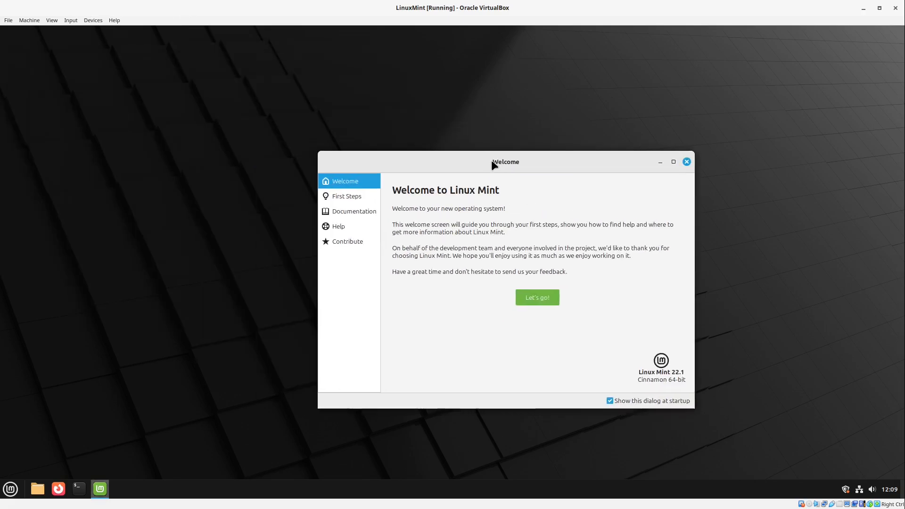
{"action": "mouse_move", "coordinate": [488, 162]}
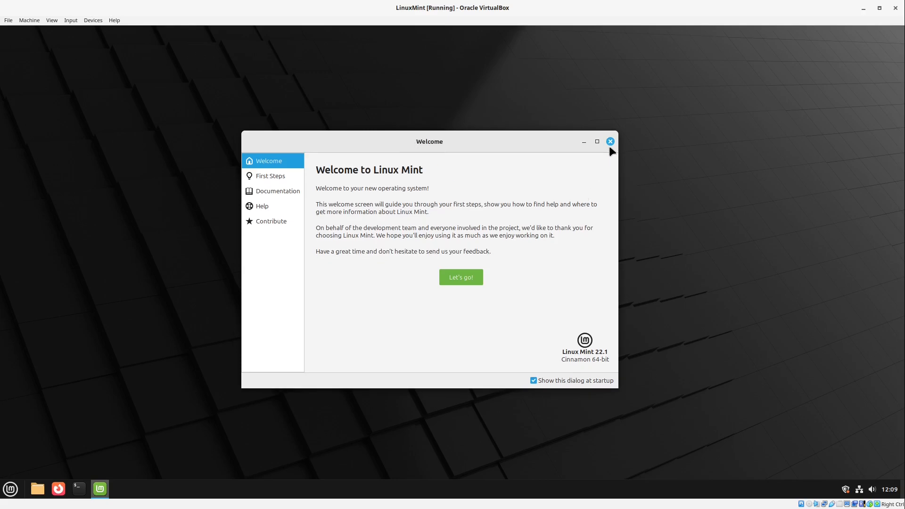
{"action": "left_click", "coordinate": [610, 140]}
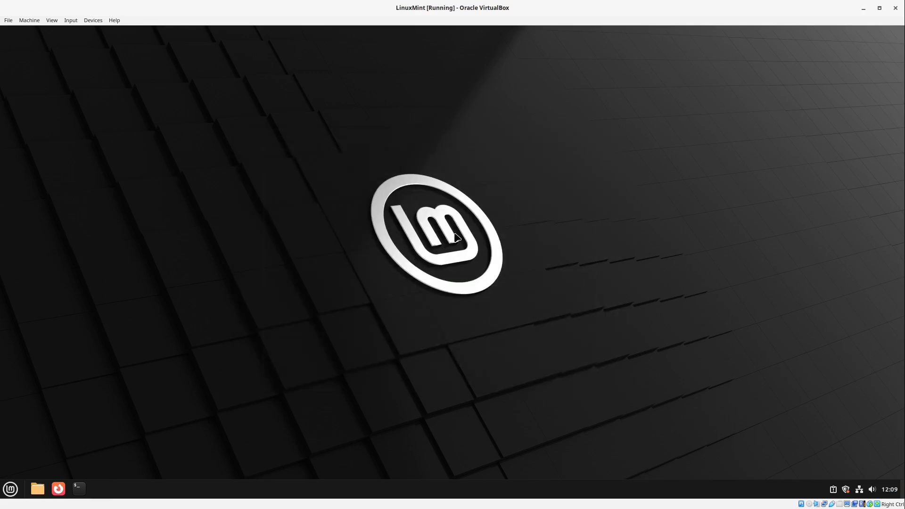
{"action": "mouse_move", "coordinate": [299, 206]}
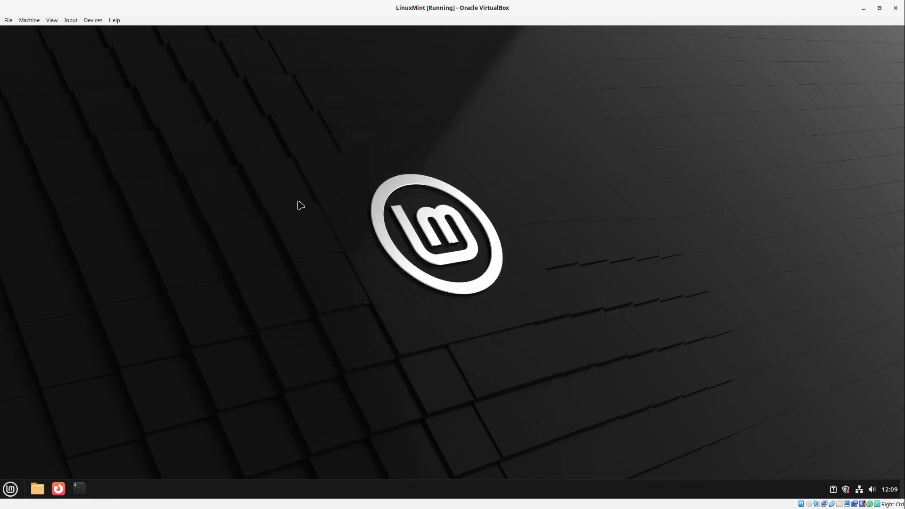
{"action": "mouse_move", "coordinate": [126, 39]}
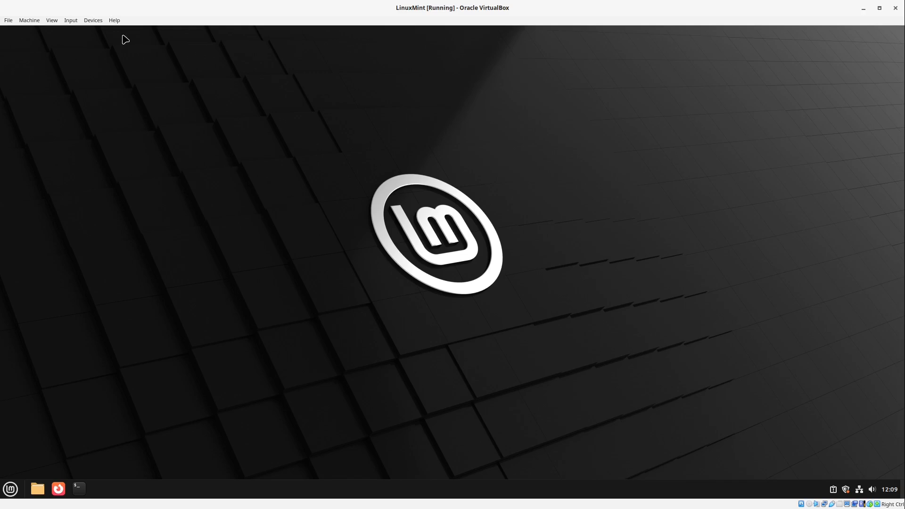
{"action": "left_click", "coordinate": [93, 20]}
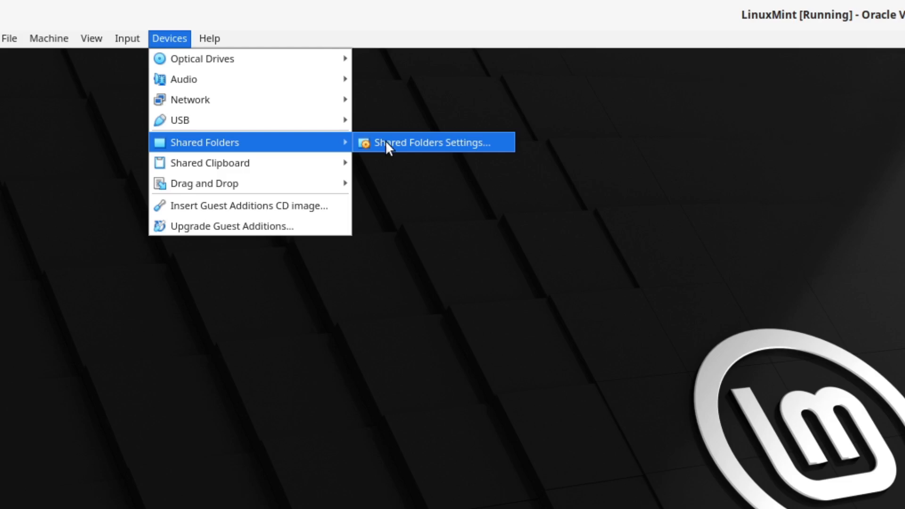
- Begin a new shared folder for the LinuxMint machine and expand the Folder Path choices
{"action": "left_click", "coordinate": [432, 143]}
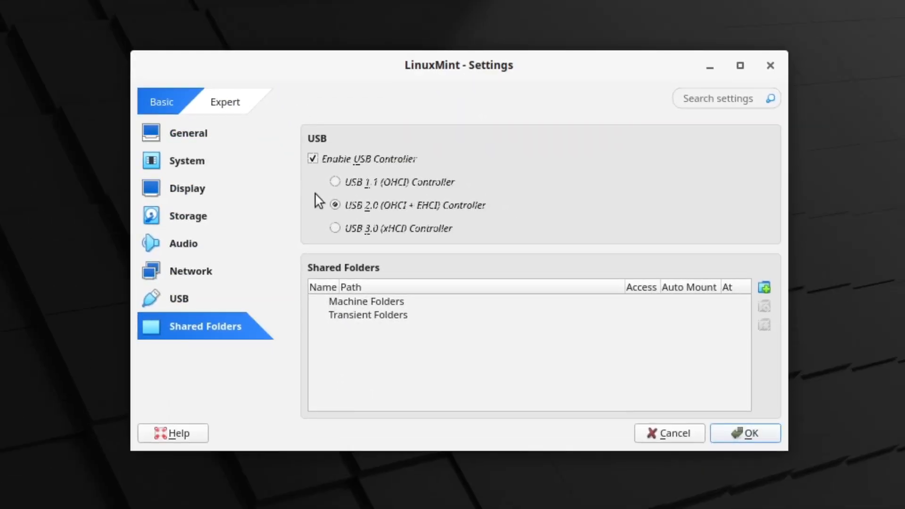
{"action": "left_click", "coordinate": [763, 288]}
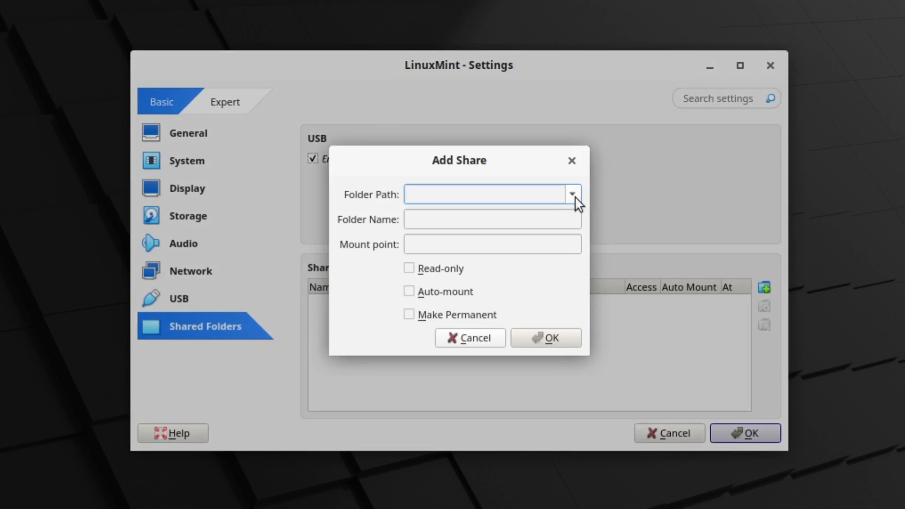
{"action": "left_click", "coordinate": [571, 194]}
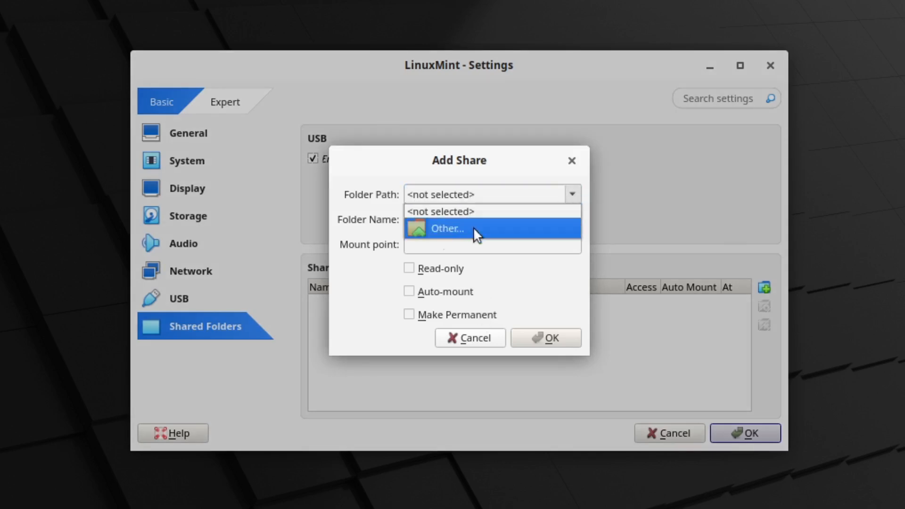
- Browse the host to Tmp/Windows/VM and accept it as the share's path, naming it VM
{"action": "left_click", "coordinate": [447, 228]}
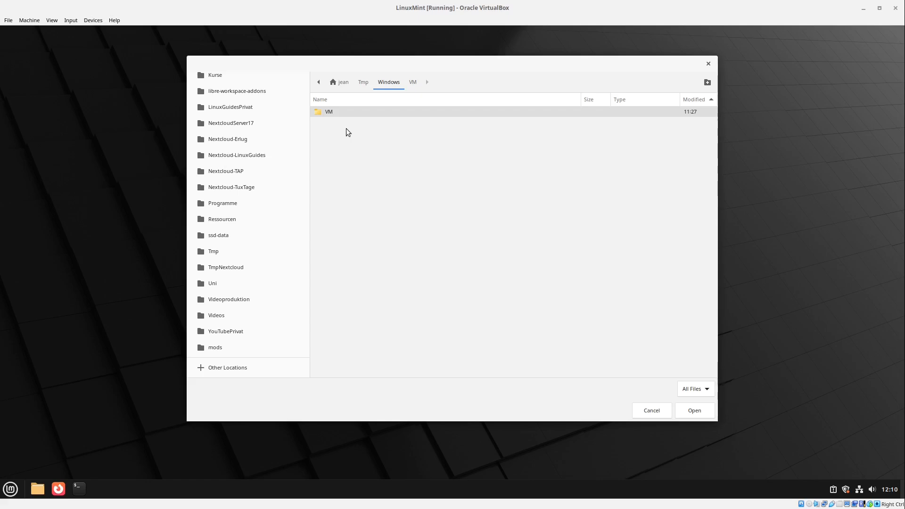
{"action": "mouse_move", "coordinate": [355, 142]}
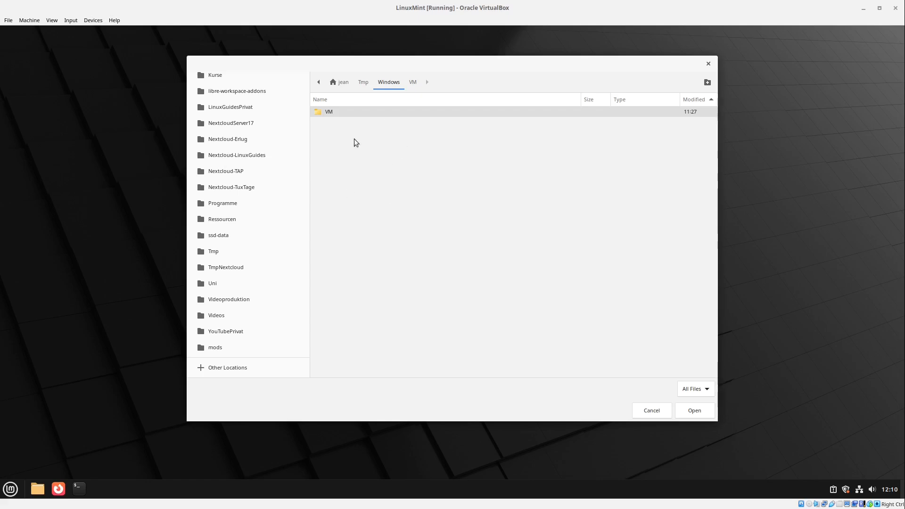
{"action": "mouse_move", "coordinate": [325, 121]}
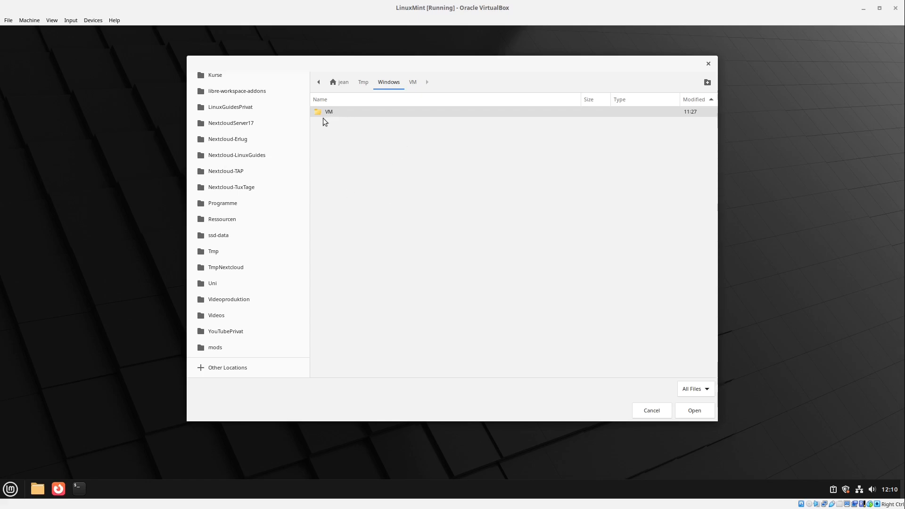
{"action": "double_click", "coordinate": [328, 111]}
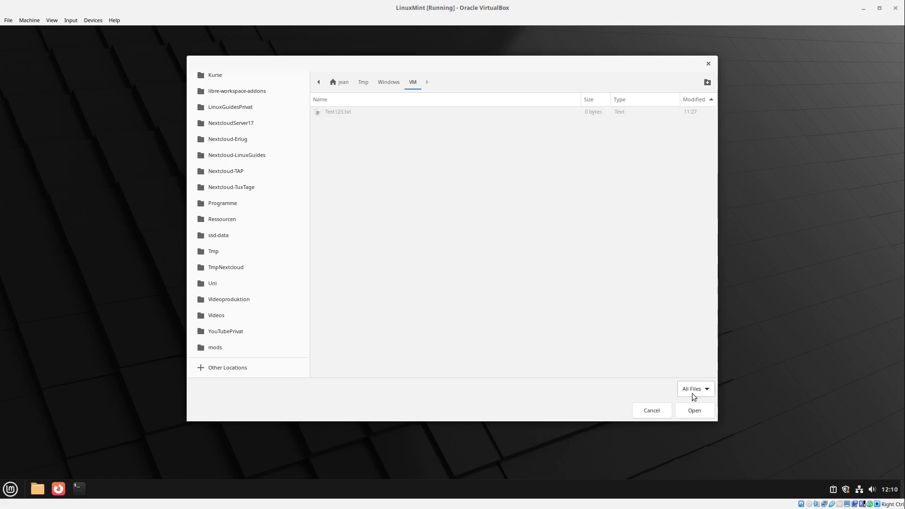
{"action": "mouse_move", "coordinate": [693, 410]}
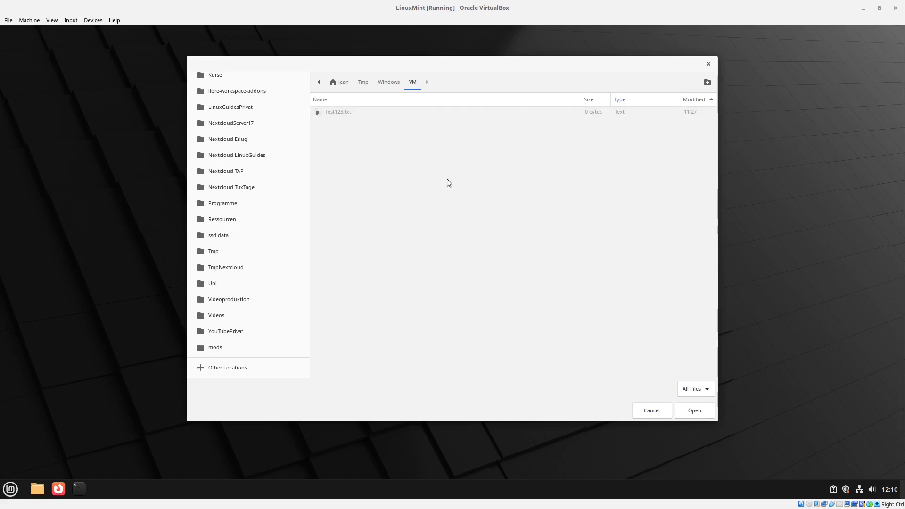
{"action": "left_click", "coordinate": [693, 410]}
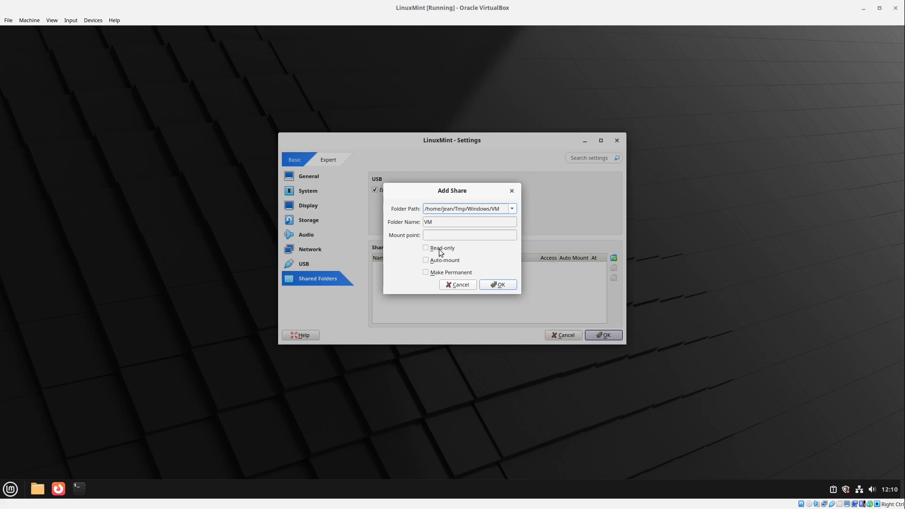
- Save the VM share as auto-mounted and permanent, then try the sf_VM desktop drive
{"action": "left_click", "coordinate": [426, 260]}
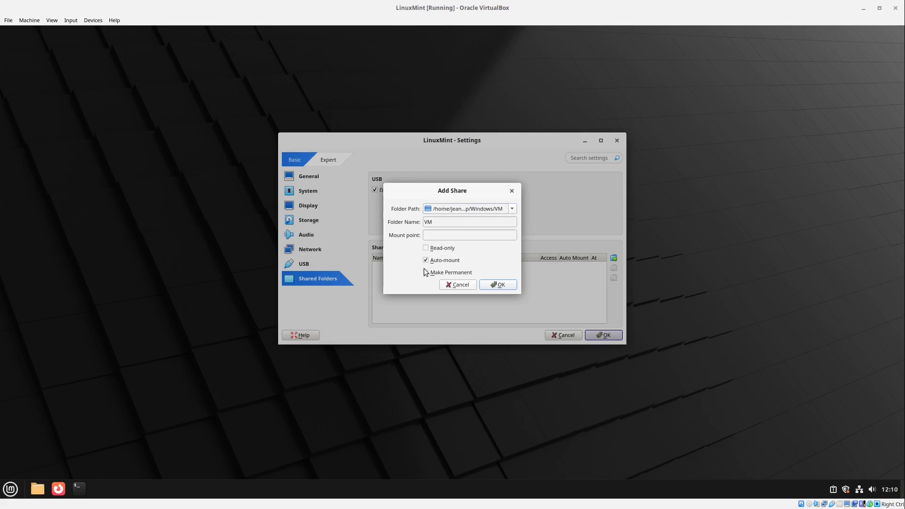
{"action": "left_click", "coordinate": [426, 271]}
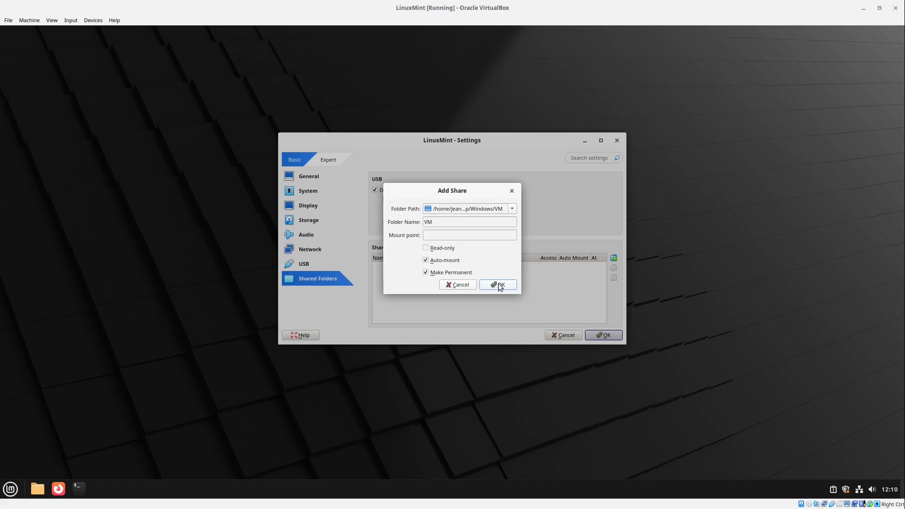
{"action": "left_click", "coordinate": [497, 285]}
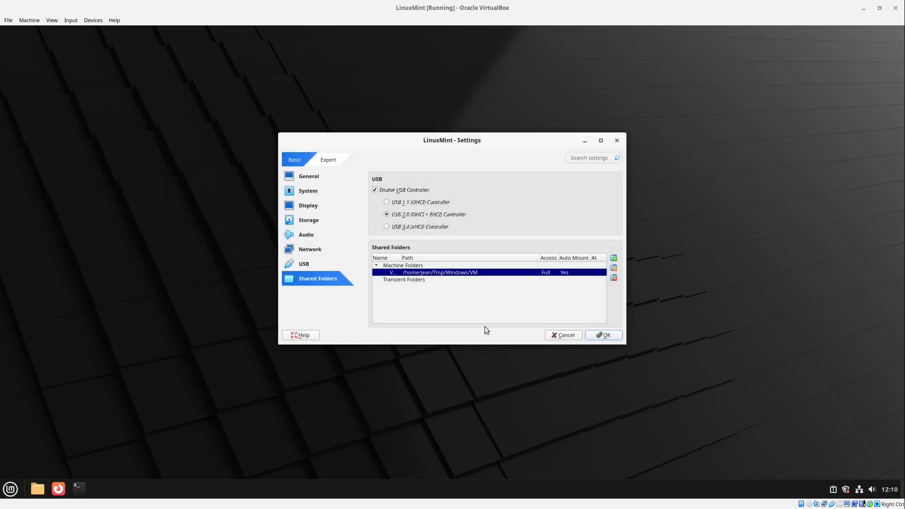
{"action": "mouse_move", "coordinate": [603, 338]}
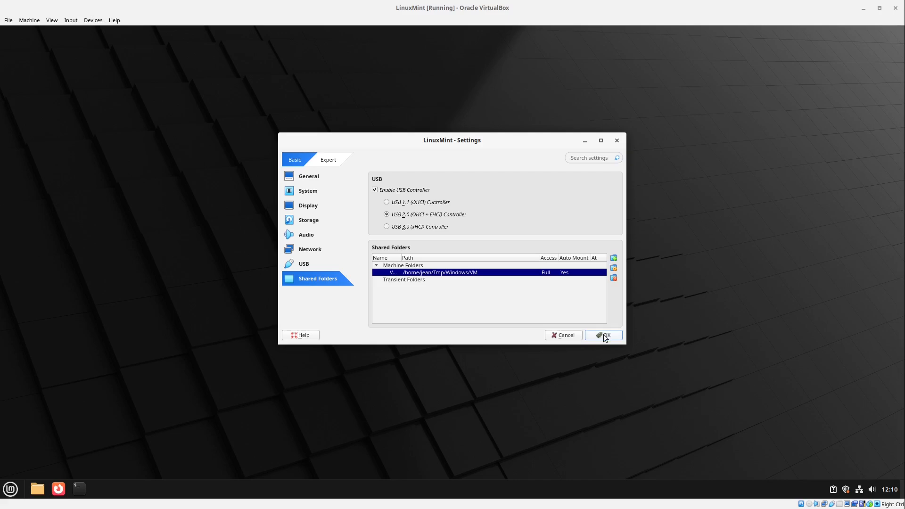
{"action": "left_click", "coordinate": [603, 335]}
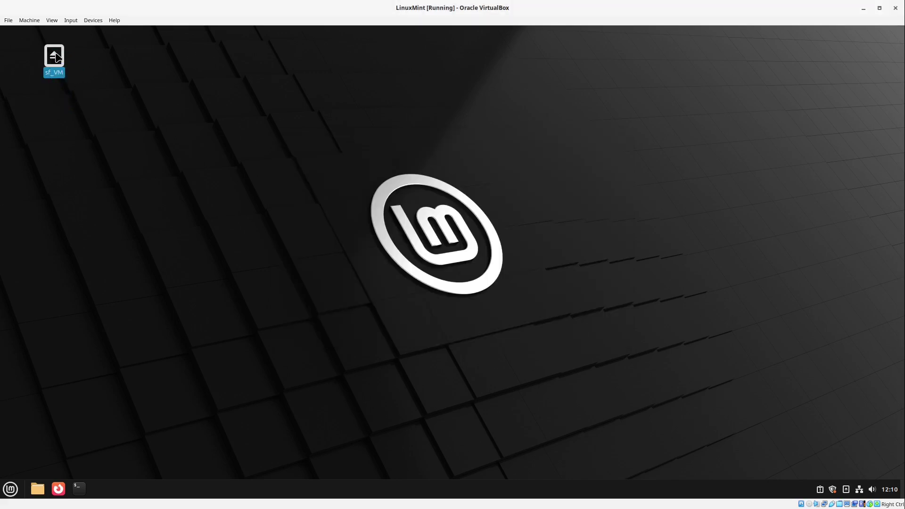
{"action": "double_click", "coordinate": [53, 55]}
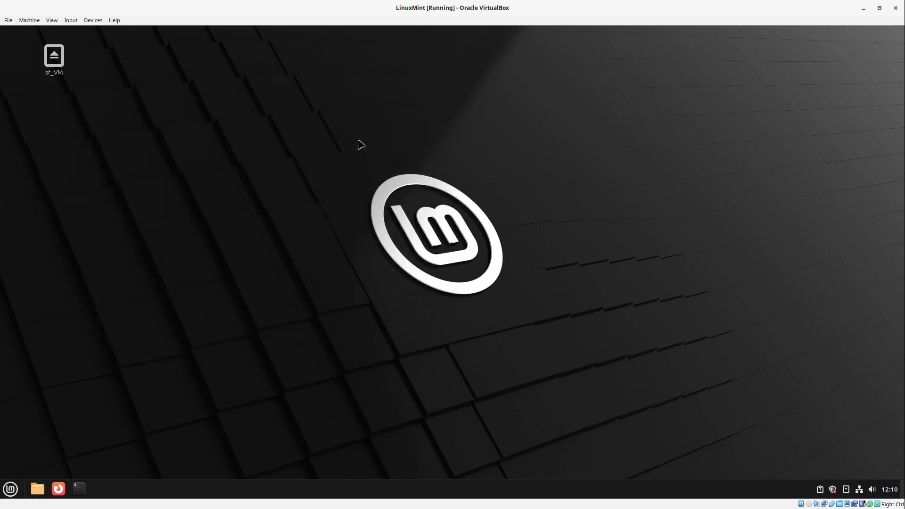
{"action": "mouse_move", "coordinate": [337, 150]}
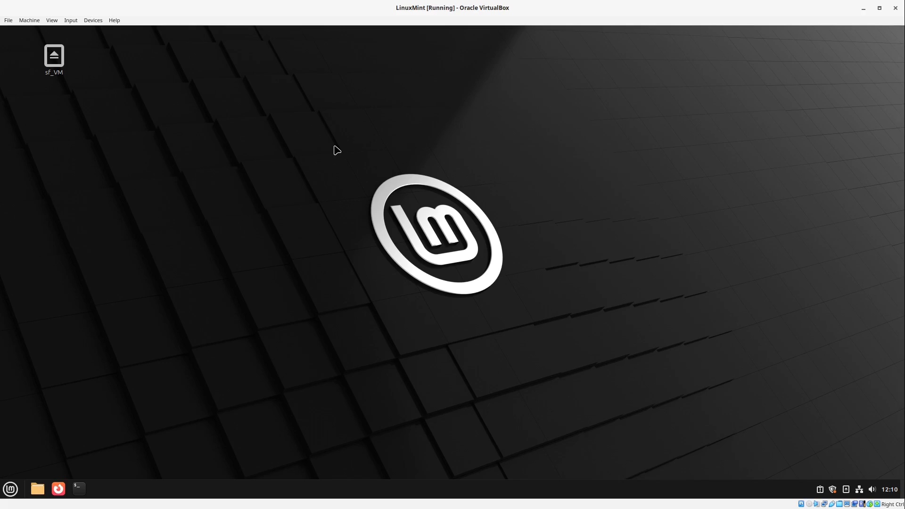
{"action": "mouse_move", "coordinate": [98, 415]}
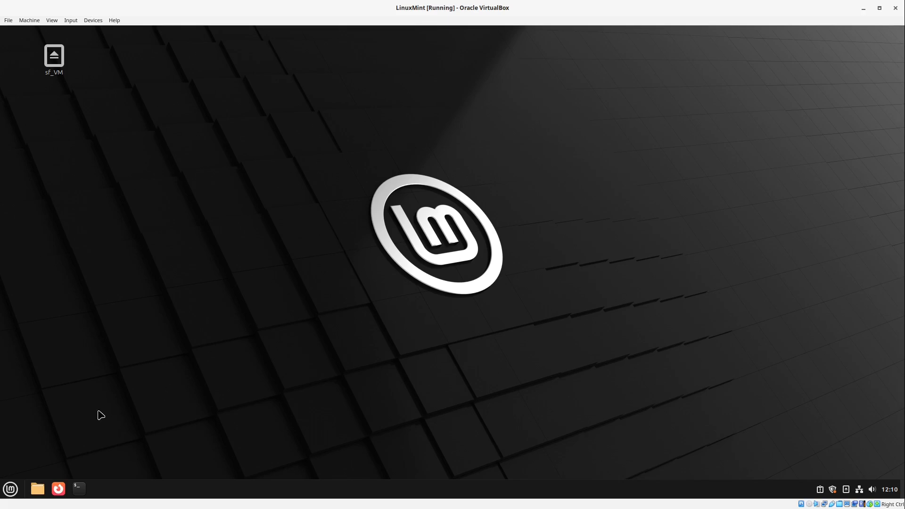
{"action": "mouse_move", "coordinate": [10, 489]}
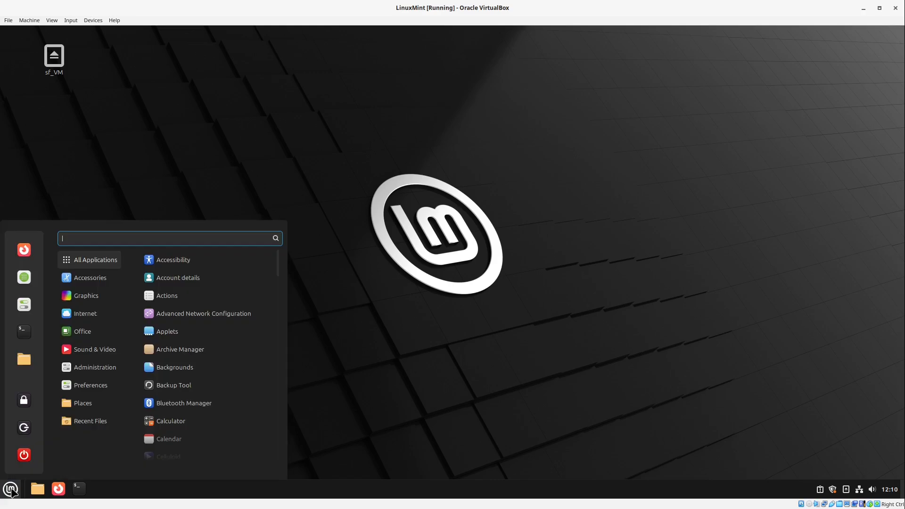
- Find Users and Groups via 'user' and view Jean's group memberships
{"action": "type", "text": "user"}
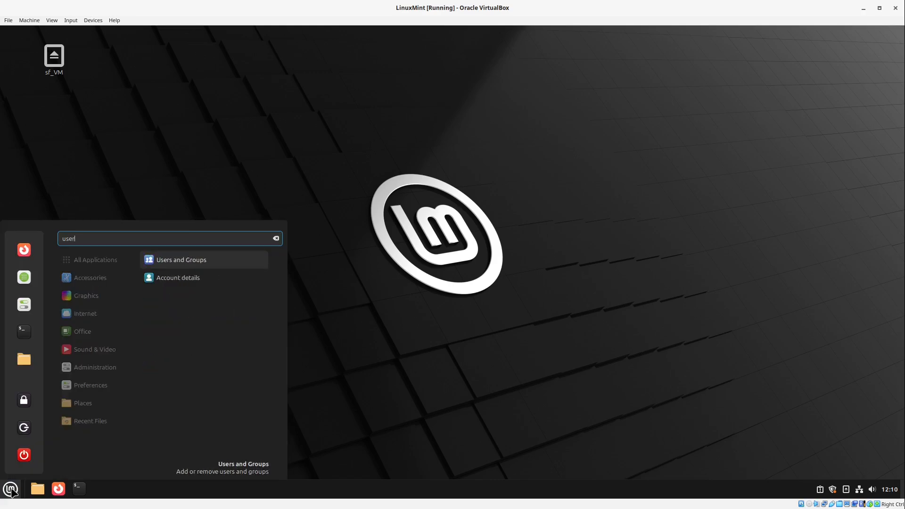
{"action": "left_click", "coordinate": [181, 259]}
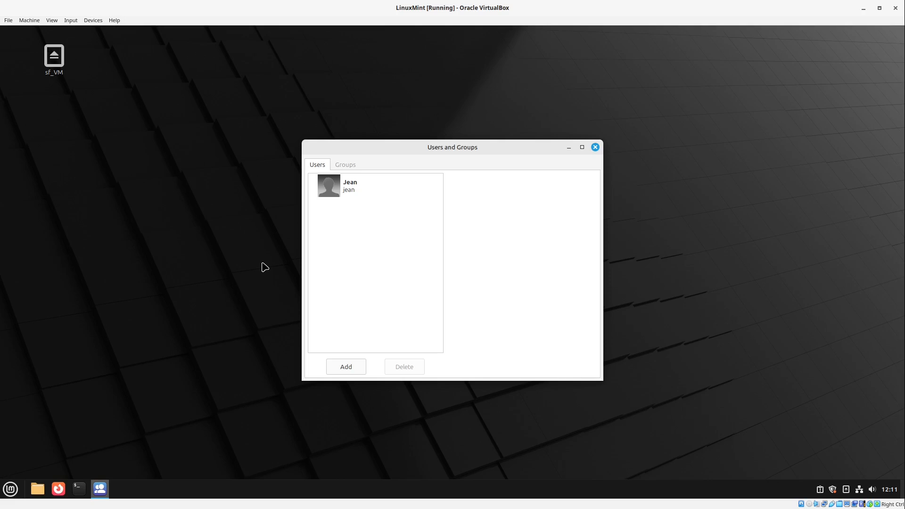
{"action": "mouse_move", "coordinate": [379, 186]}
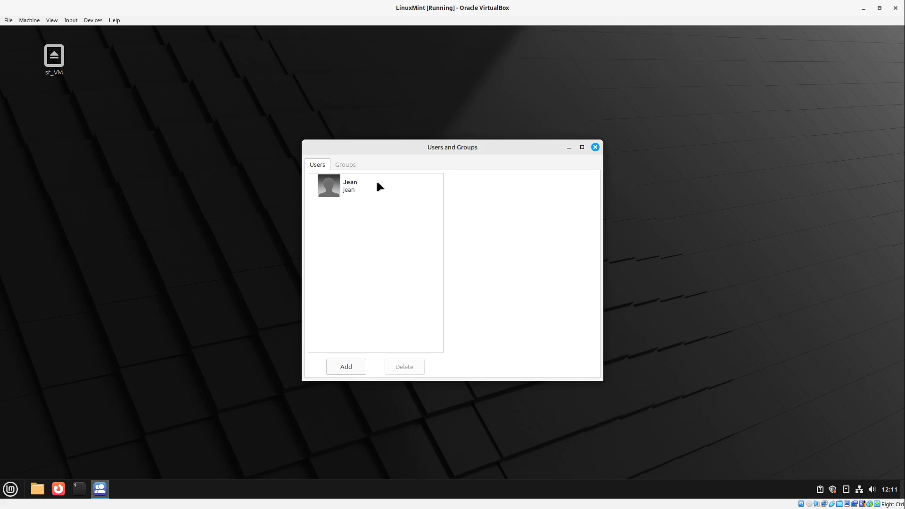
{"action": "left_click", "coordinate": [349, 186]}
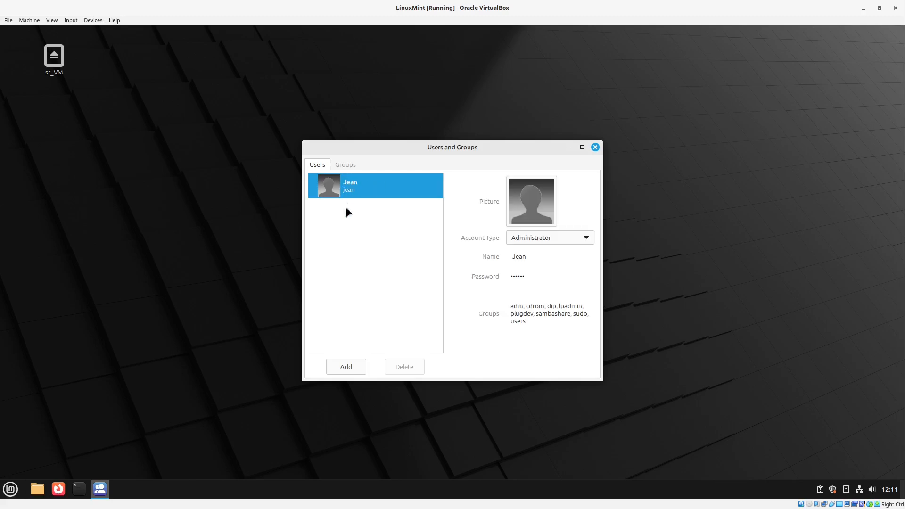
{"action": "mouse_move", "coordinate": [495, 285]}
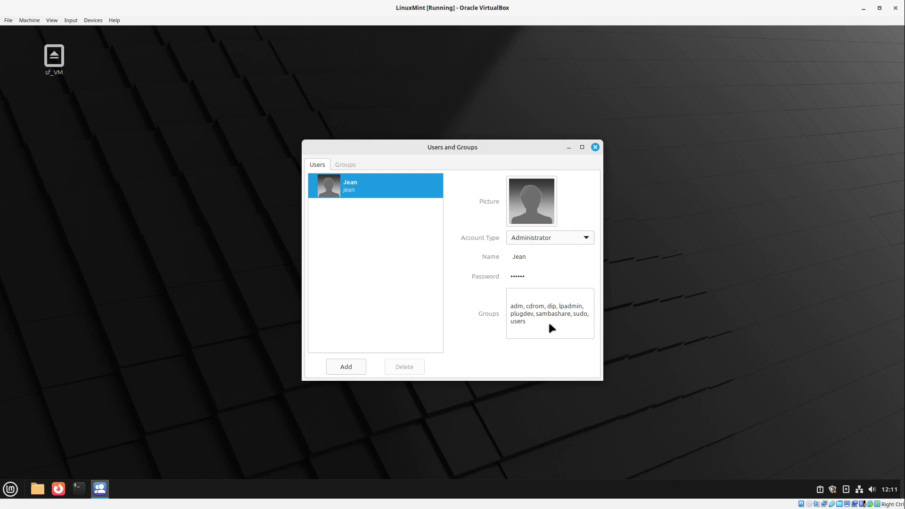
{"action": "left_click", "coordinate": [549, 313]}
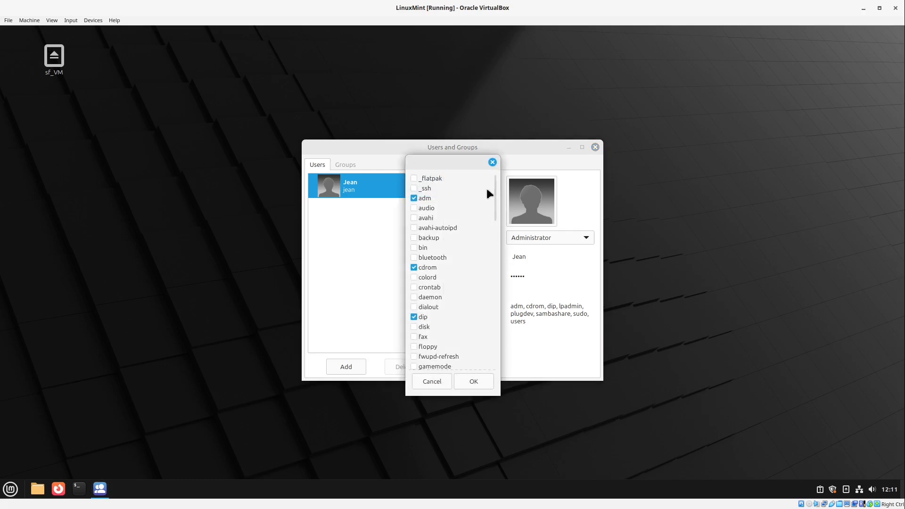
- Tick the vboxsf group for the account, confirm it, and close Users and Groups
{"action": "scroll", "scroll_direction": "down", "scroll_amount": 3}
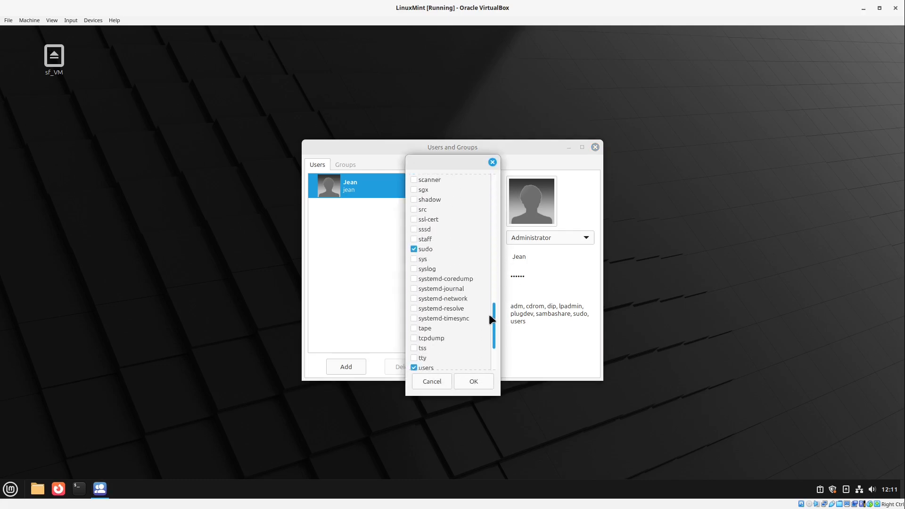
{"action": "scroll", "scroll_direction": "down", "scroll_amount": 3}
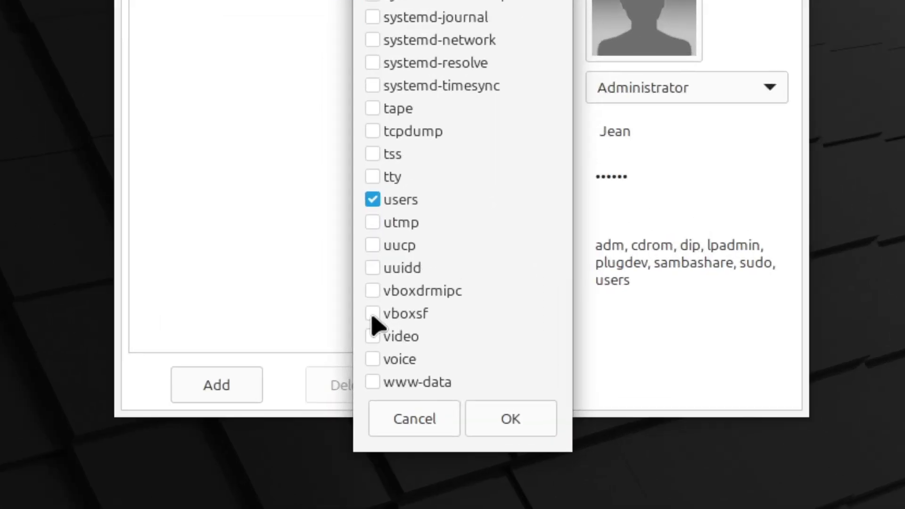
{"action": "left_click", "coordinate": [373, 313]}
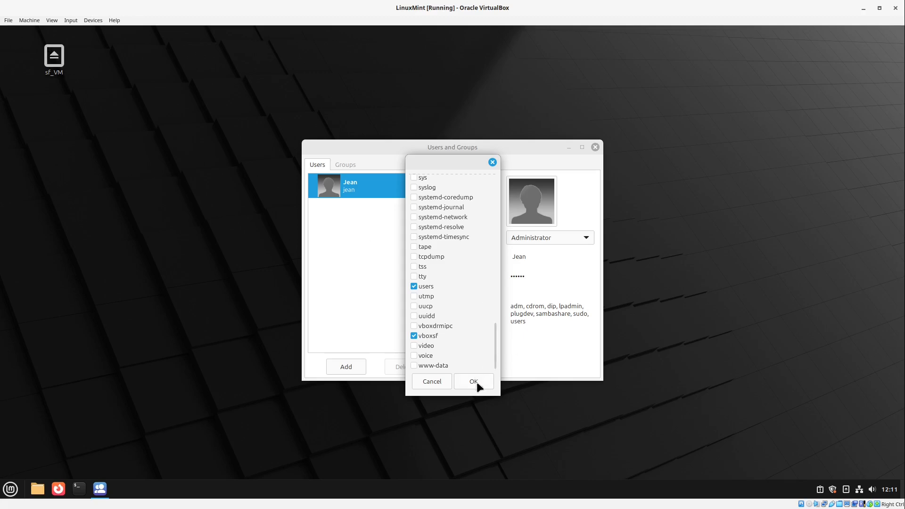
{"action": "left_click", "coordinate": [473, 381]}
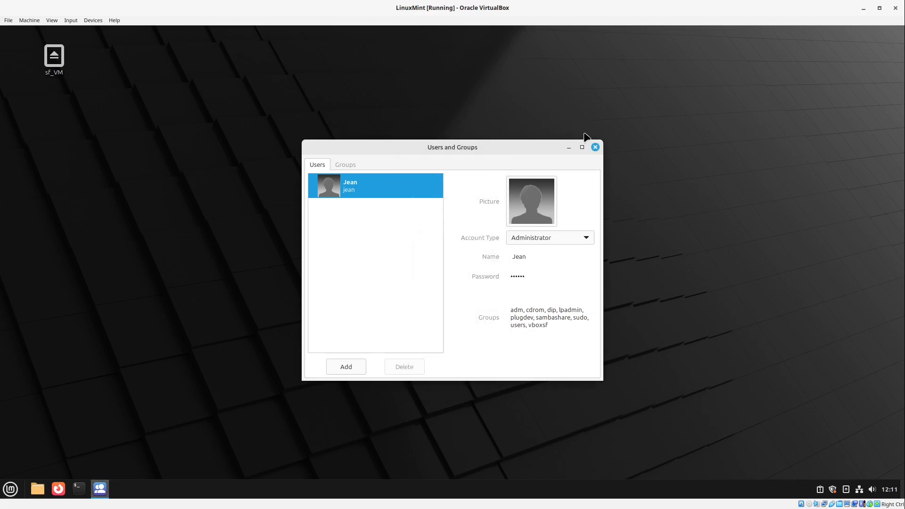
{"action": "left_click", "coordinate": [595, 148]}
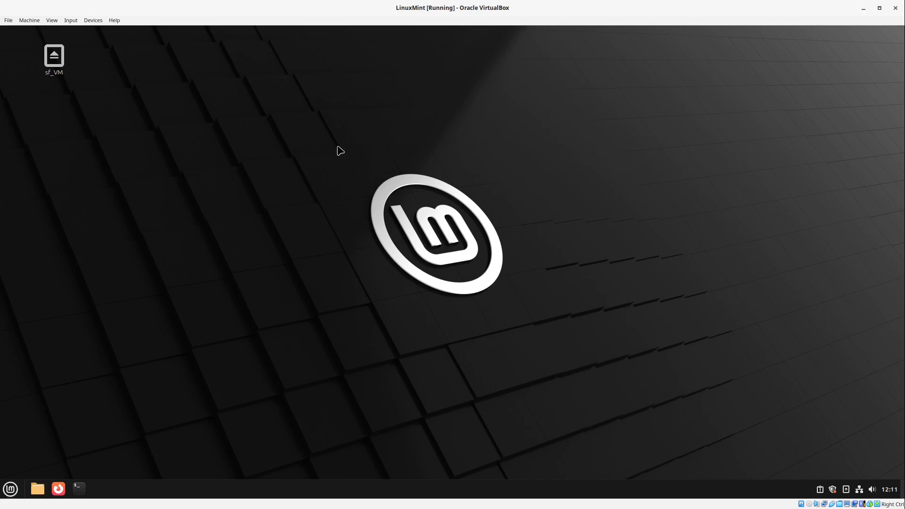
{"action": "left_click", "coordinate": [10, 488]}
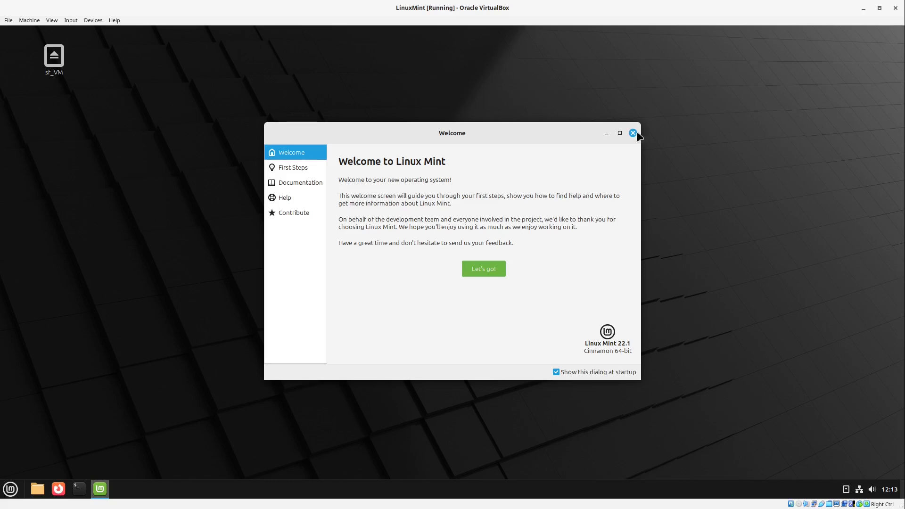
{"action": "left_click", "coordinate": [633, 133]}
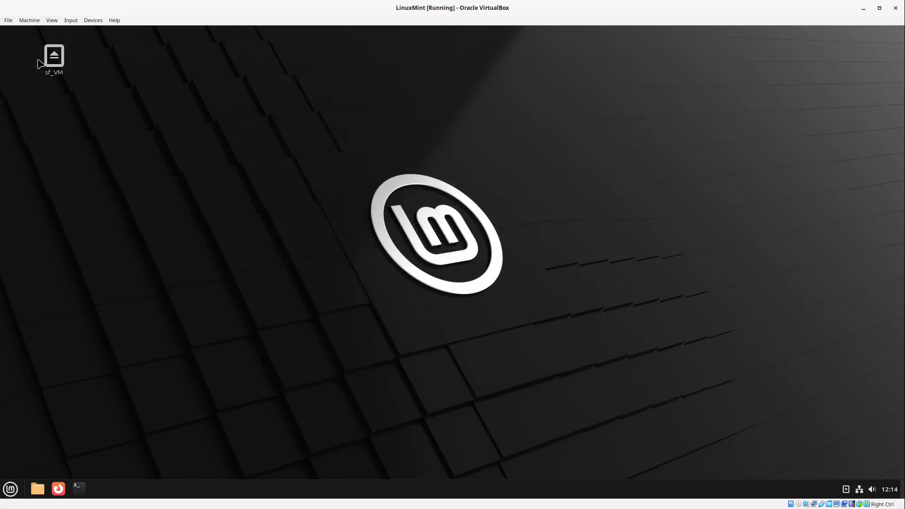
{"action": "double_click", "coordinate": [53, 56]}
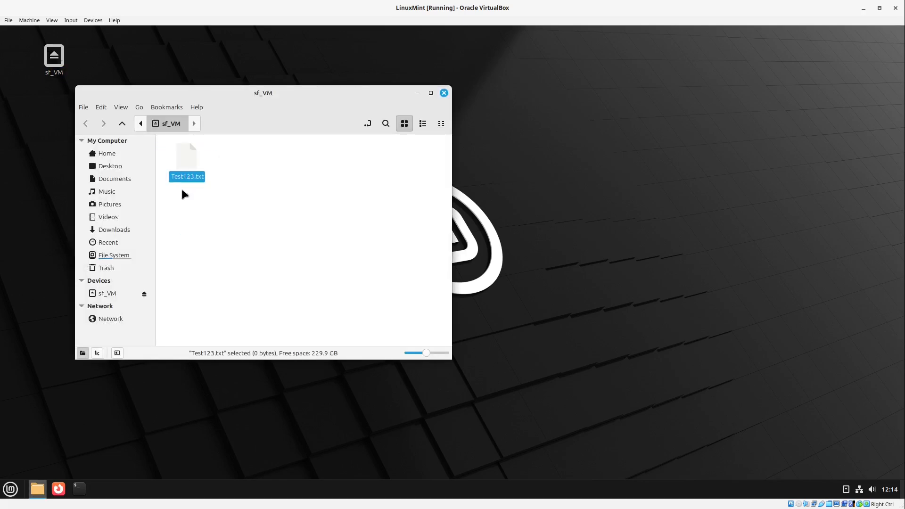
{"action": "mouse_move", "coordinate": [235, 228]}
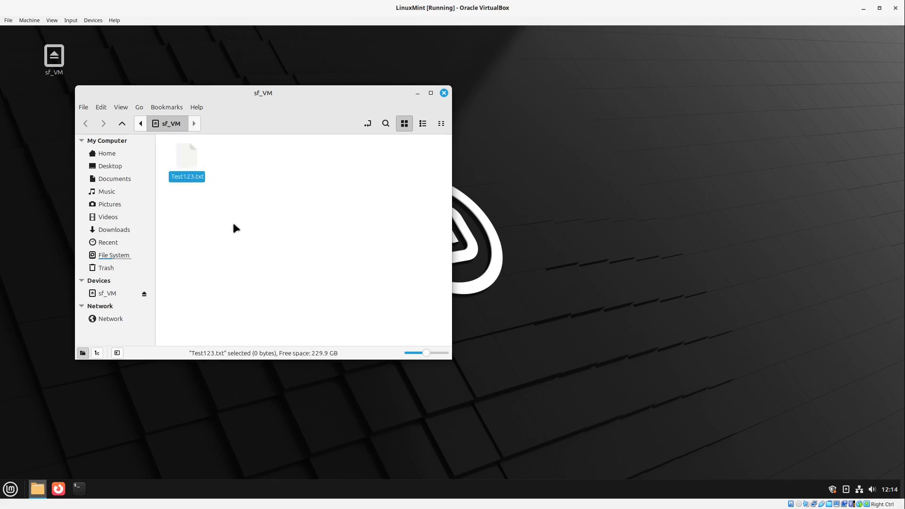
{"action": "left_click", "coordinate": [356, 160]}
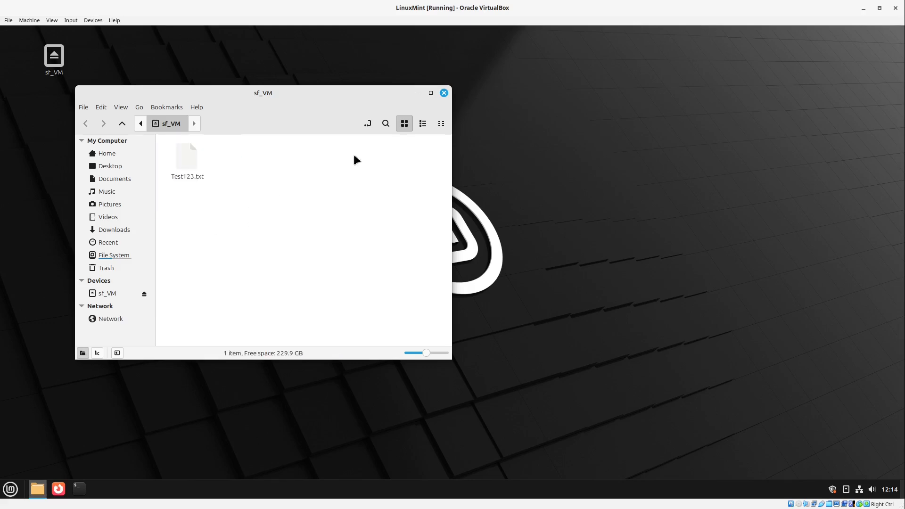
{"action": "left_click", "coordinate": [443, 92]}
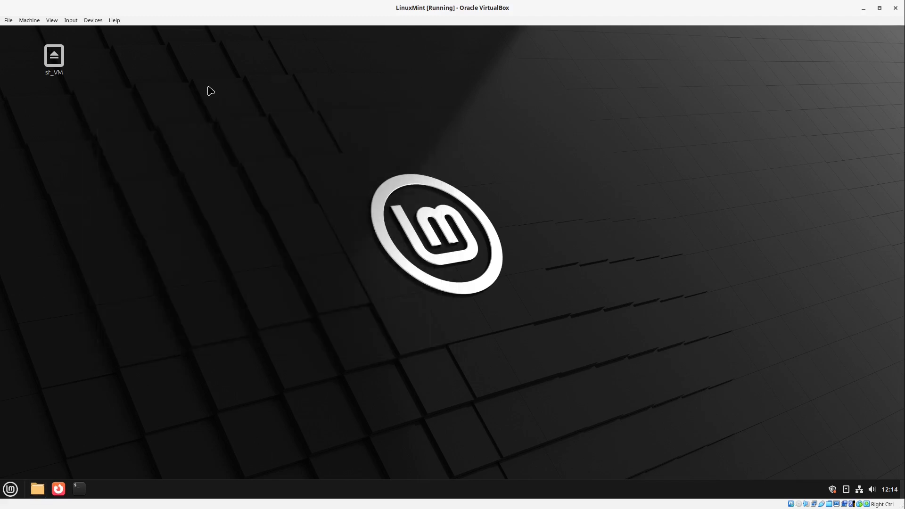
{"action": "mouse_move", "coordinate": [109, 38]}
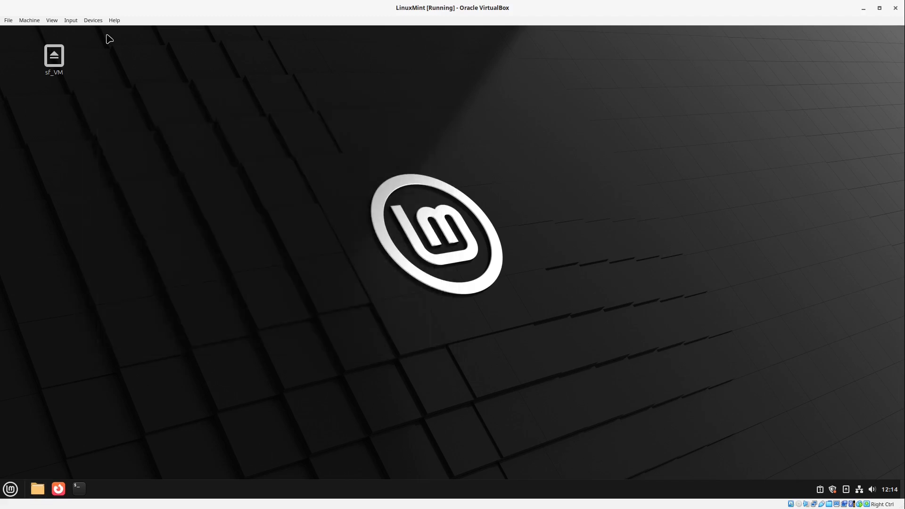
- Show the Devices menu to review drag-and-drop, shared clipboard and network options
{"action": "left_click", "coordinate": [92, 20]}
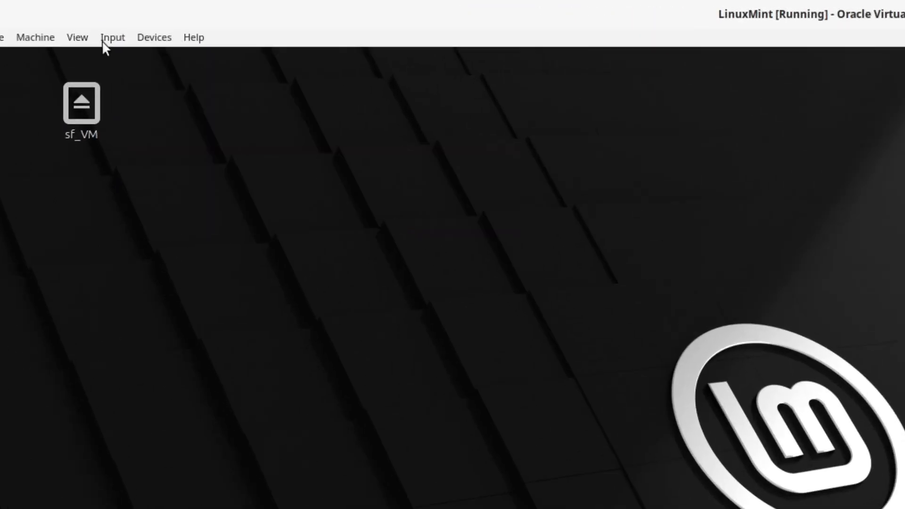
{"action": "mouse_move", "coordinate": [440, 498]}
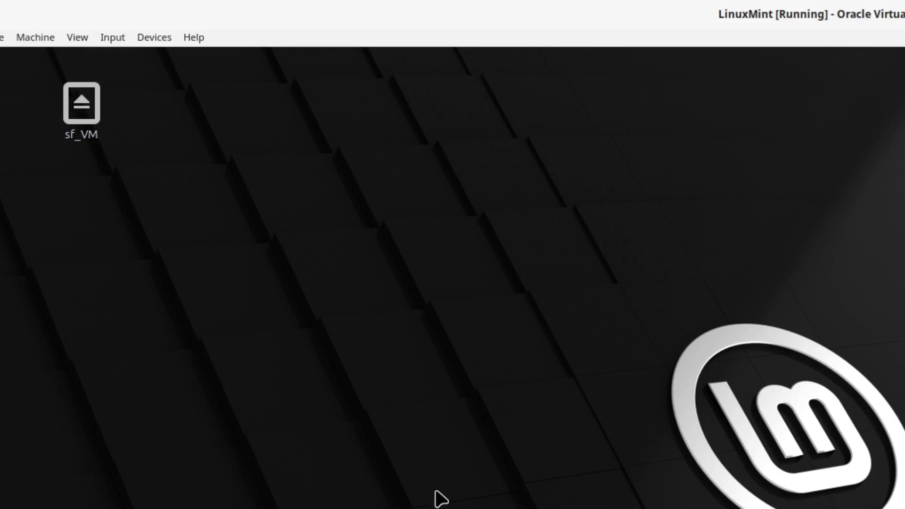
{"action": "mouse_move", "coordinate": [443, 495]}
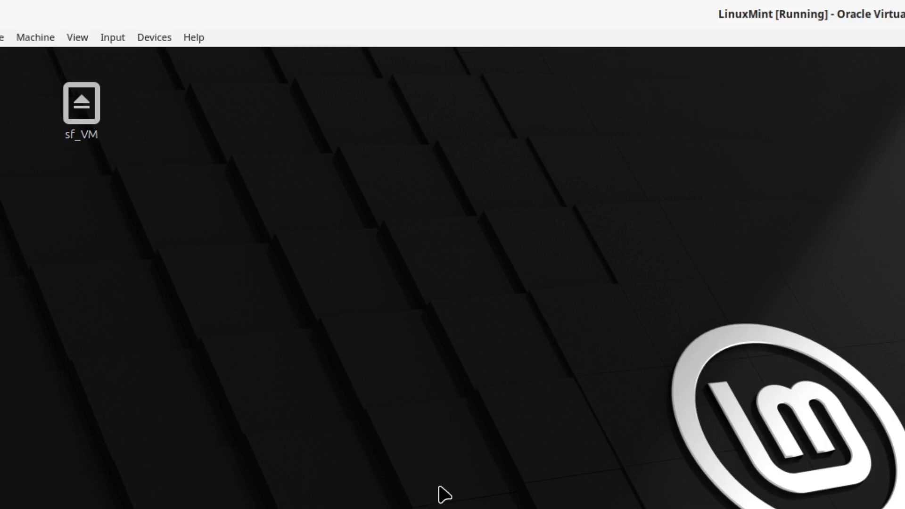
{"action": "mouse_move", "coordinate": [151, 34]}
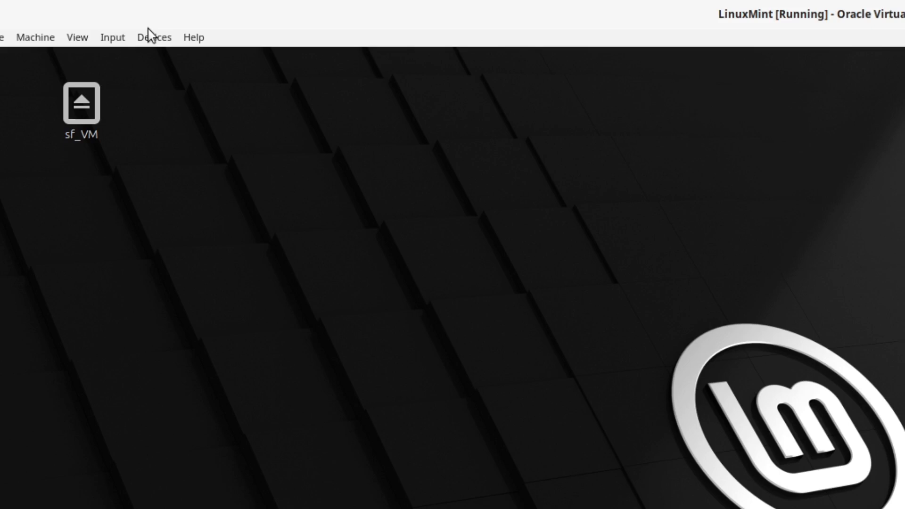
{"action": "left_click", "coordinate": [153, 37]}
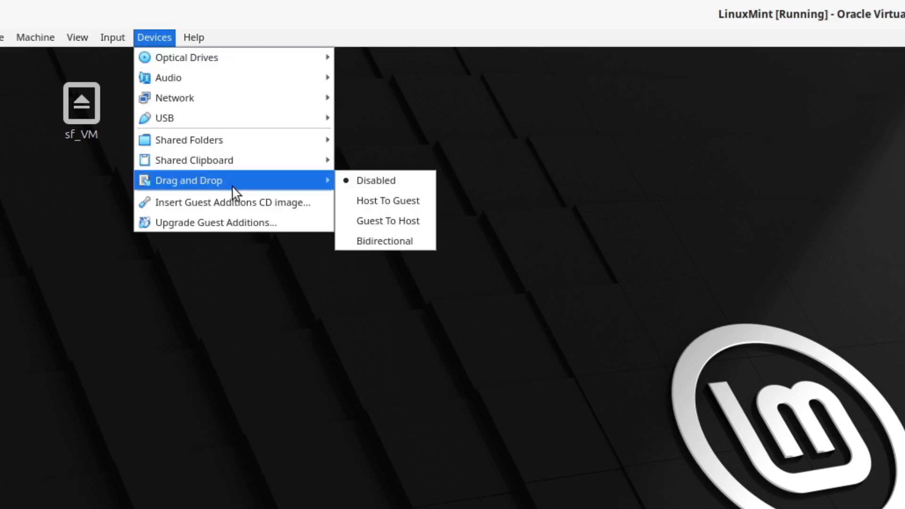
{"action": "mouse_move", "coordinate": [384, 180]}
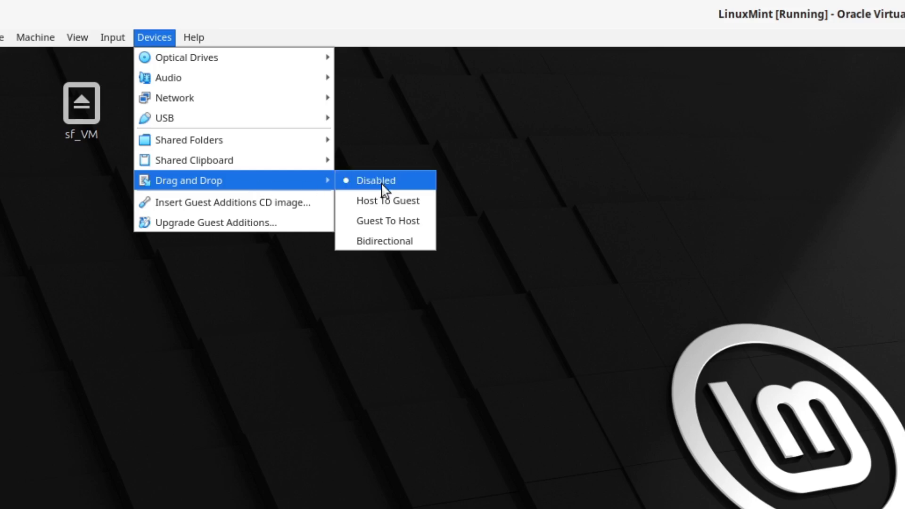
{"action": "mouse_move", "coordinate": [371, 193]}
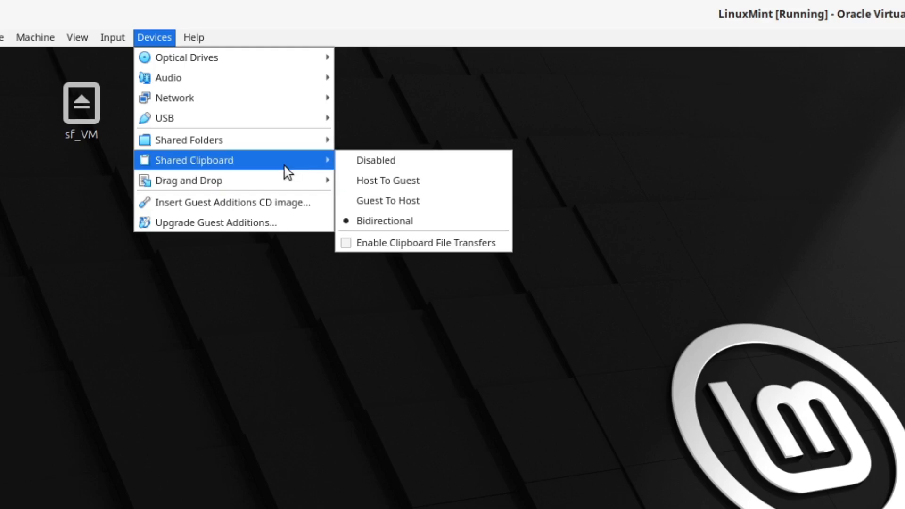
{"action": "mouse_move", "coordinate": [372, 242]}
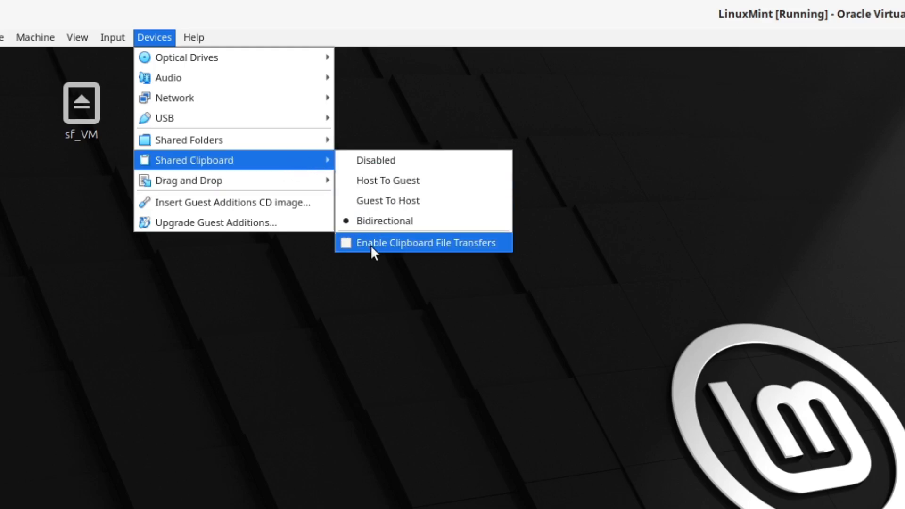
{"action": "mouse_move", "coordinate": [384, 246]}
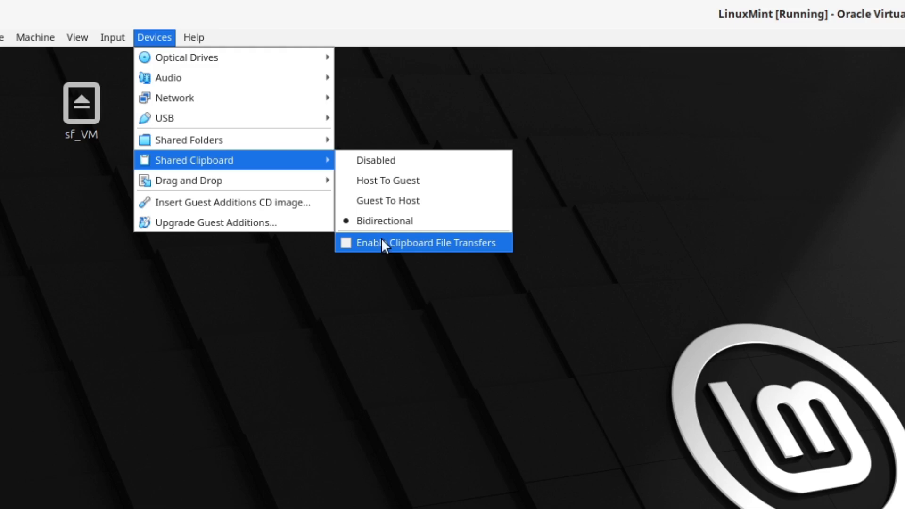
{"action": "mouse_move", "coordinate": [370, 180]}
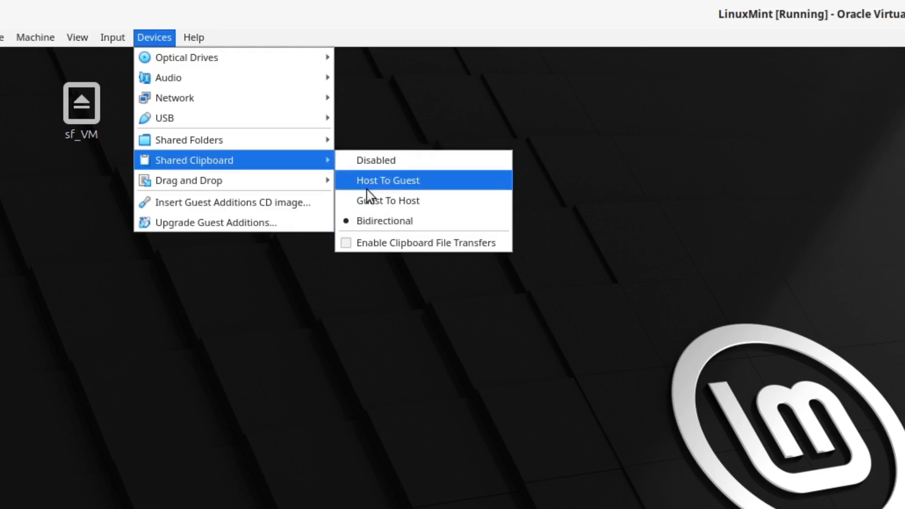
{"action": "mouse_move", "coordinate": [274, 173]}
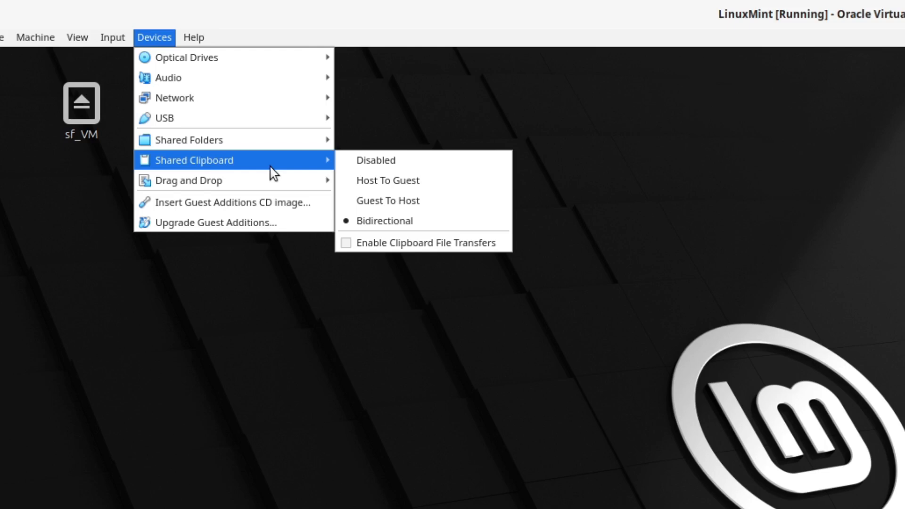
{"action": "mouse_move", "coordinate": [174, 98]}
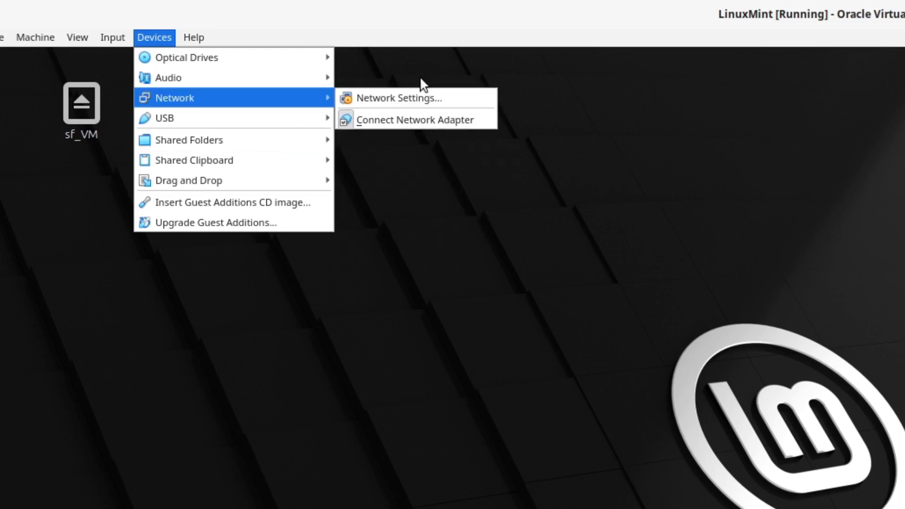
{"action": "mouse_move", "coordinate": [168, 78]}
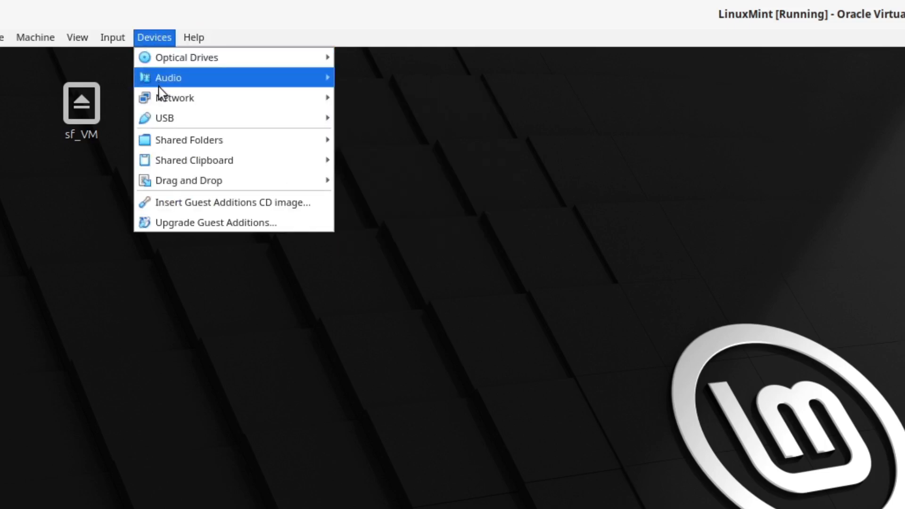
- View the network adapter's Attached to choices, currently NAT
{"action": "left_click", "coordinate": [174, 97]}
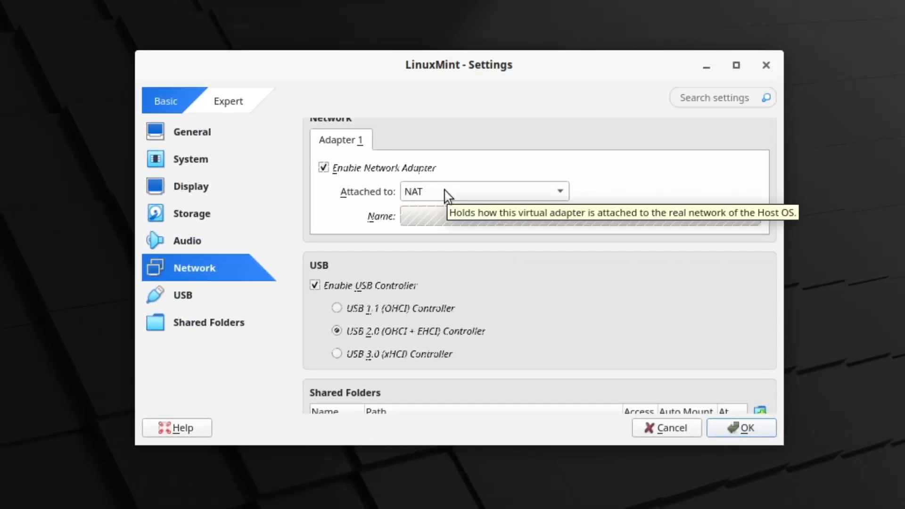
{"action": "left_click", "coordinate": [559, 191]}
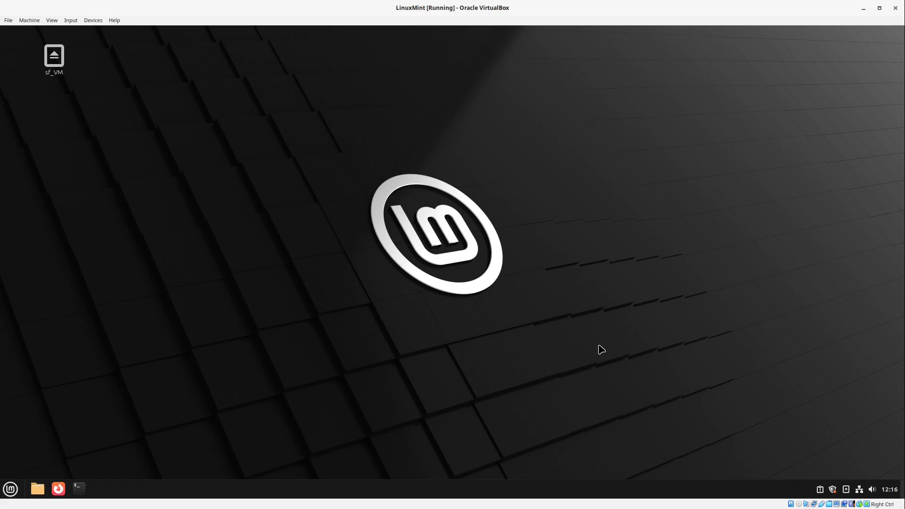
{"action": "mouse_move", "coordinate": [418, 181]}
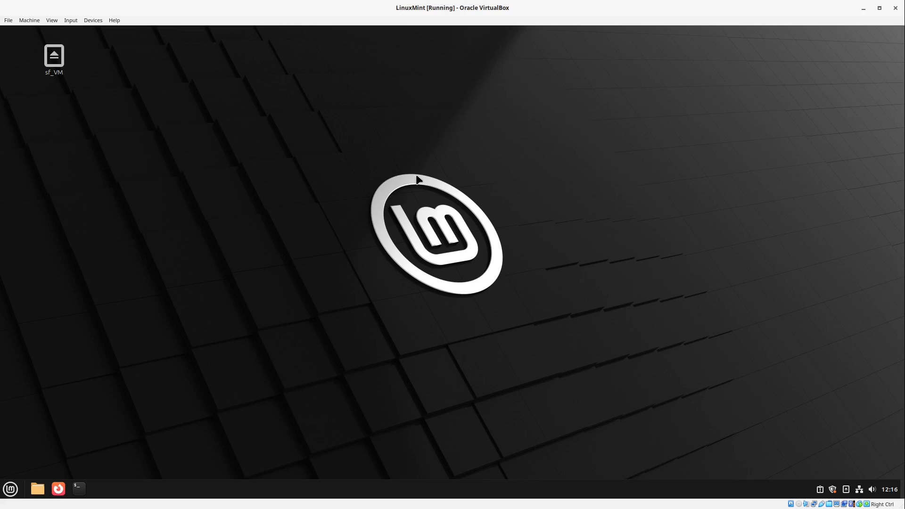
{"action": "mouse_move", "coordinate": [362, 6]}
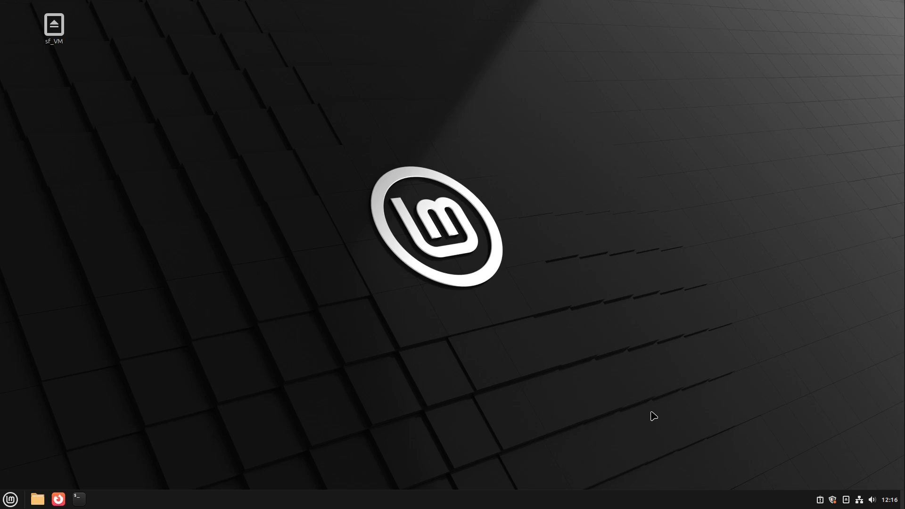
- Launch Firefox on linuxort.com, follow Subscribe on YouTube, and browse the channel's Playlists
{"action": "left_click", "coordinate": [57, 499]}
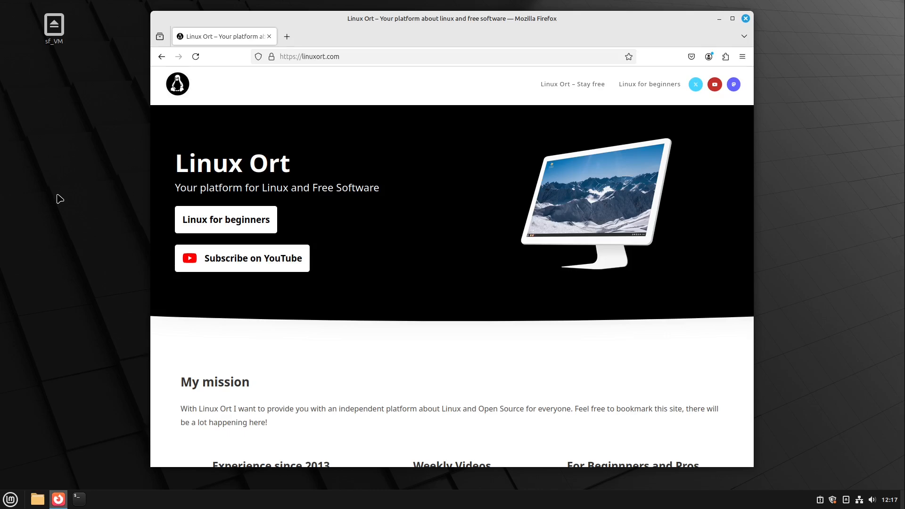
{"action": "left_click", "coordinate": [714, 84]}
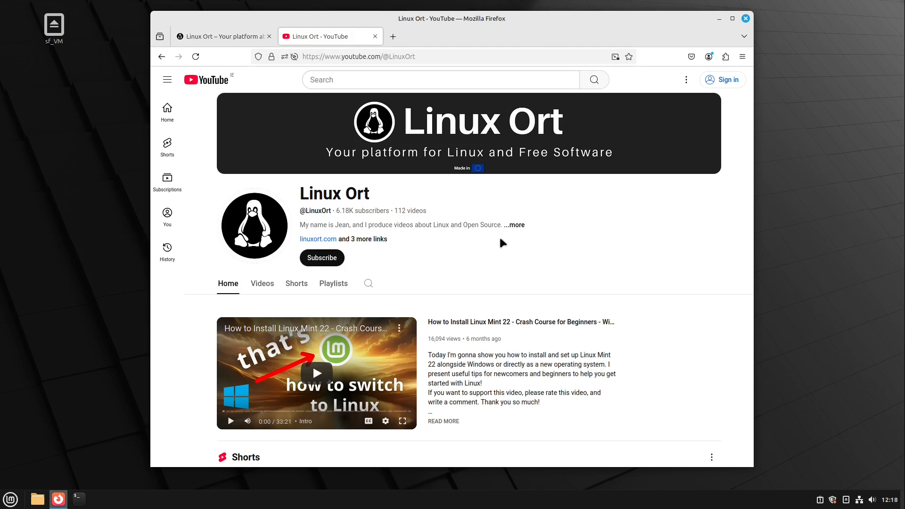
{"action": "mouse_move", "coordinate": [497, 323]}
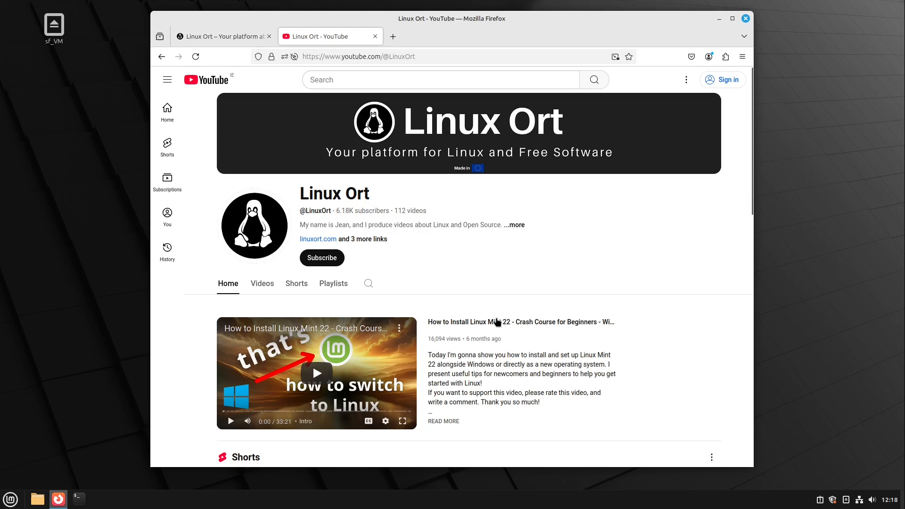
{"action": "mouse_move", "coordinate": [277, 369]}
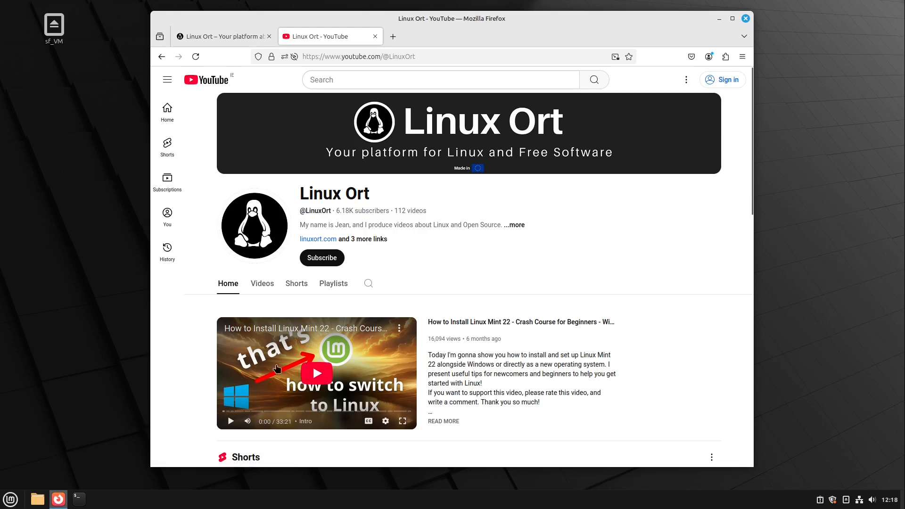
{"action": "mouse_move", "coordinate": [261, 285]}
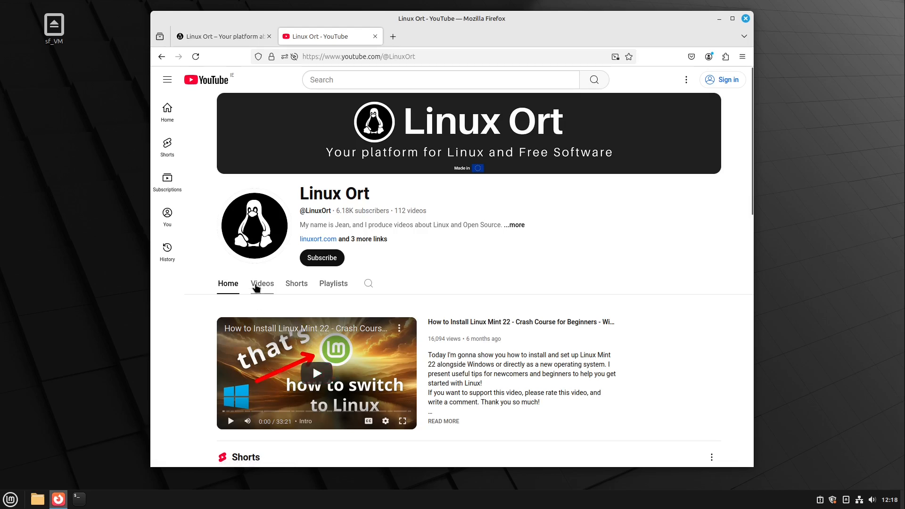
{"action": "left_click", "coordinate": [333, 284]}
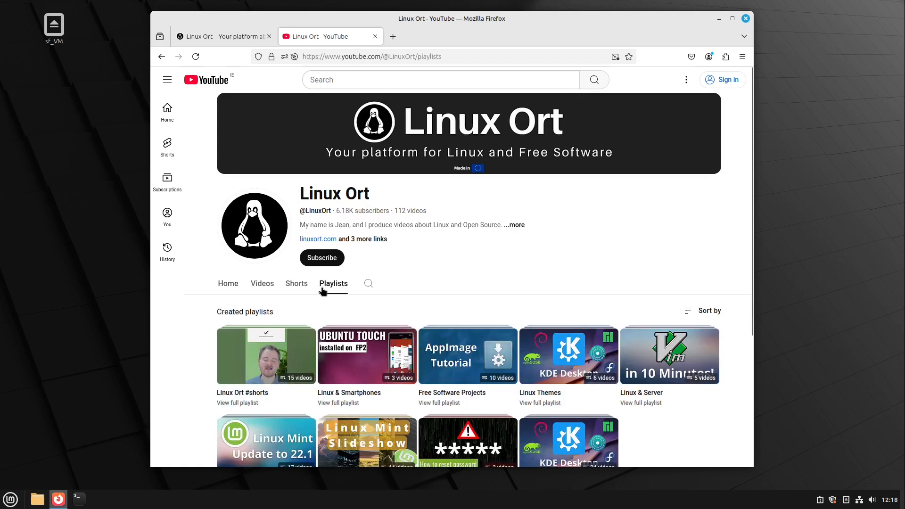
{"action": "scroll", "scroll_direction": "down", "scroll_amount": 3}
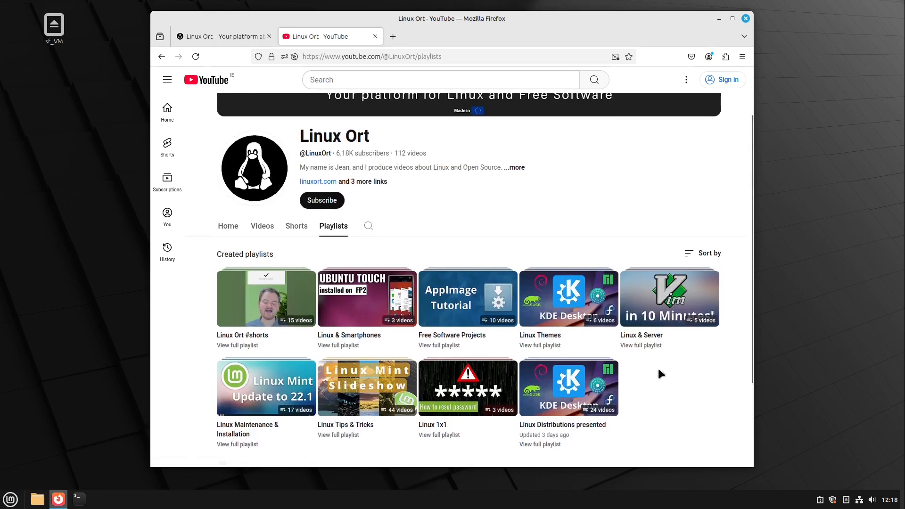
{"action": "scroll", "scroll_direction": "down", "scroll_amount": 3}
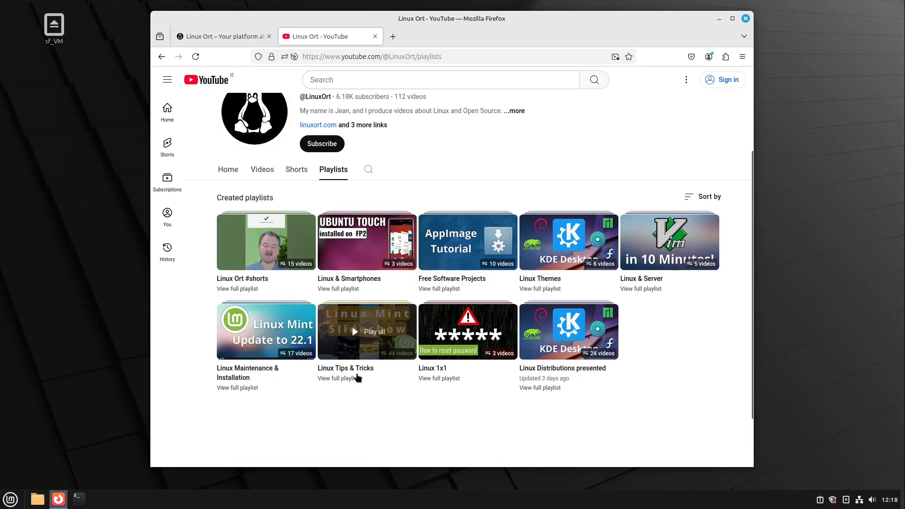
{"action": "mouse_move", "coordinate": [348, 358]}
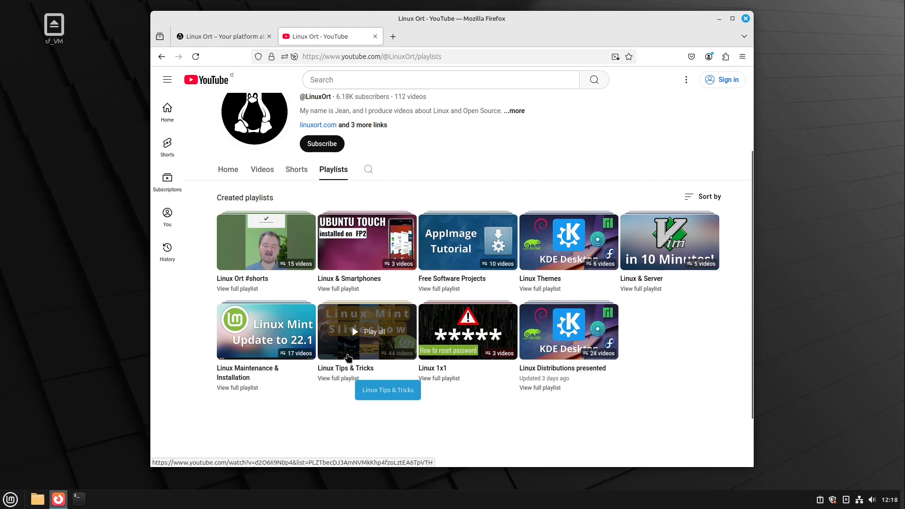